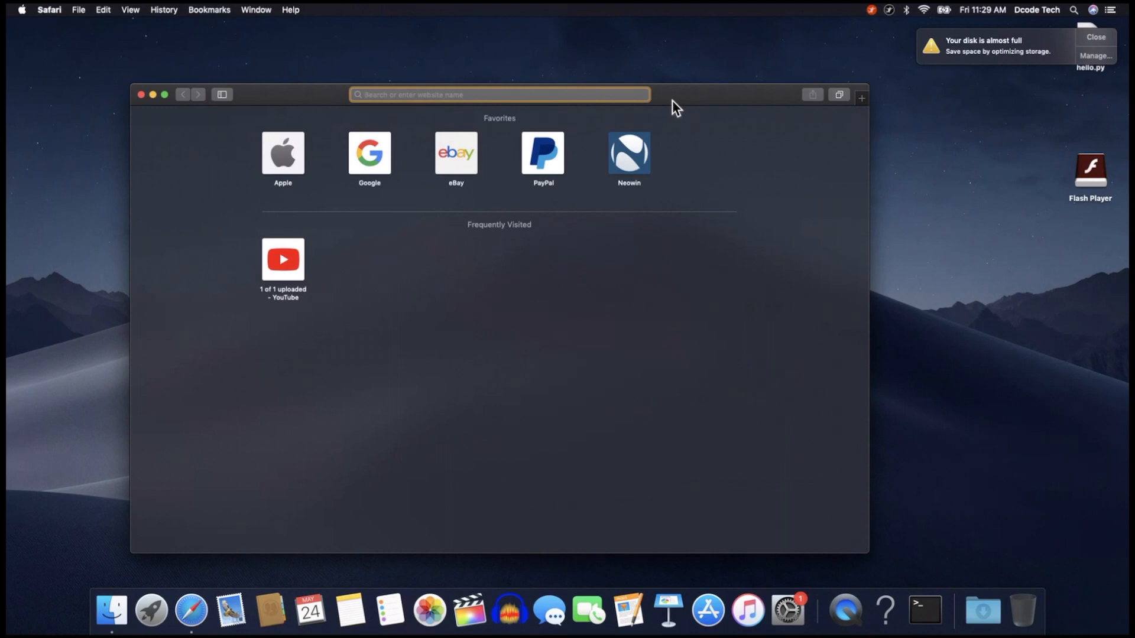
# Step: From the Google results for "vs code", open the official Visual Studio Code website
pyautogui.click(499, 94)
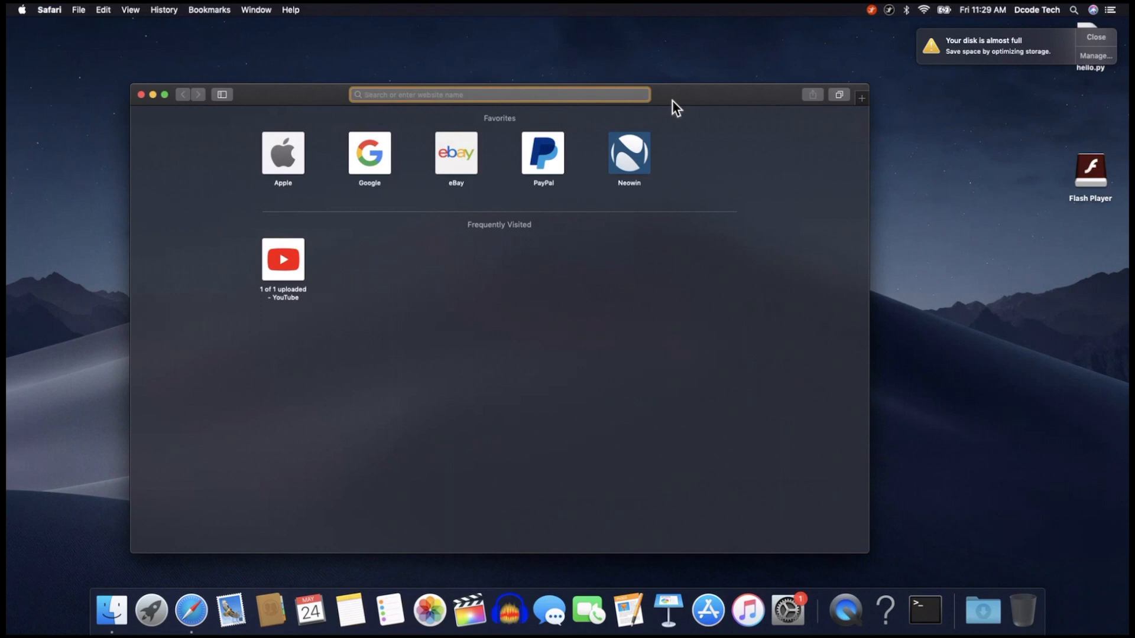
pyautogui.click(499, 94)
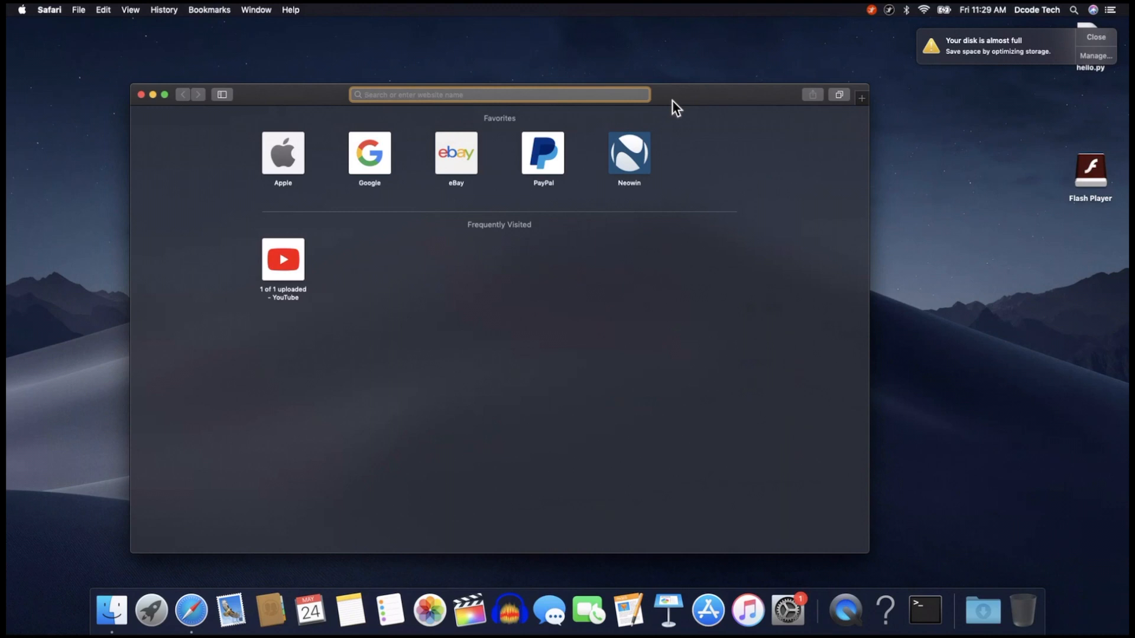
pyautogui.click(499, 95)
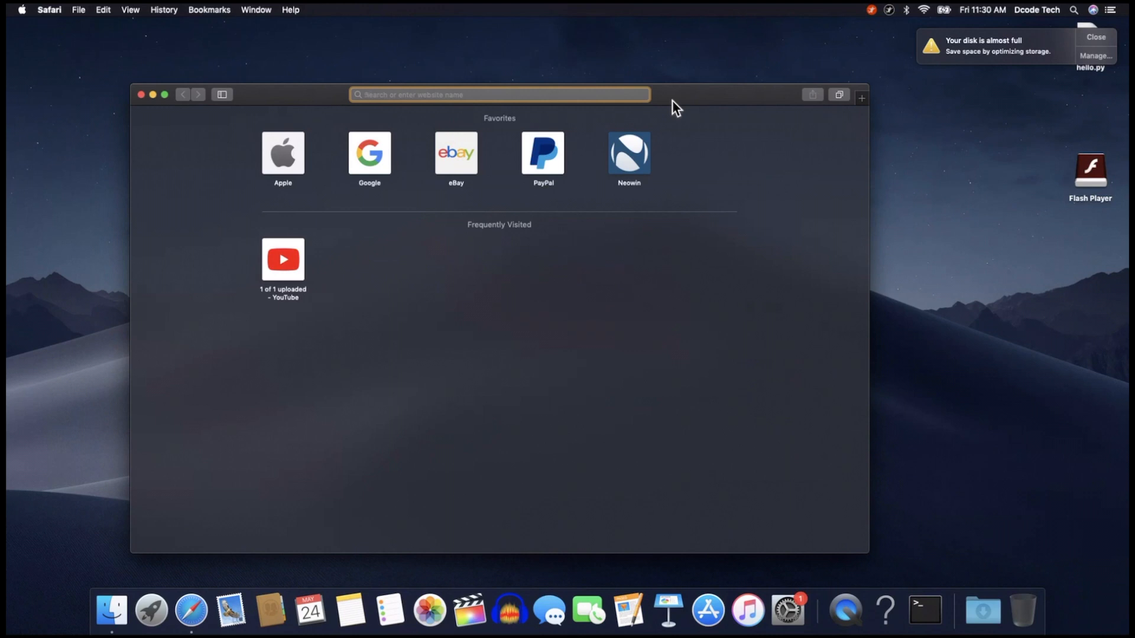
pyautogui.click(498, 94)
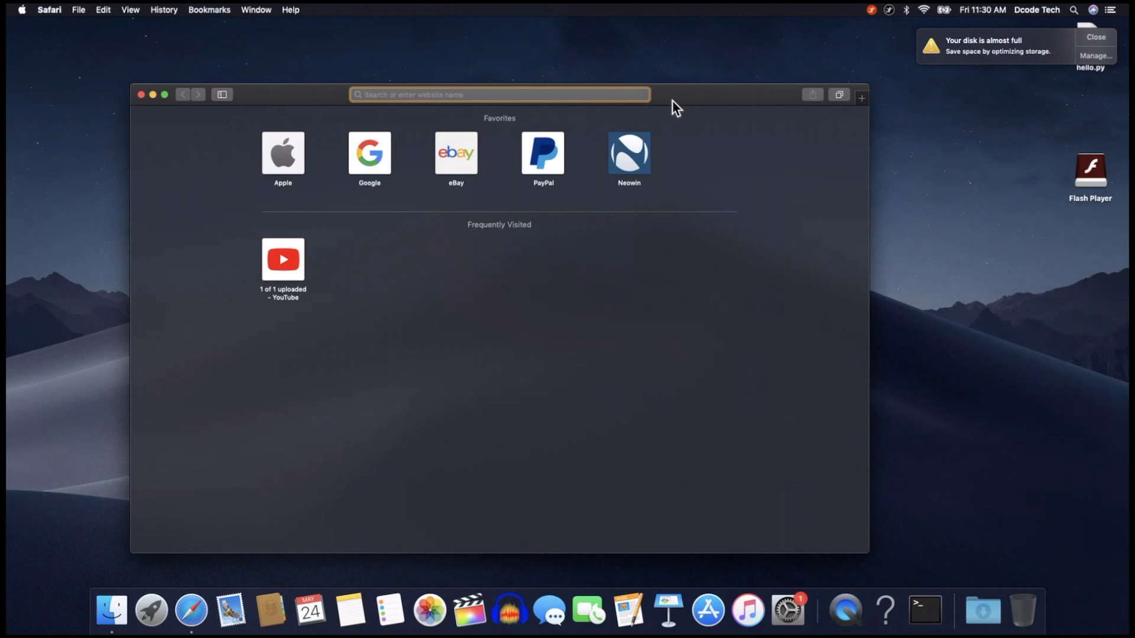
pyautogui.click(498, 94)
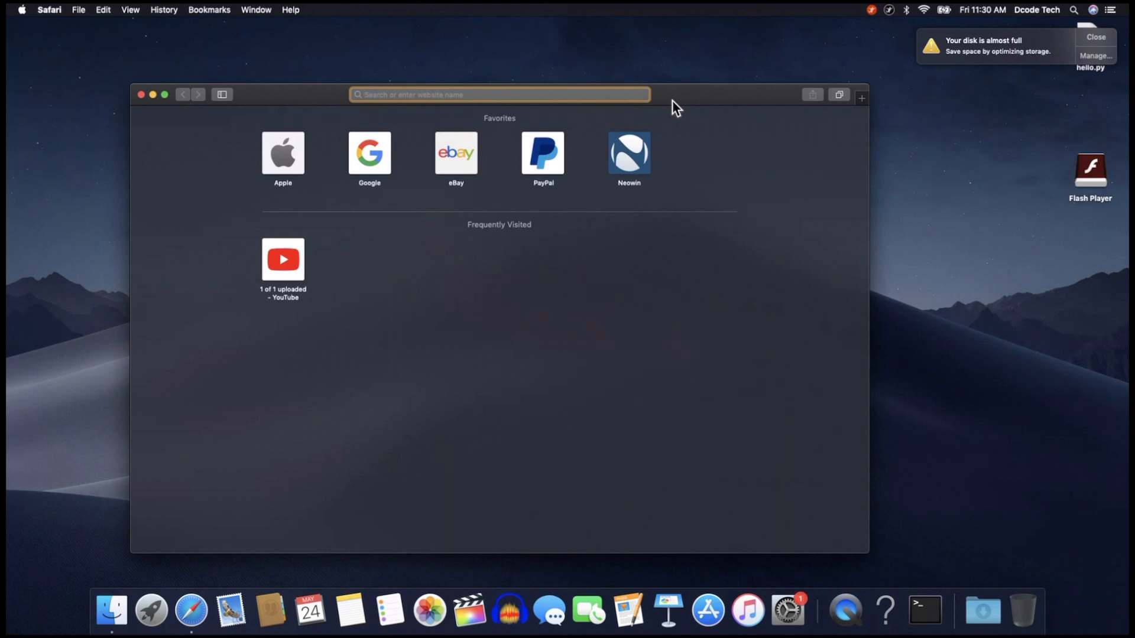
pyautogui.click(499, 94)
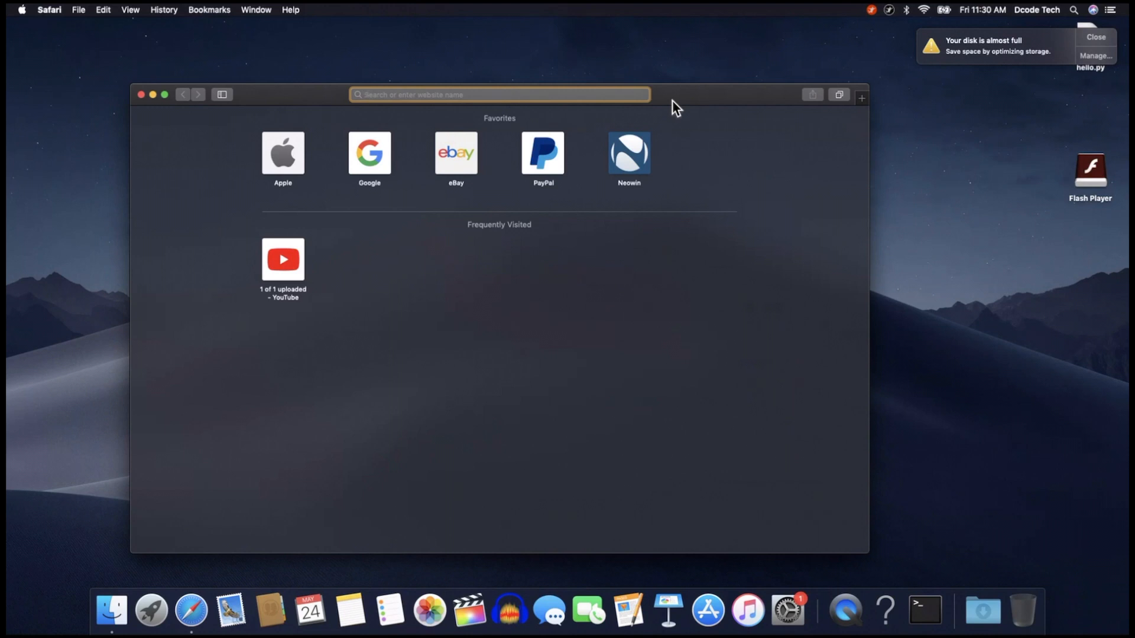
pyautogui.click(499, 95)
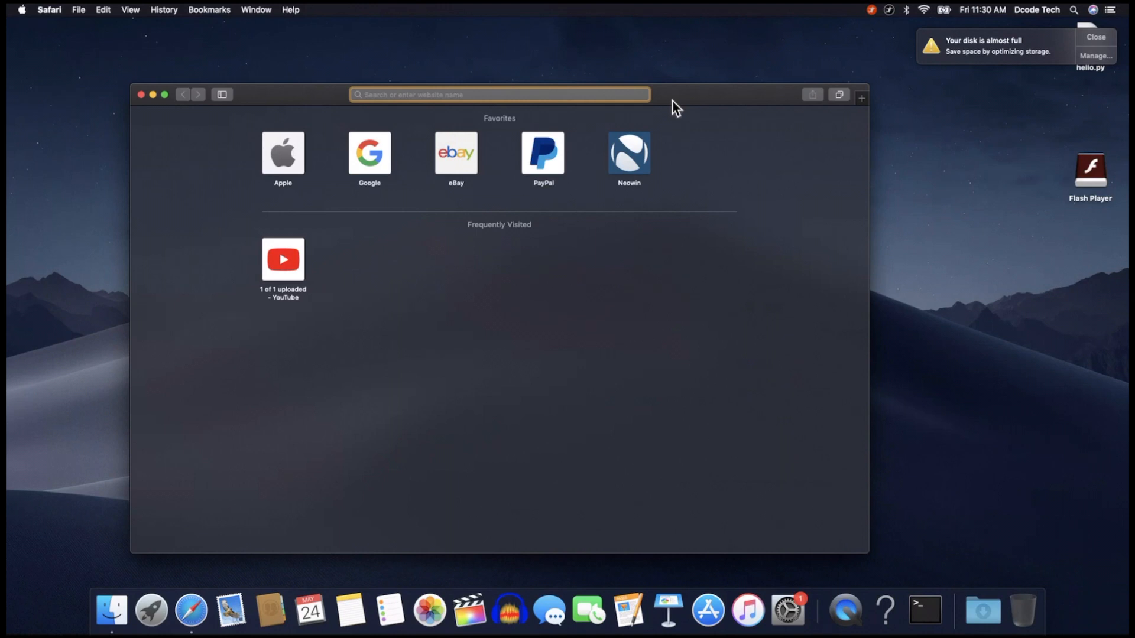
pyautogui.click(499, 94)
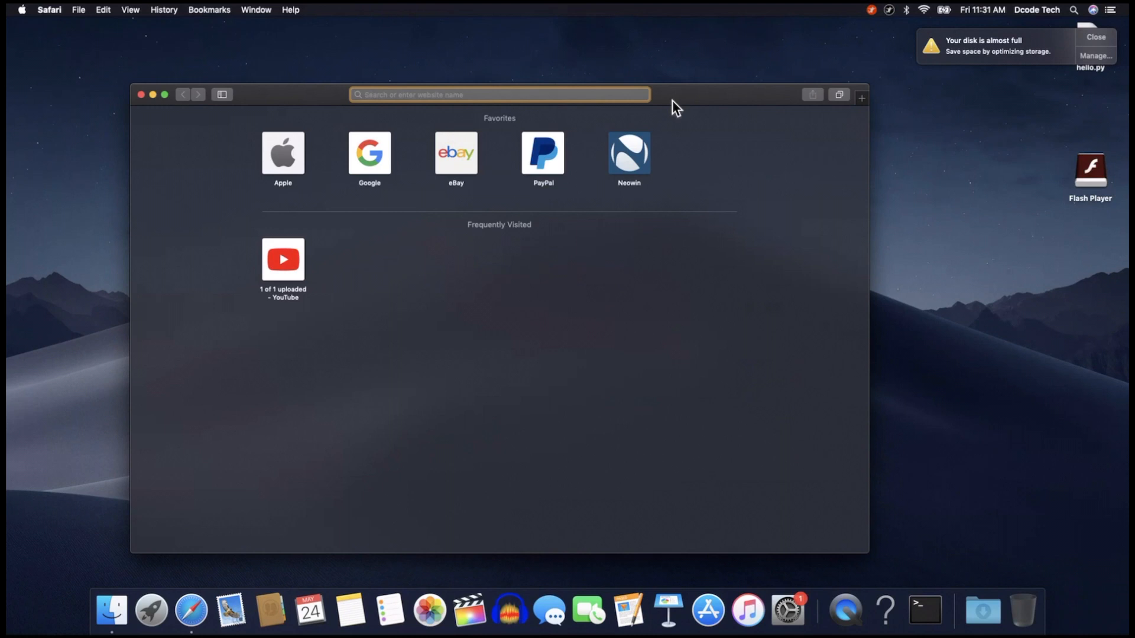
pyautogui.click(499, 95)
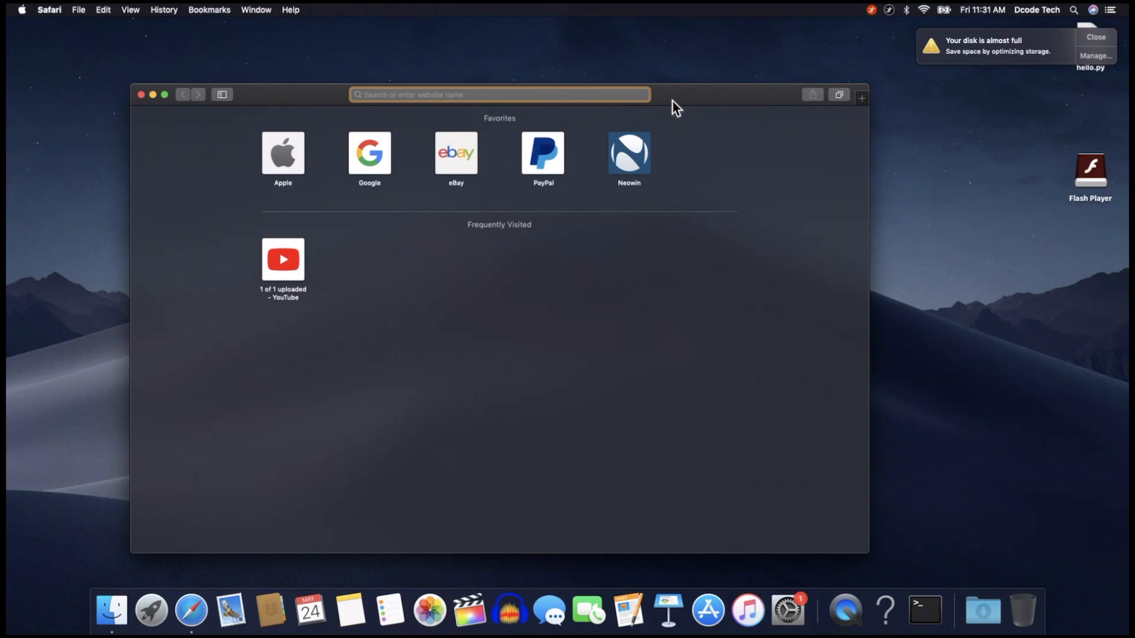
pyautogui.click(499, 95)
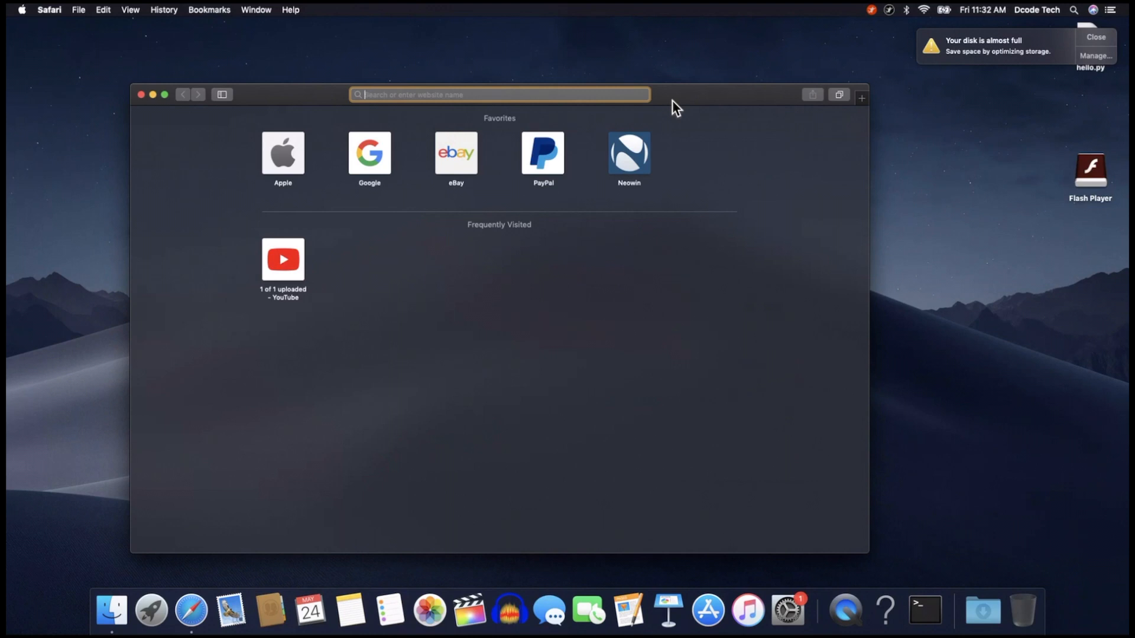
pyautogui.write('verizon.com')
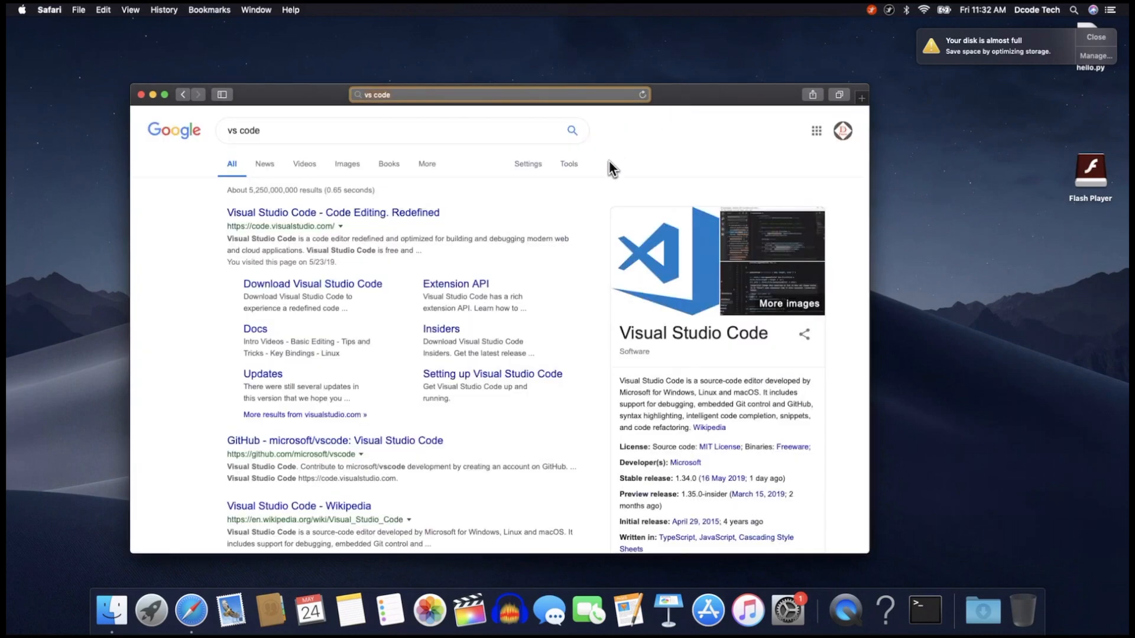
pyautogui.moveTo(333, 212)
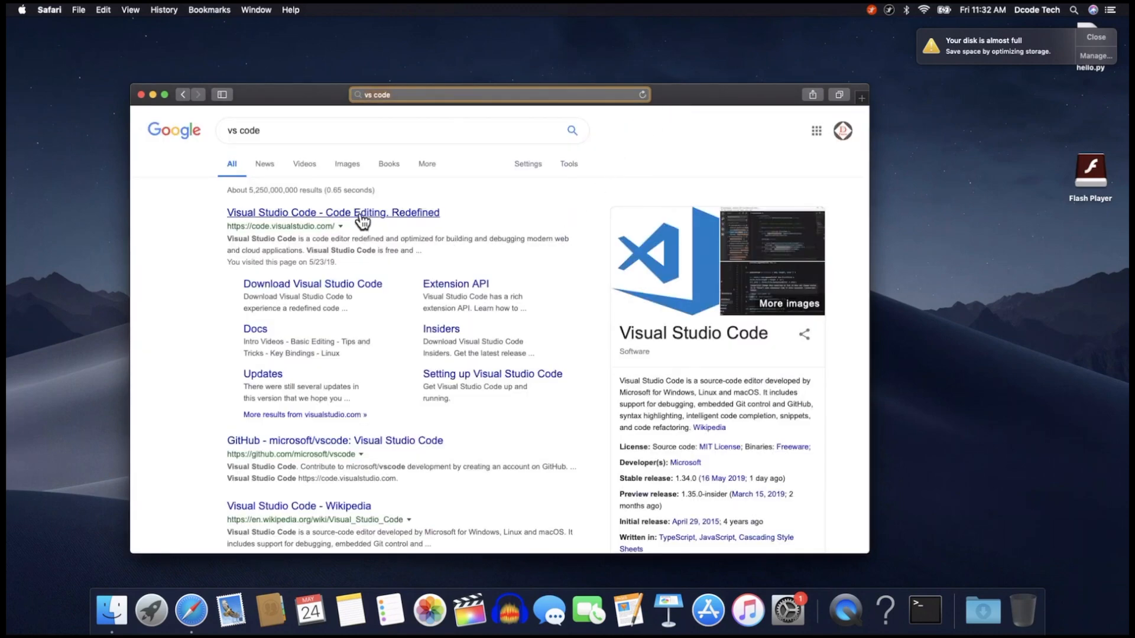
pyautogui.click(333, 212)
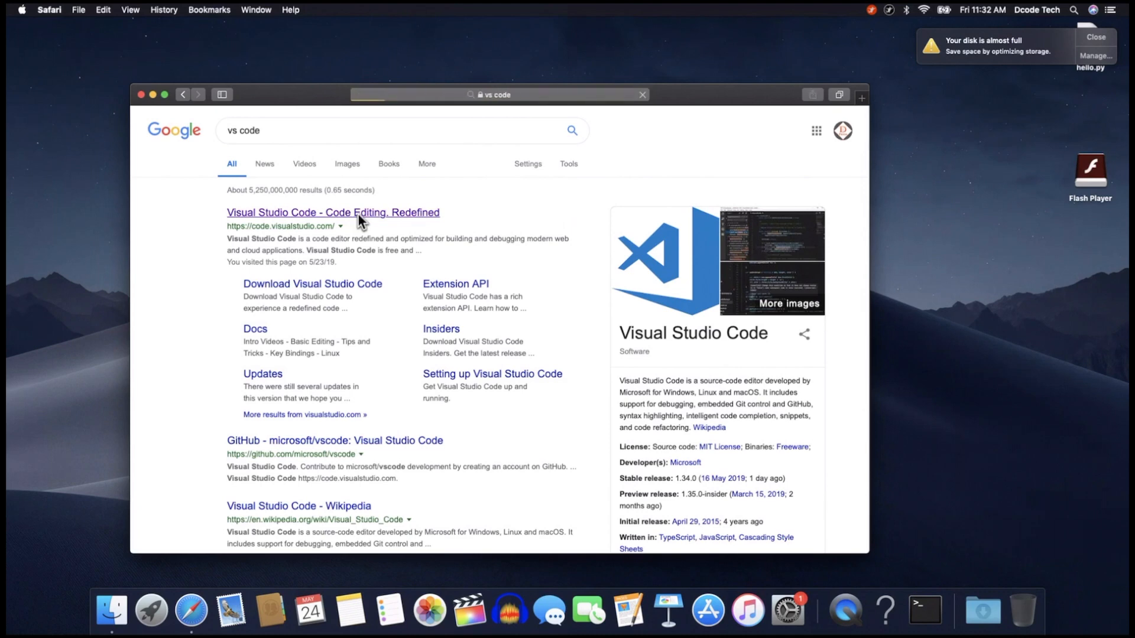
pyautogui.click(332, 211)
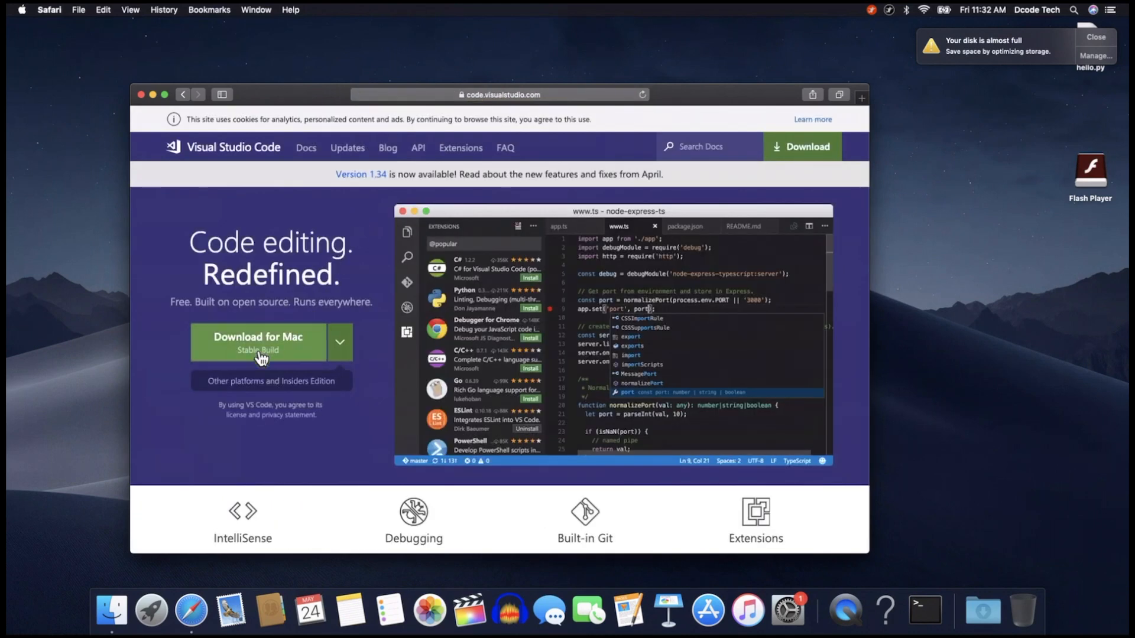
pyautogui.moveTo(272, 343)
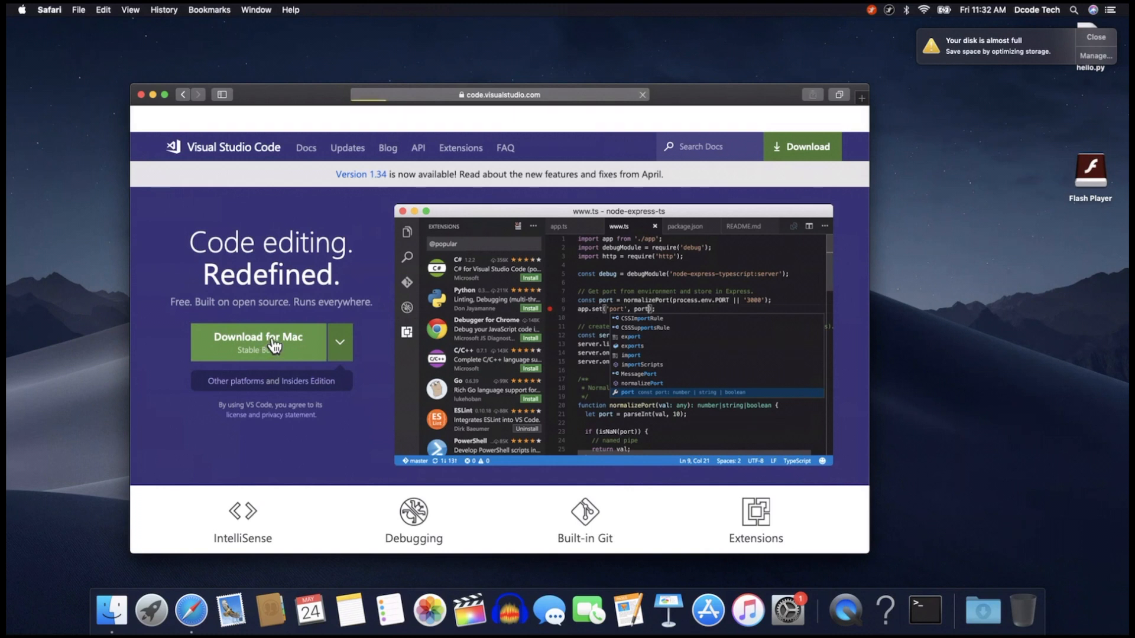
# Step: Download Visual Studio Code for Mac, landing on the Getting Started documentation page
pyautogui.click(258, 343)
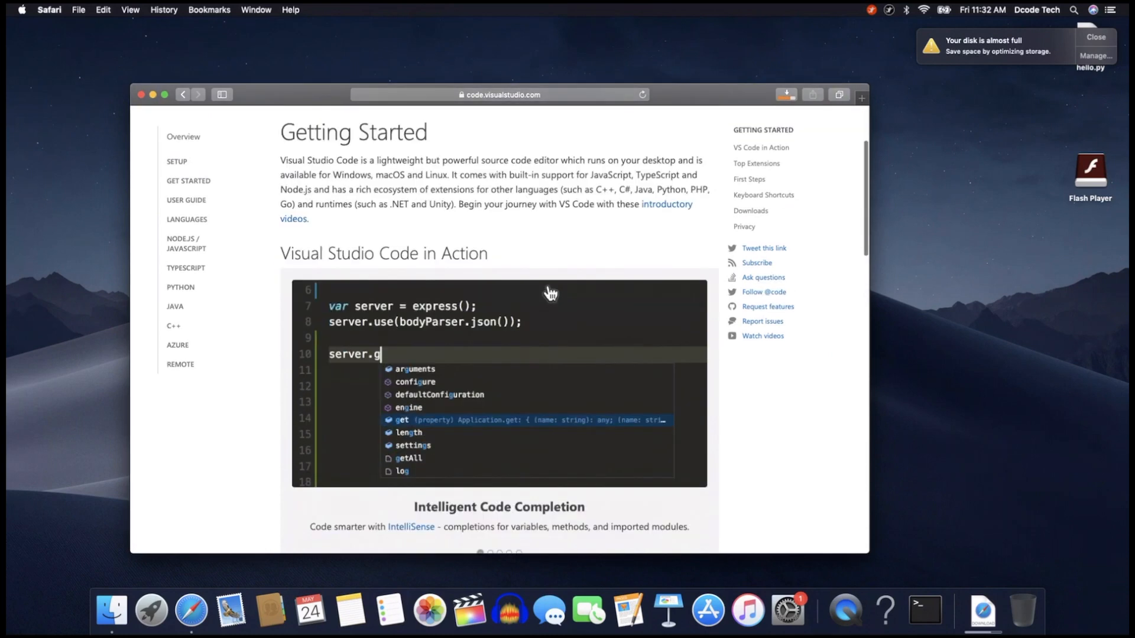
pyautogui.scroll(-3)
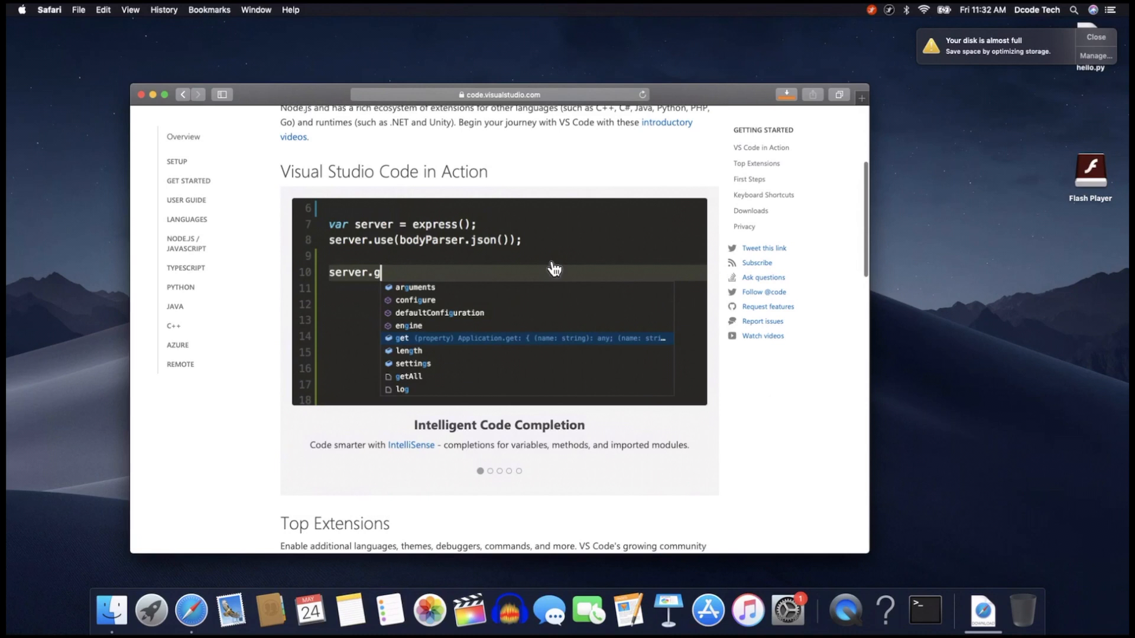
pyautogui.moveTo(1002, 599)
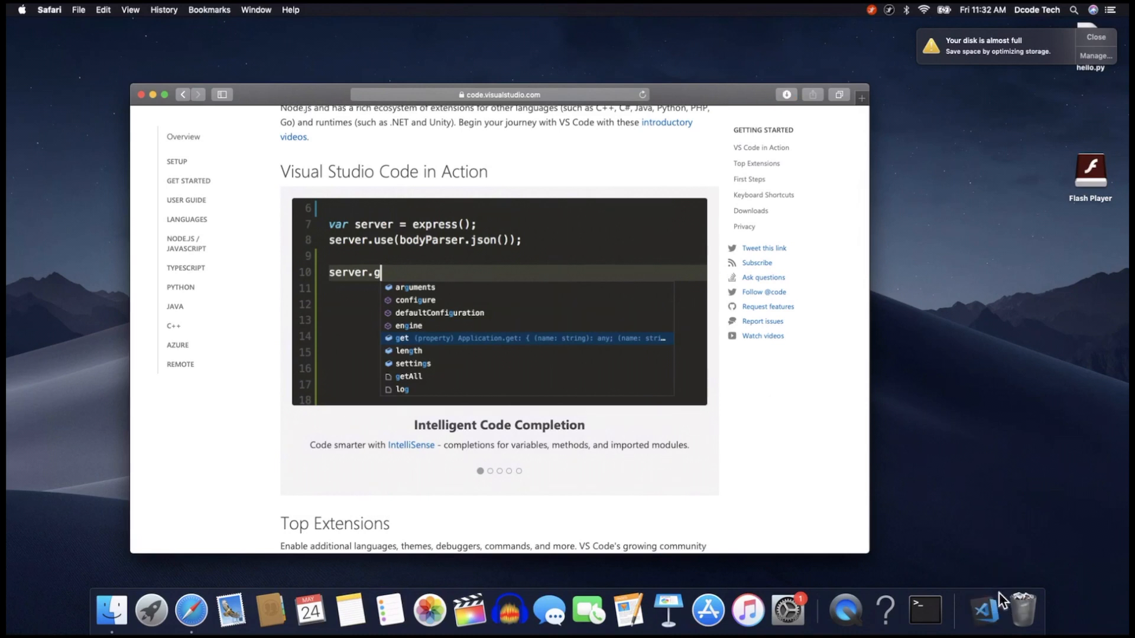
pyautogui.moveTo(982, 610)
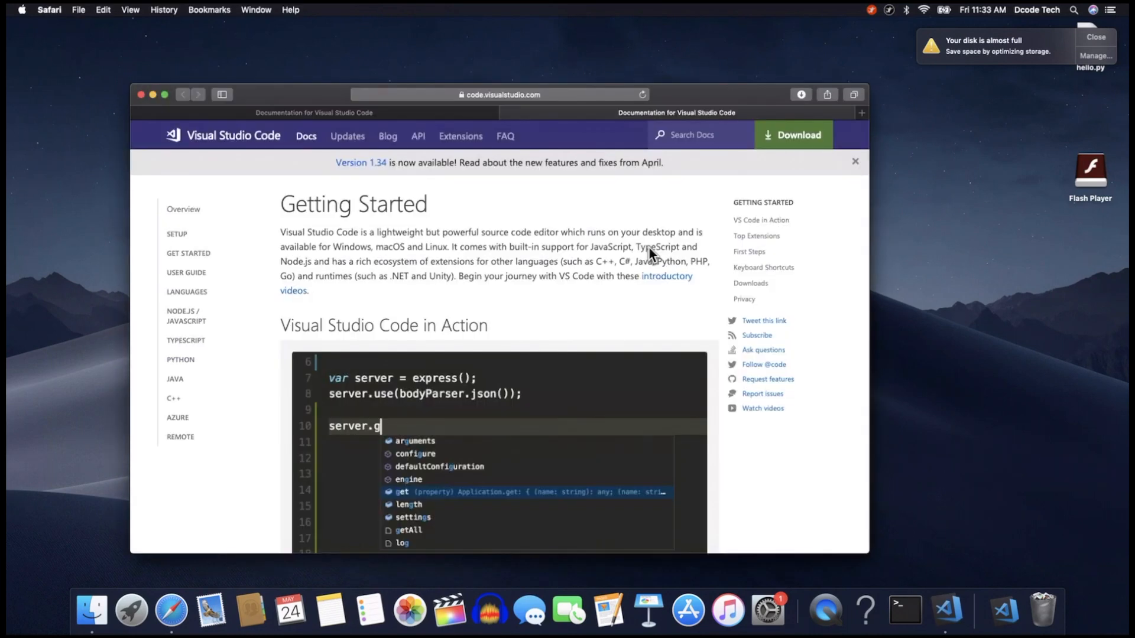
pyautogui.moveTo(648, 249)
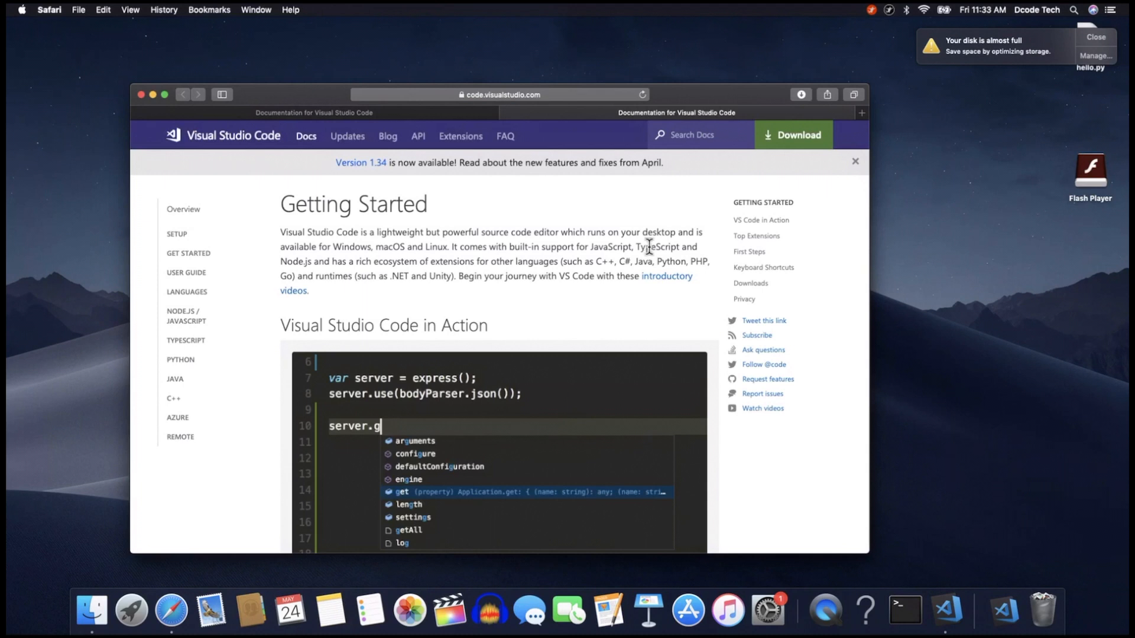
pyautogui.moveTo(337, 121)
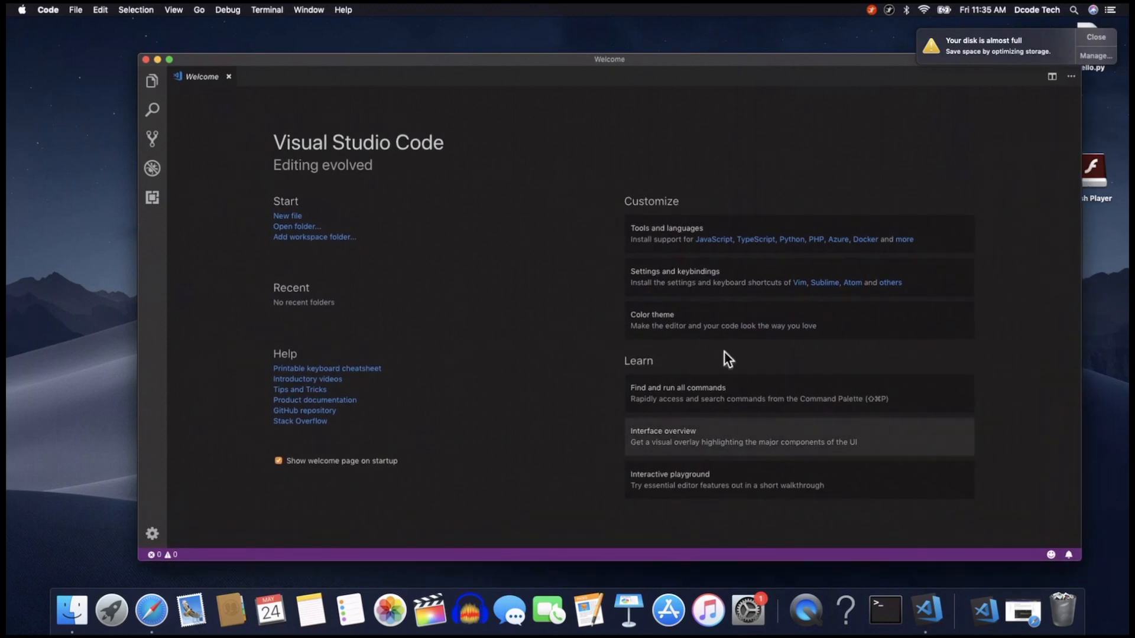
# Step: Uncheck "Show welcome page on startup" and close the Welcome tab, leaving an empty editor
pyautogui.moveTo(608, 59); pyautogui.dragTo(569, 53)
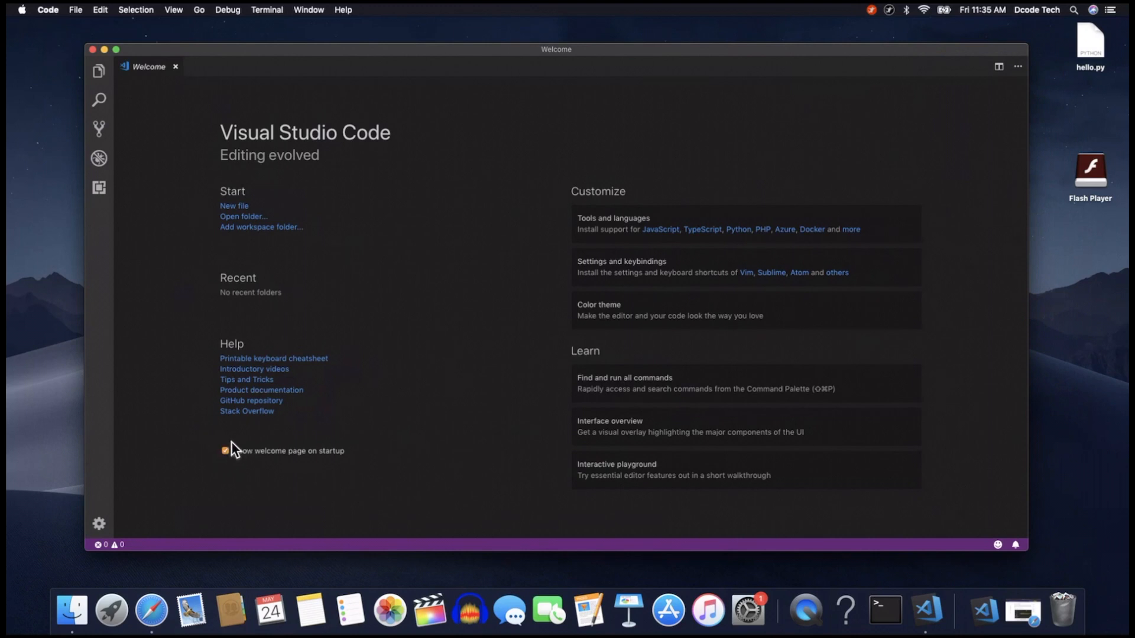
pyautogui.click(224, 450)
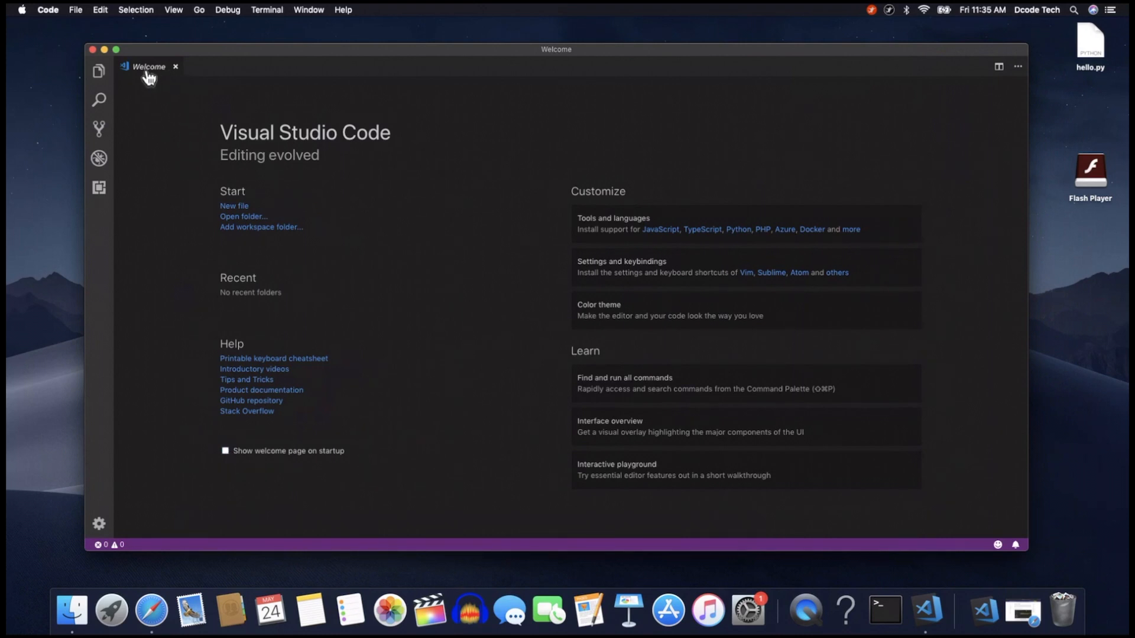
pyautogui.moveTo(134, 129)
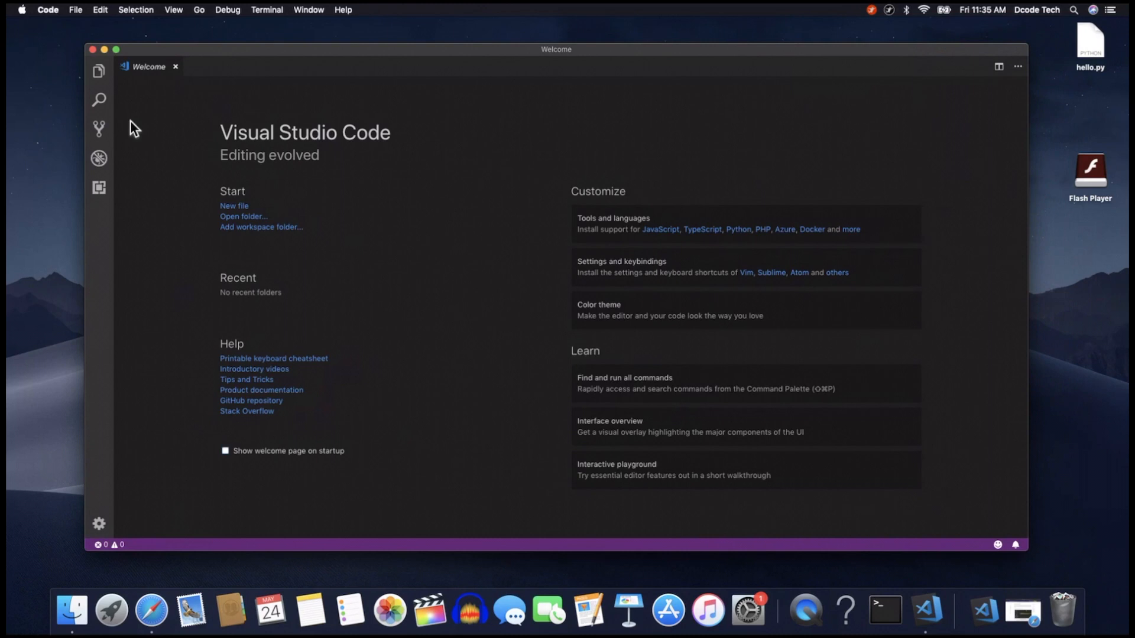
pyautogui.click(175, 66)
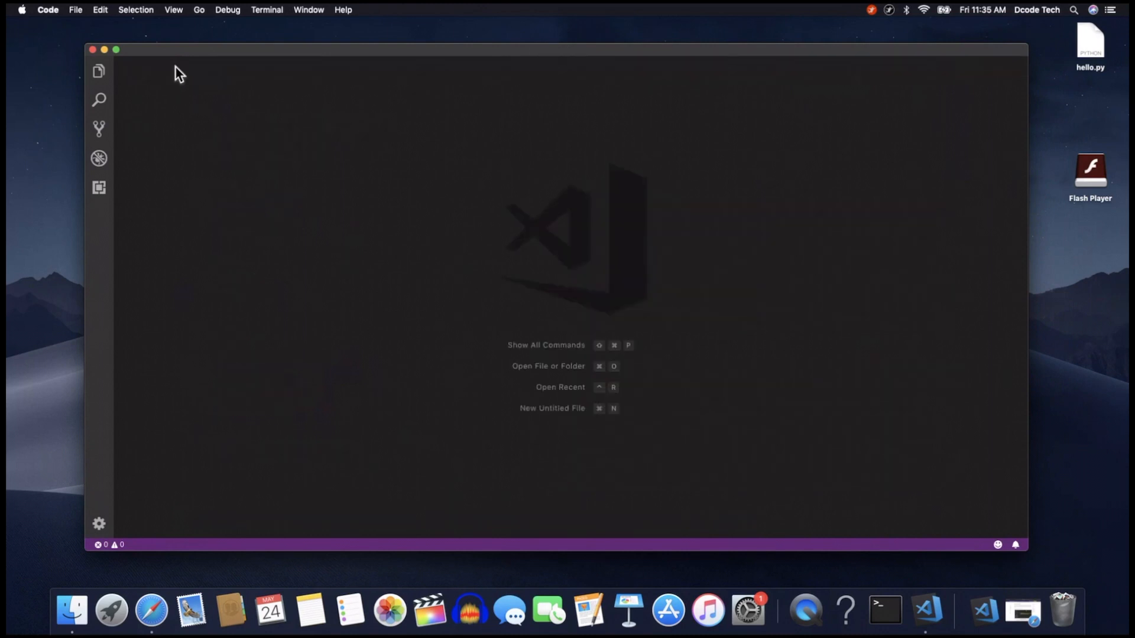
pyautogui.moveTo(447, 185)
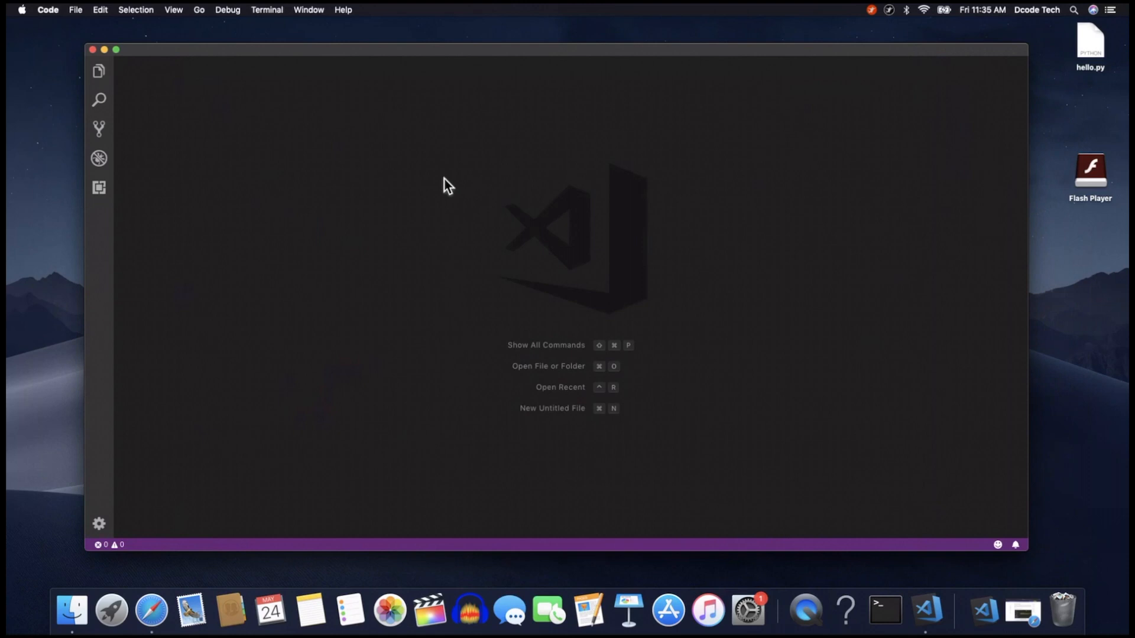
pyautogui.moveTo(362, 156)
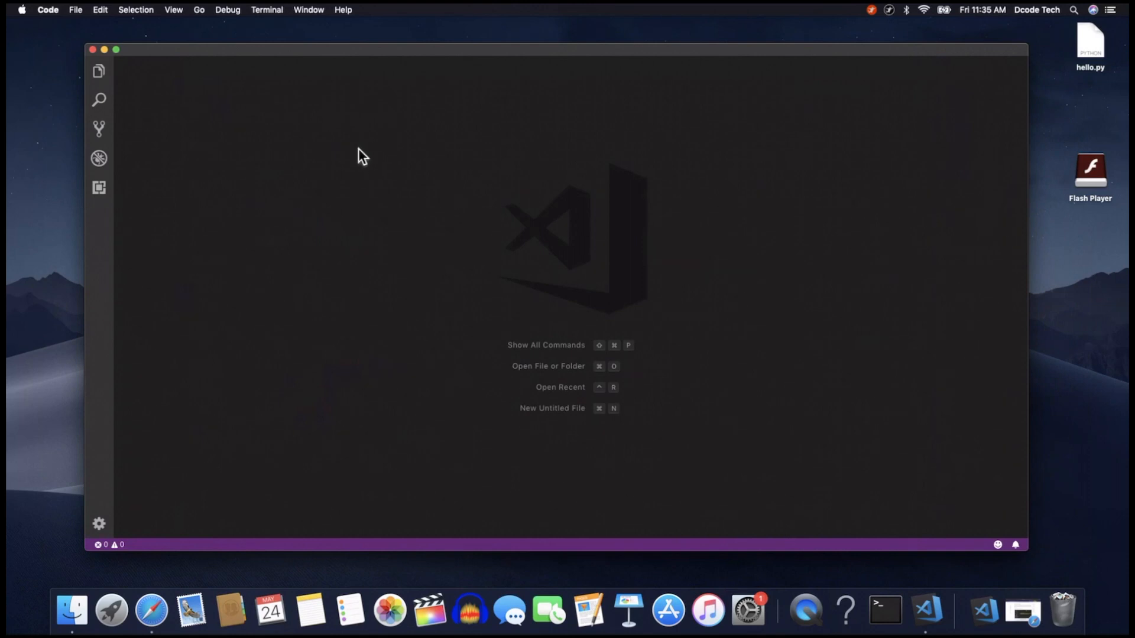
pyautogui.moveTo(98, 188)
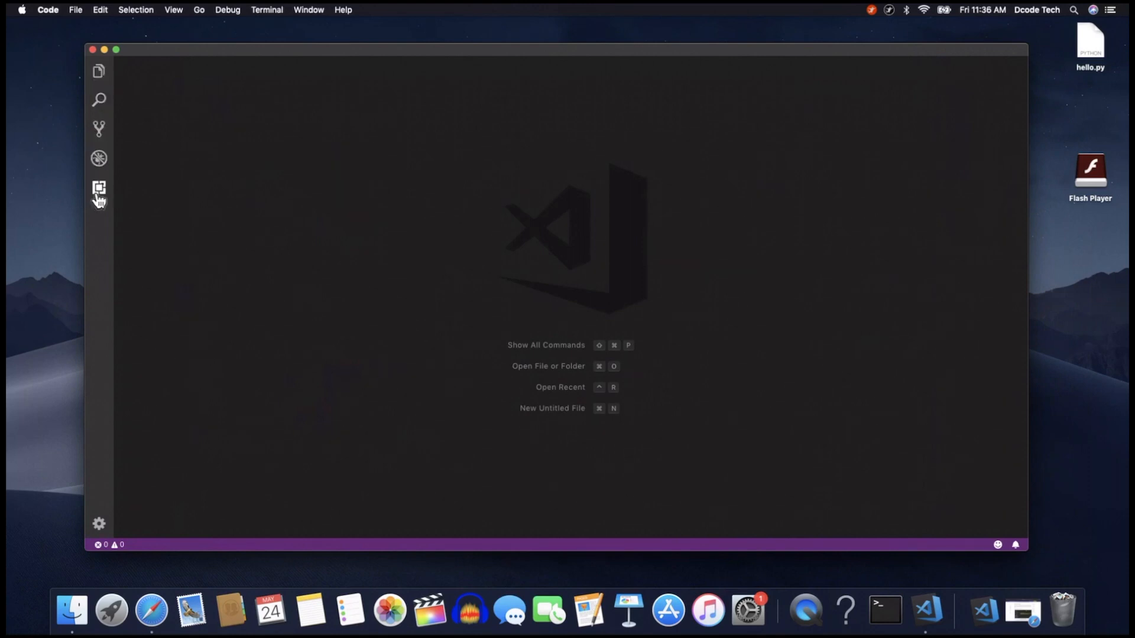
pyautogui.moveTo(99, 121)
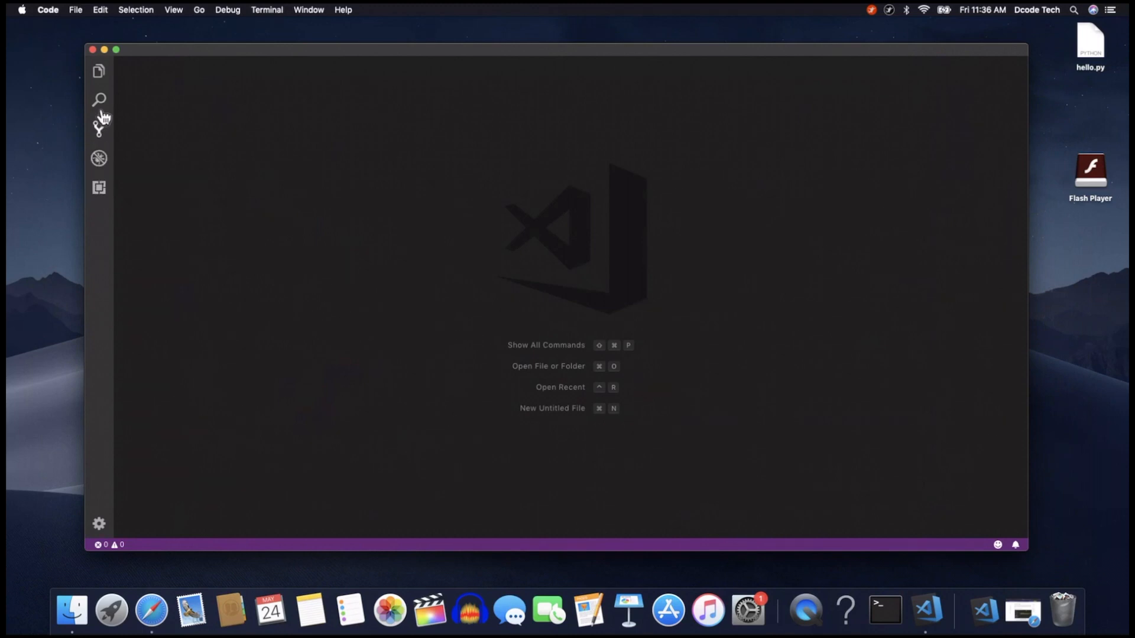
pyautogui.moveTo(99, 72)
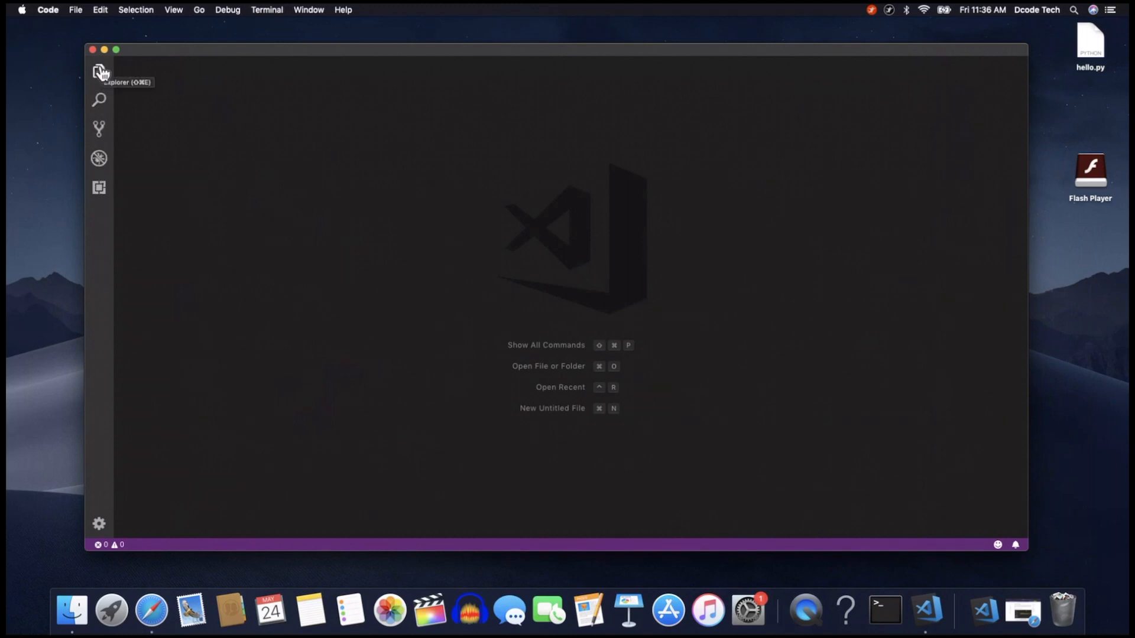
pyautogui.moveTo(98, 72)
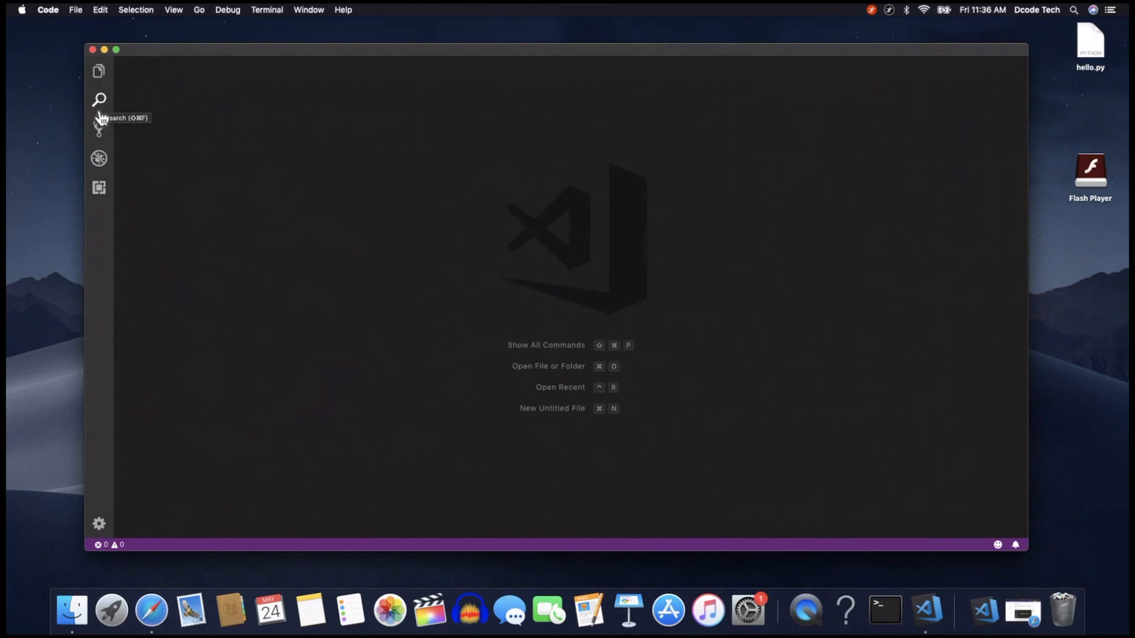
pyautogui.moveTo(99, 129)
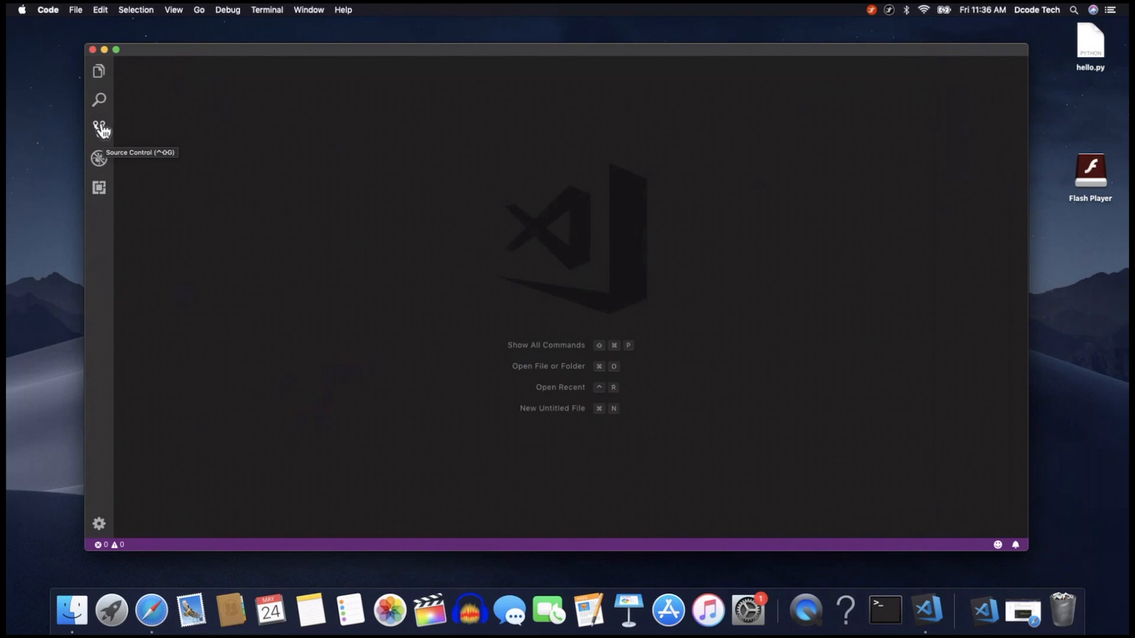
pyautogui.moveTo(100, 161)
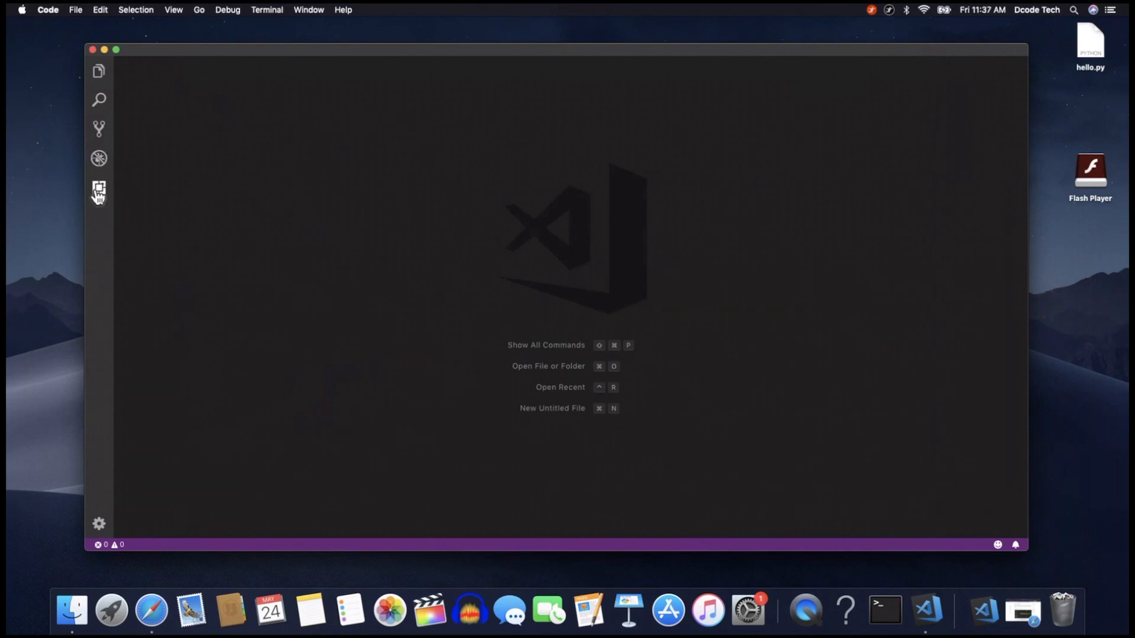
pyautogui.moveTo(98, 189)
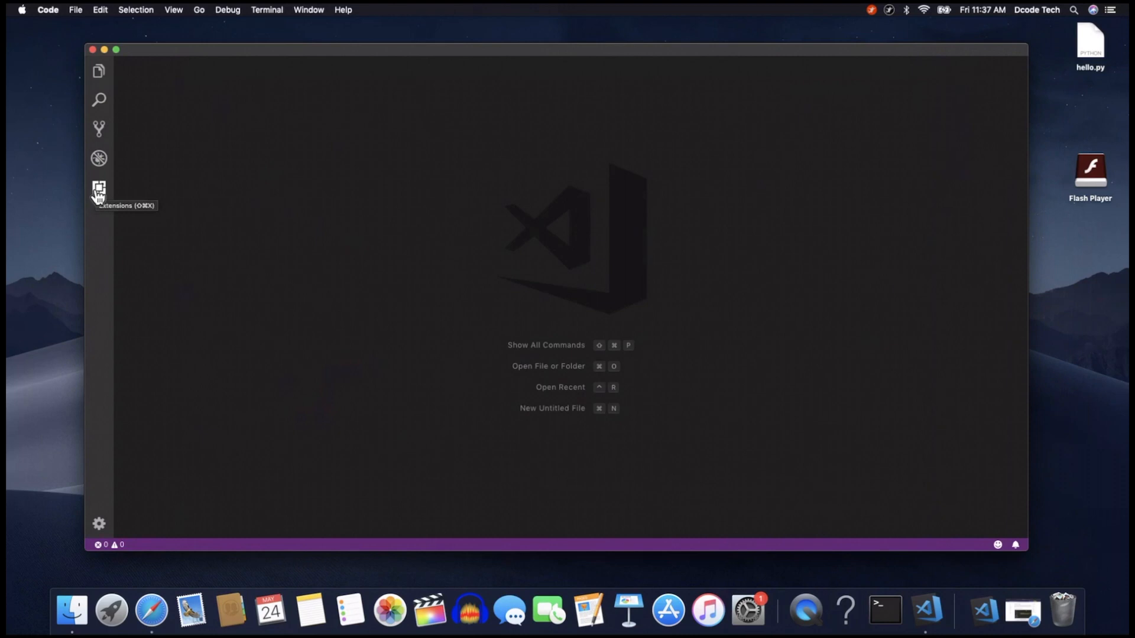
pyautogui.moveTo(228, 18)
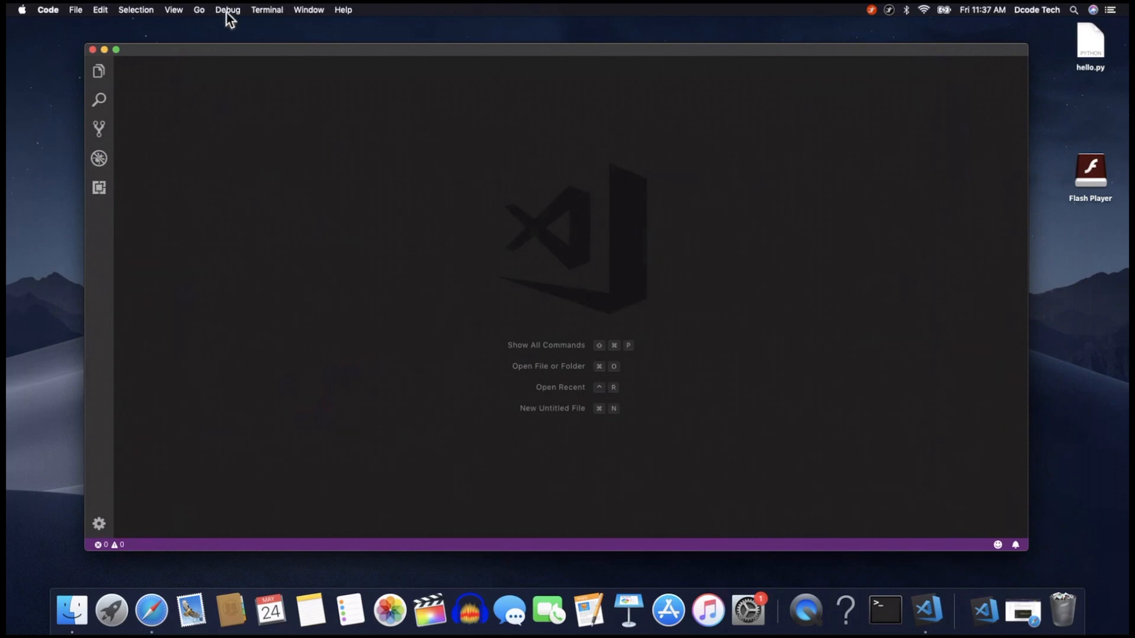
# Step: Glance through the Edit, File and Window menus, then show the Extensions view
pyautogui.click(100, 10)
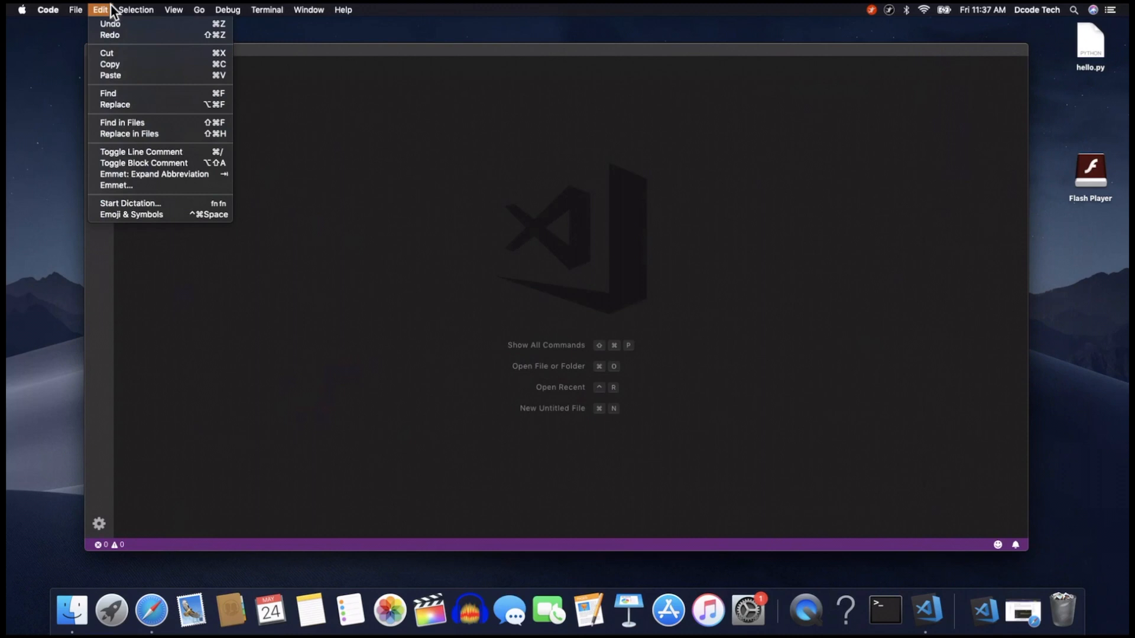
pyautogui.click(75, 10)
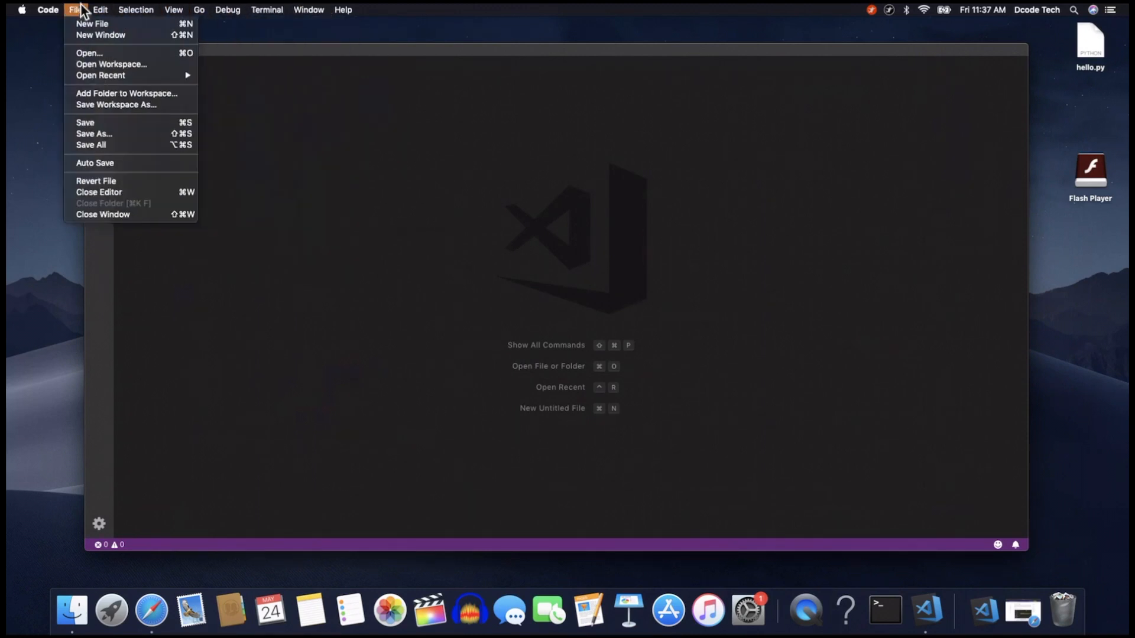
pyautogui.click(308, 10)
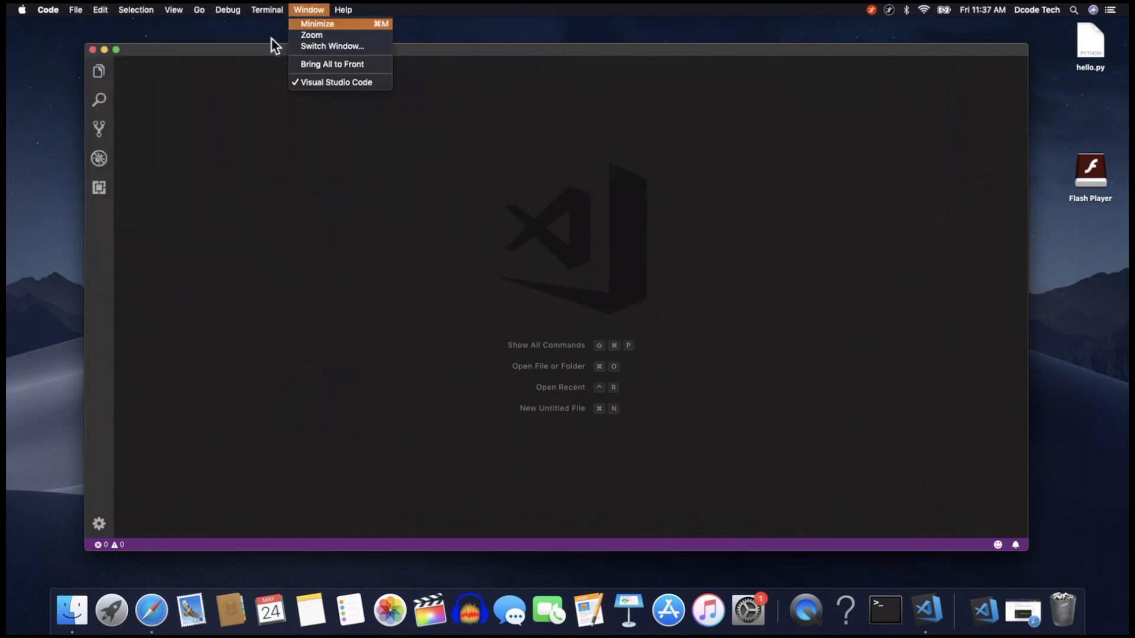
pyautogui.moveTo(117, 235)
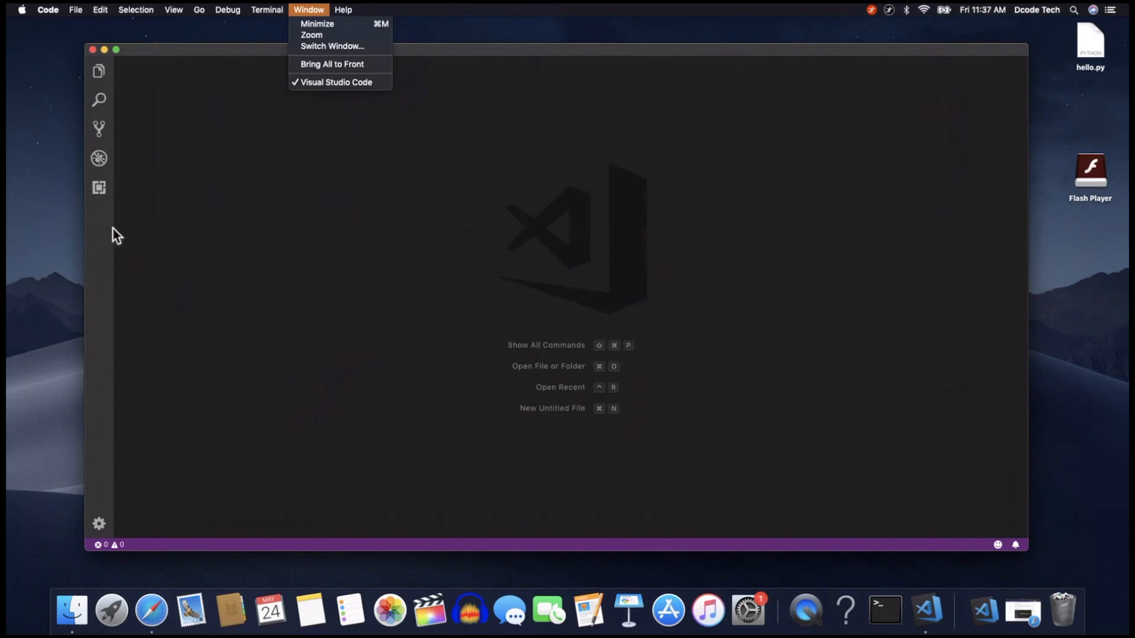
pyautogui.click(99, 188)
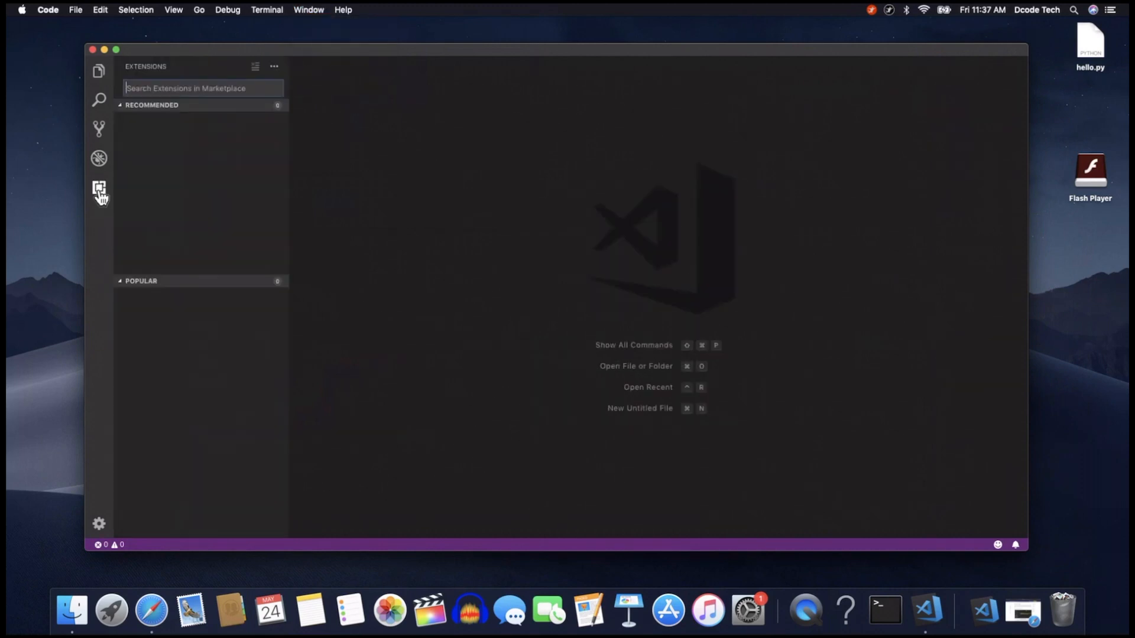
# Step: Search the marketplace for "python" and open Microsoft's Python extension details page
pyautogui.click(99, 188)
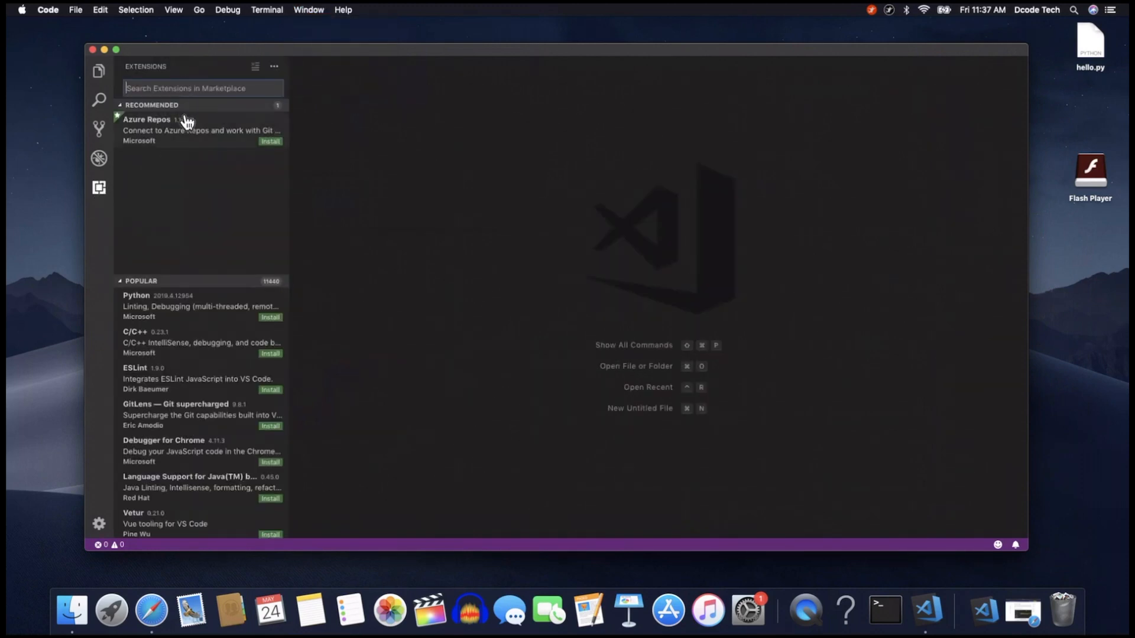
pyautogui.write('python')
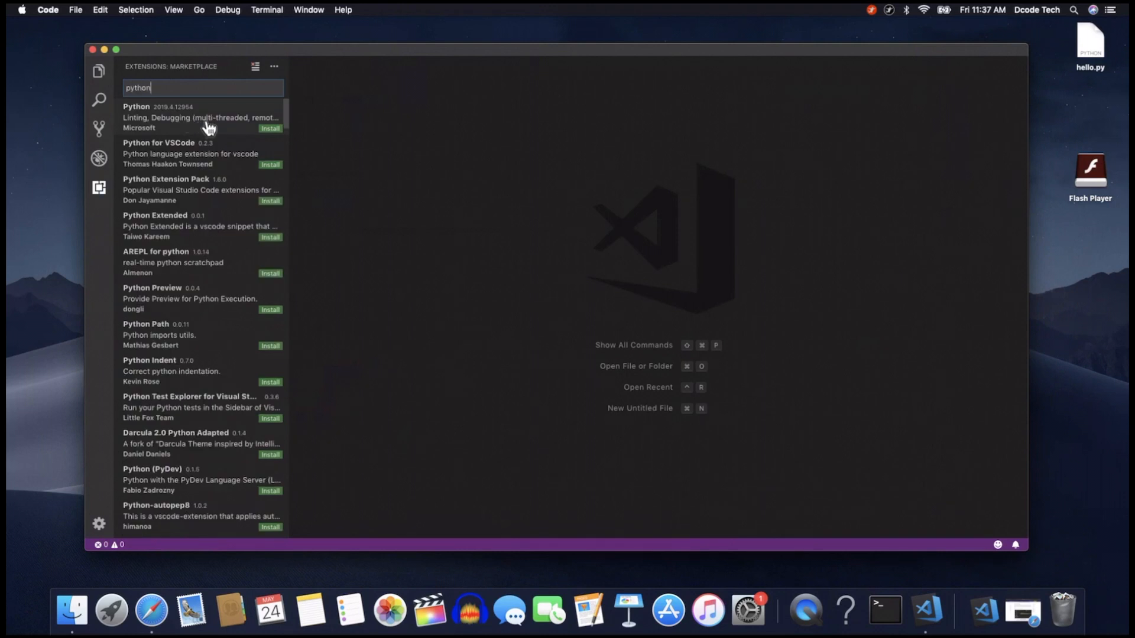
pyautogui.moveTo(215, 133)
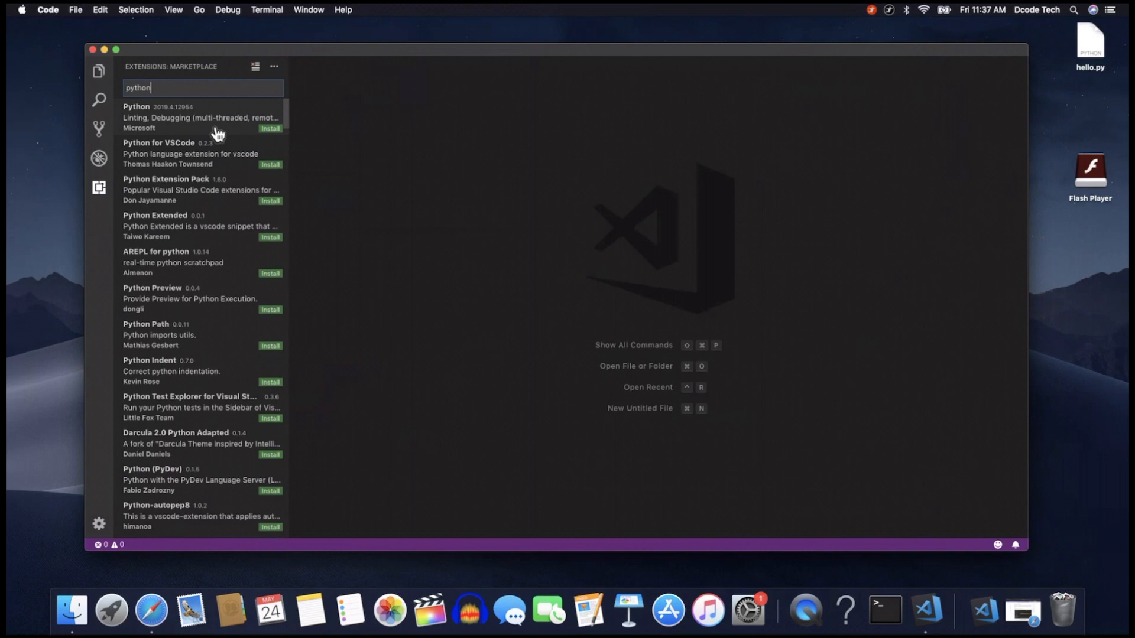
pyautogui.click(201, 117)
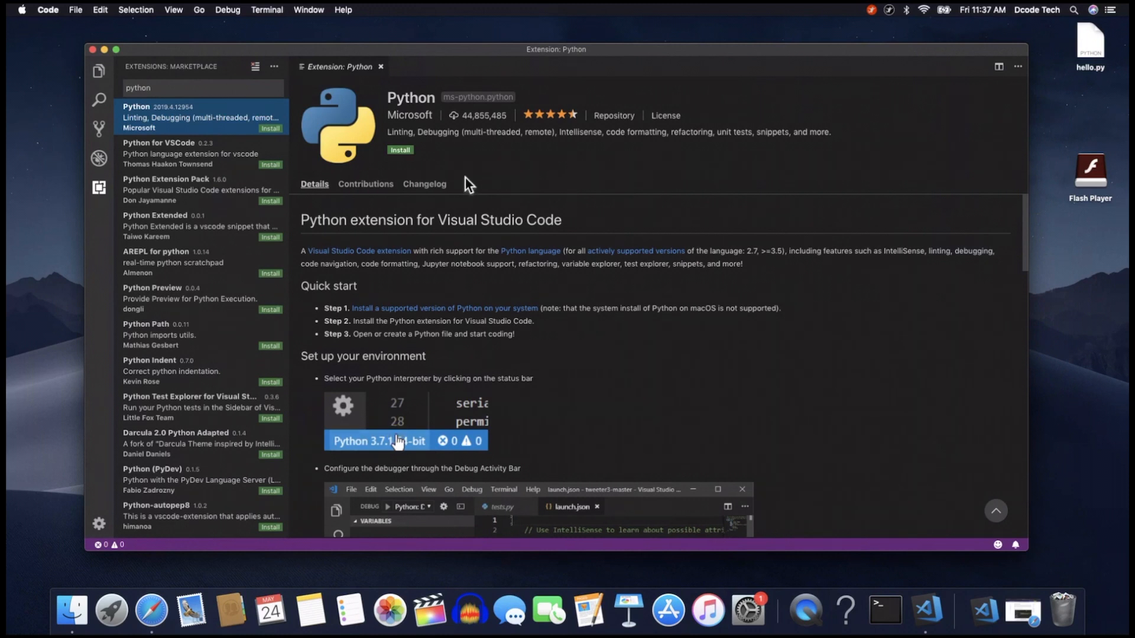
pyautogui.moveTo(1006, 288)
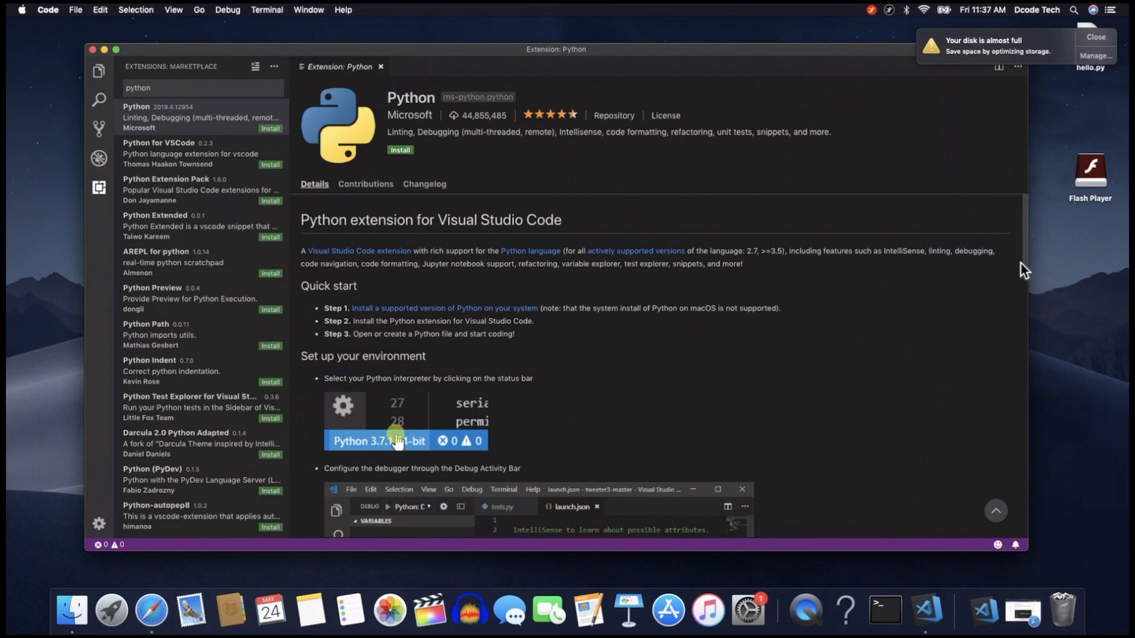
# Step: Install Microsoft's Python extension from its details page
pyautogui.scroll(-3)
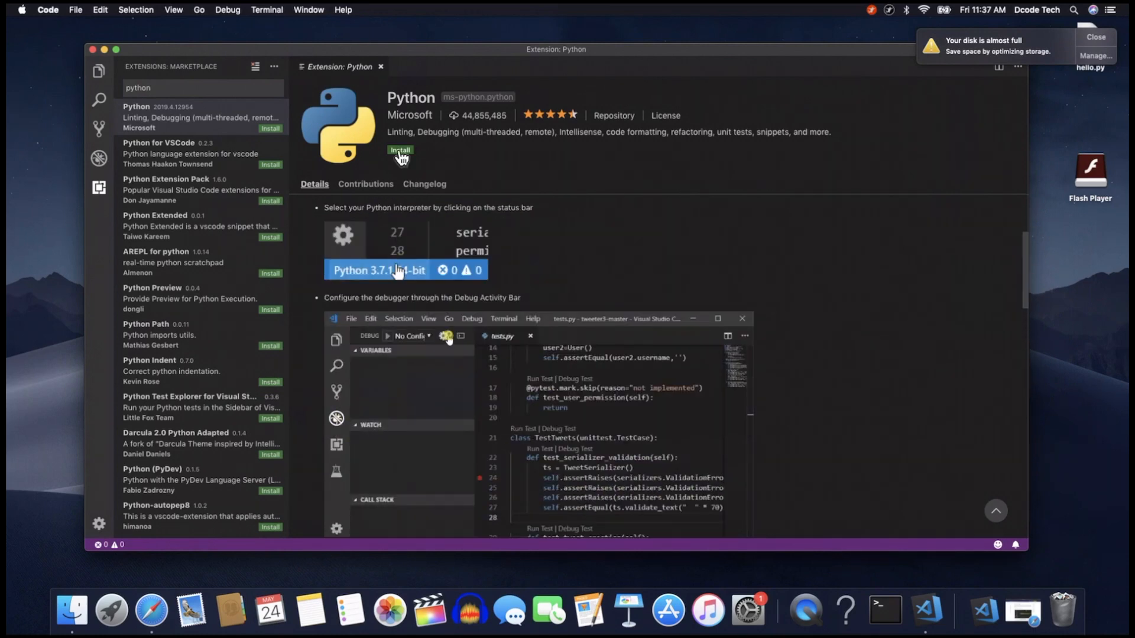
pyautogui.click(399, 150)
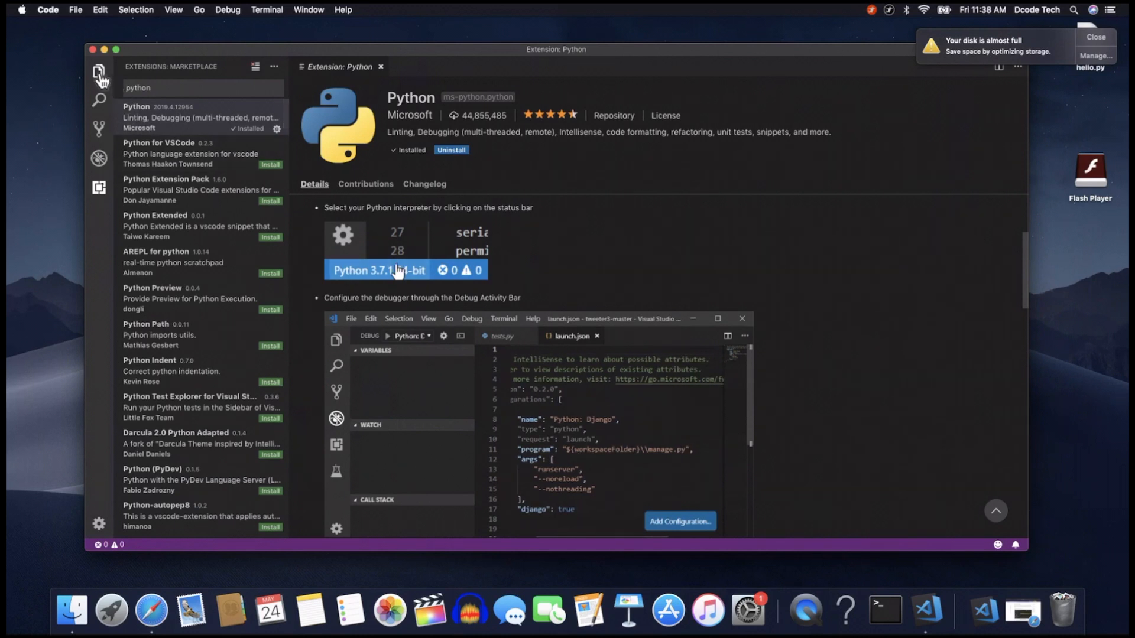
# Step: Open the Desktop folder, which contains hello.py, as the workspace via Open Folder
pyautogui.click(99, 70)
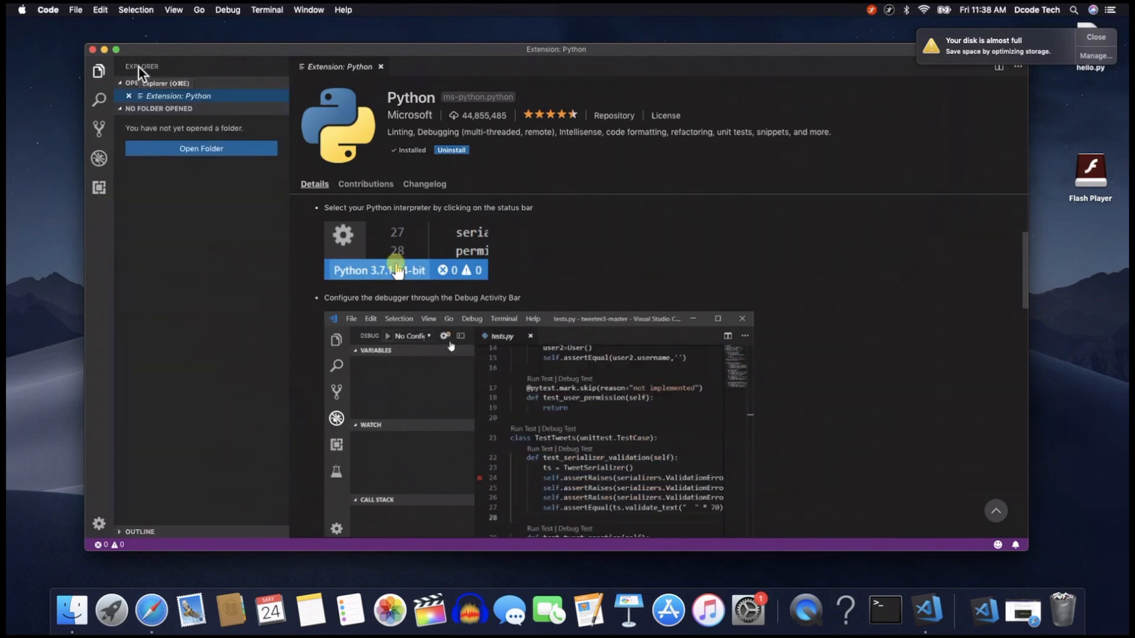
pyautogui.click(413, 335)
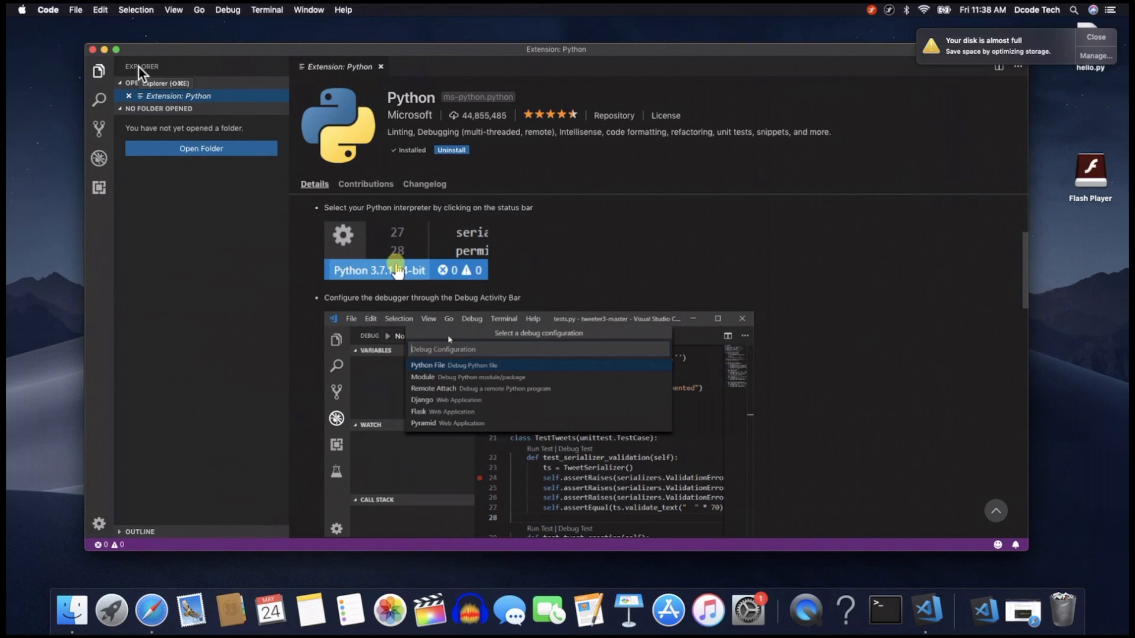
pyautogui.moveTo(449, 383)
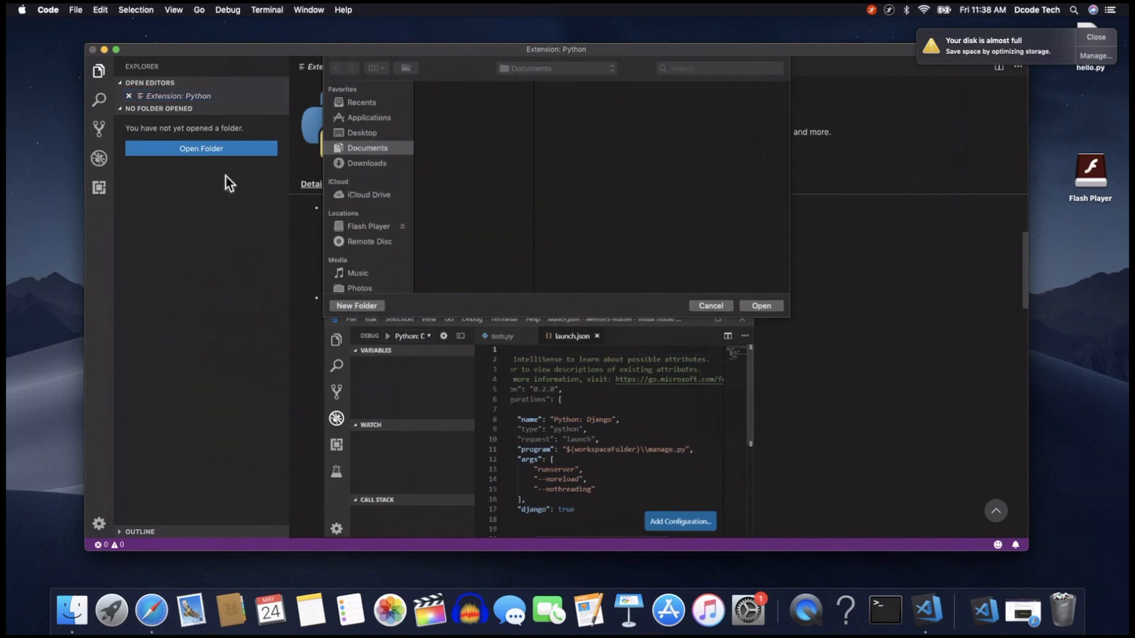
pyautogui.click(367, 164)
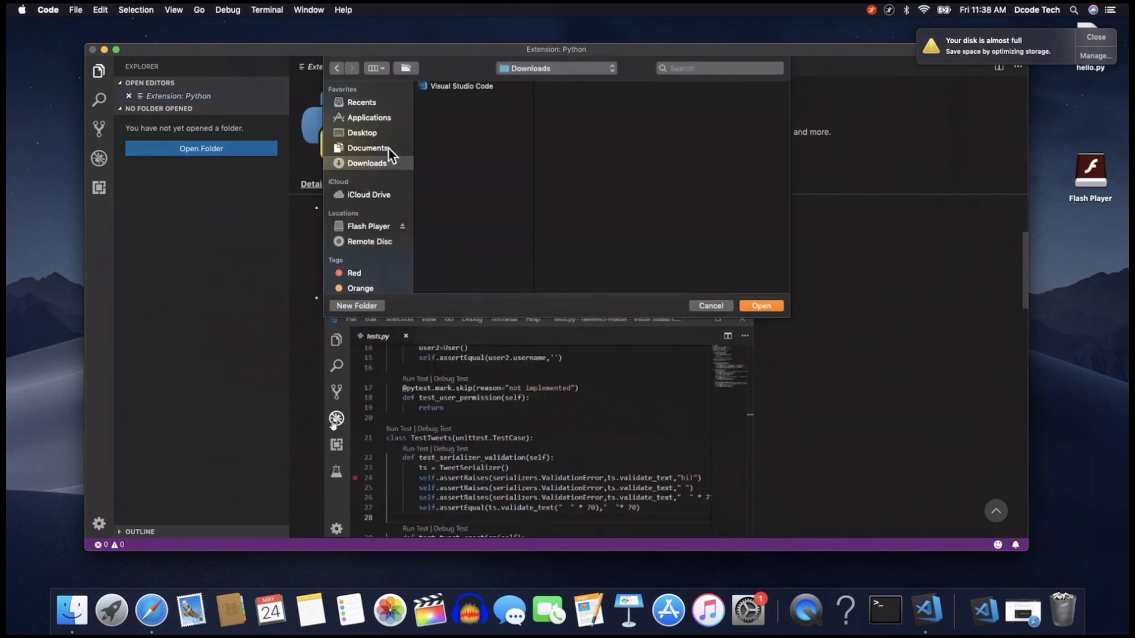
pyautogui.click(368, 148)
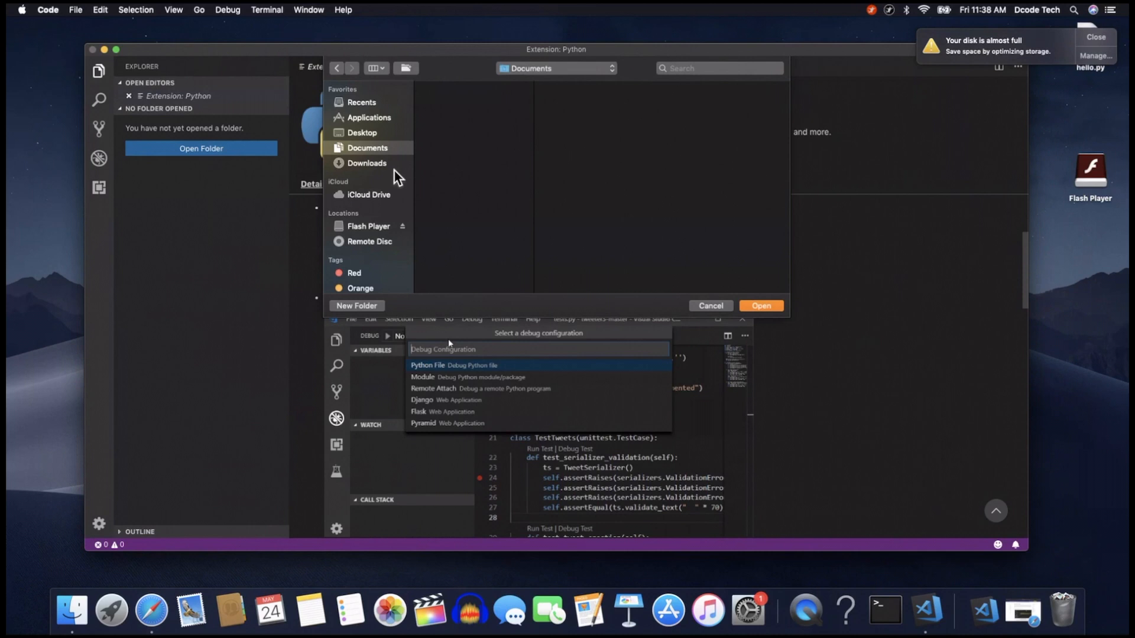
pyautogui.click(362, 132)
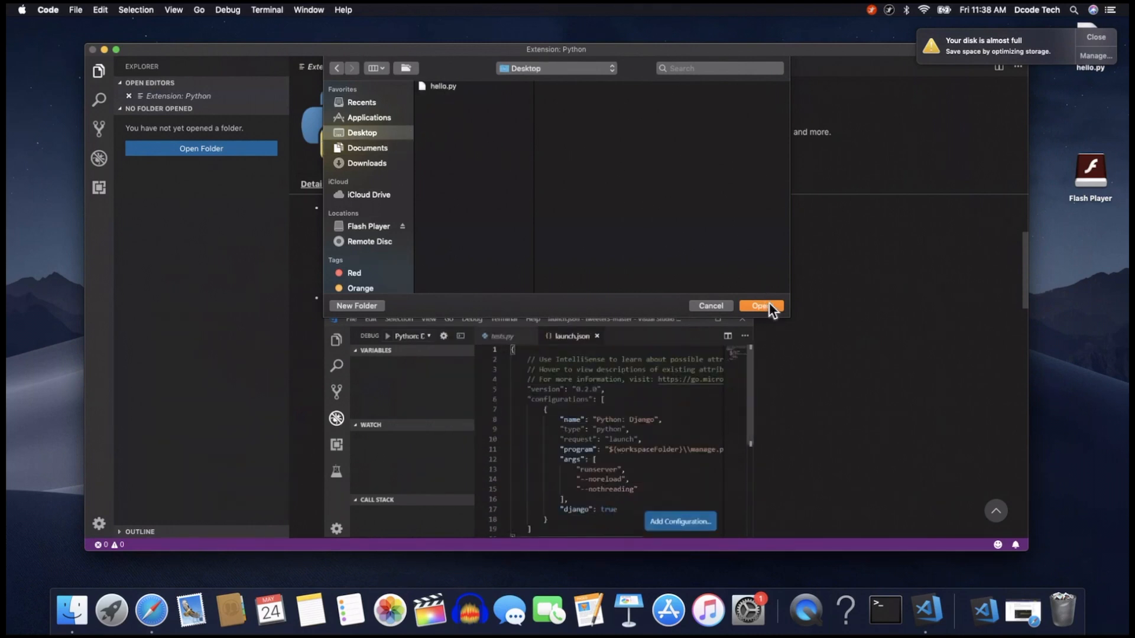
pyautogui.click(760, 304)
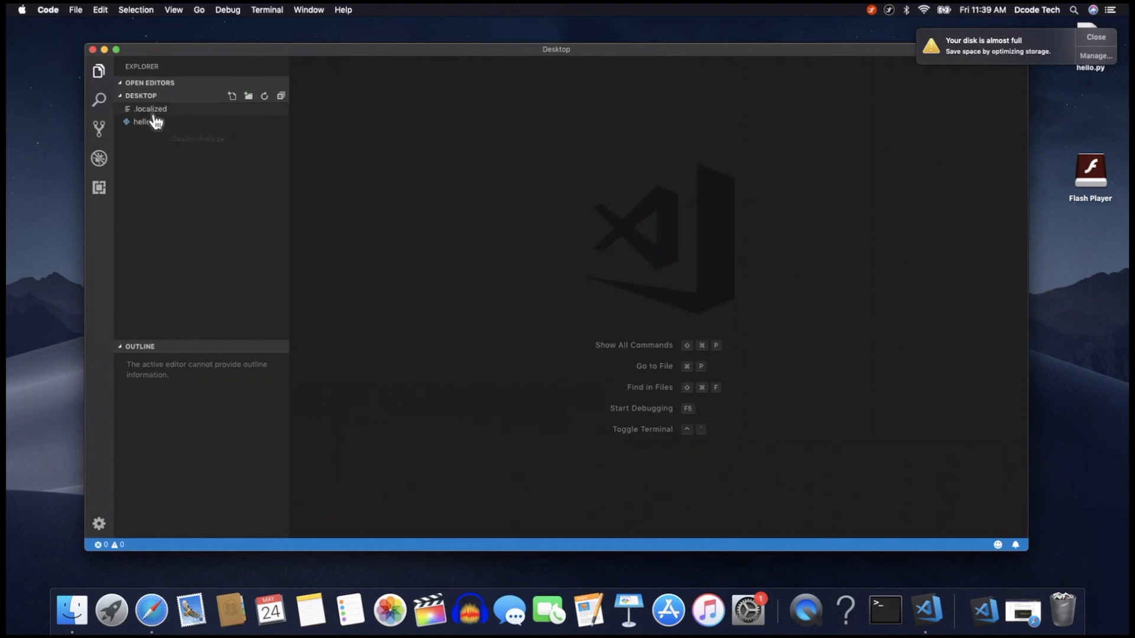
pyautogui.moveTo(239, 109)
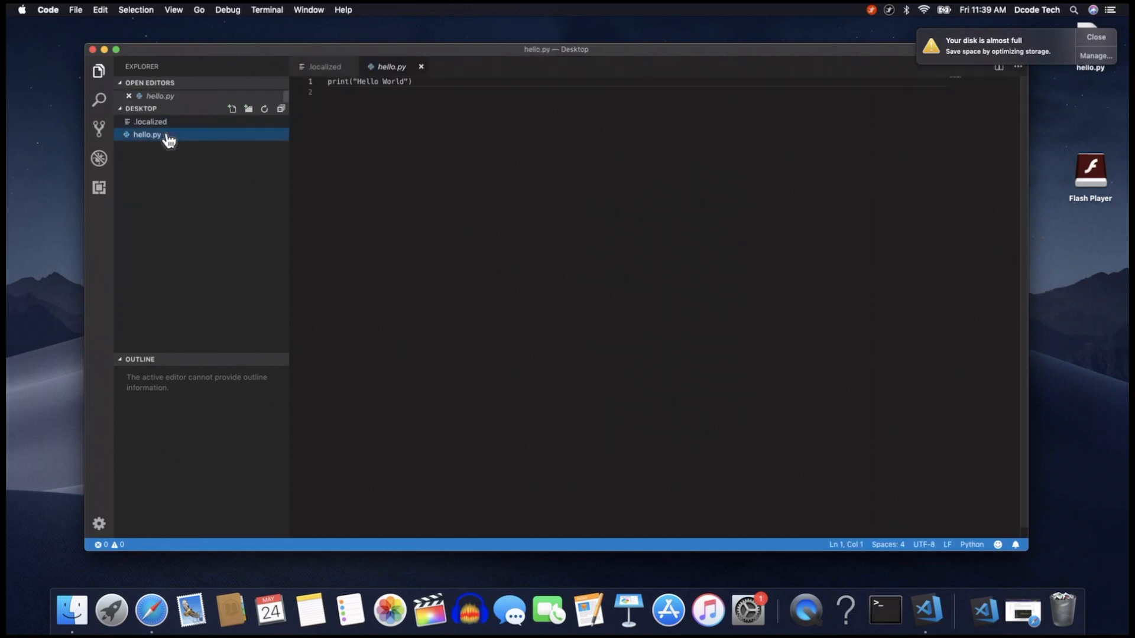
# Step: Open hello.py with its print("Hello World") line and dismiss the pylint warning
pyautogui.click(147, 135)
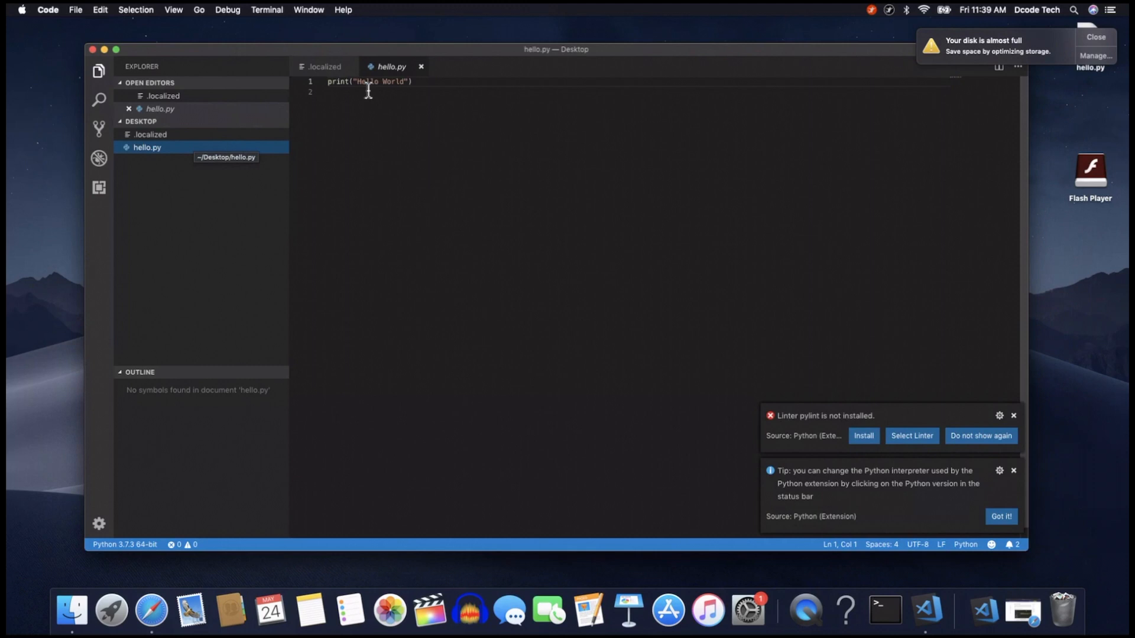
pyautogui.moveTo(676, 385)
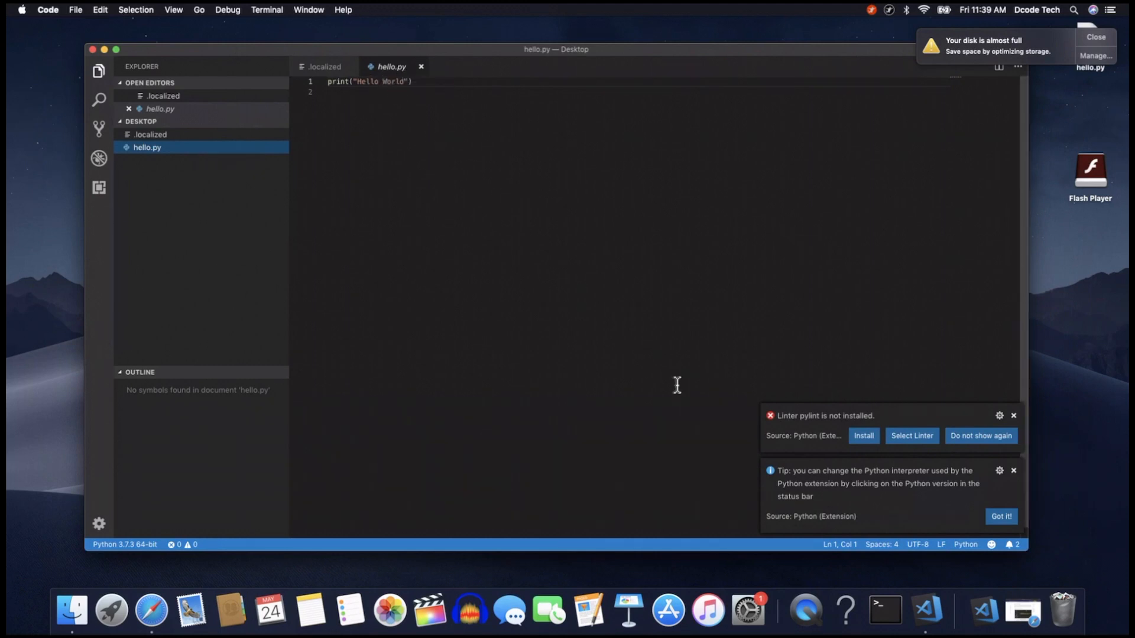
pyautogui.moveTo(812, 433)
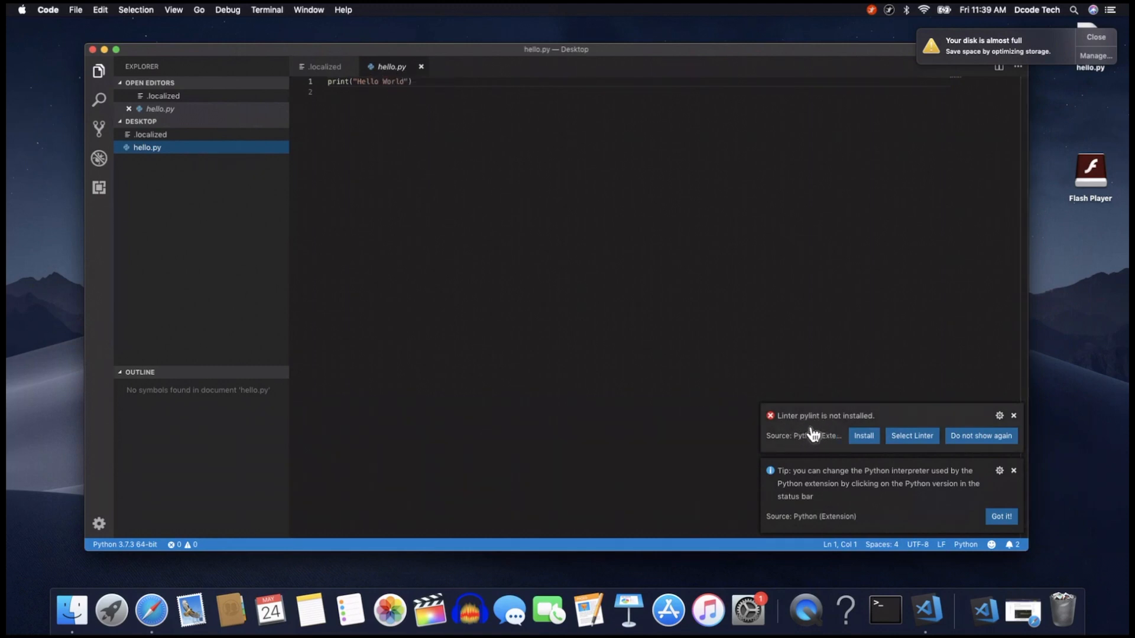
pyautogui.moveTo(824, 450)
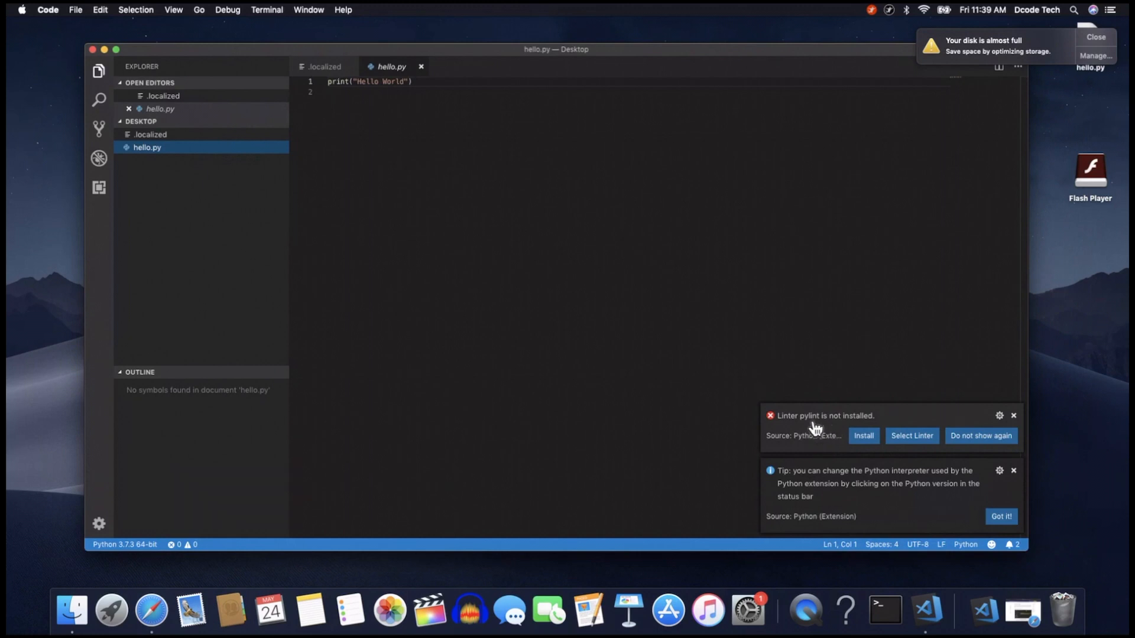
pyautogui.moveTo(792, 337)
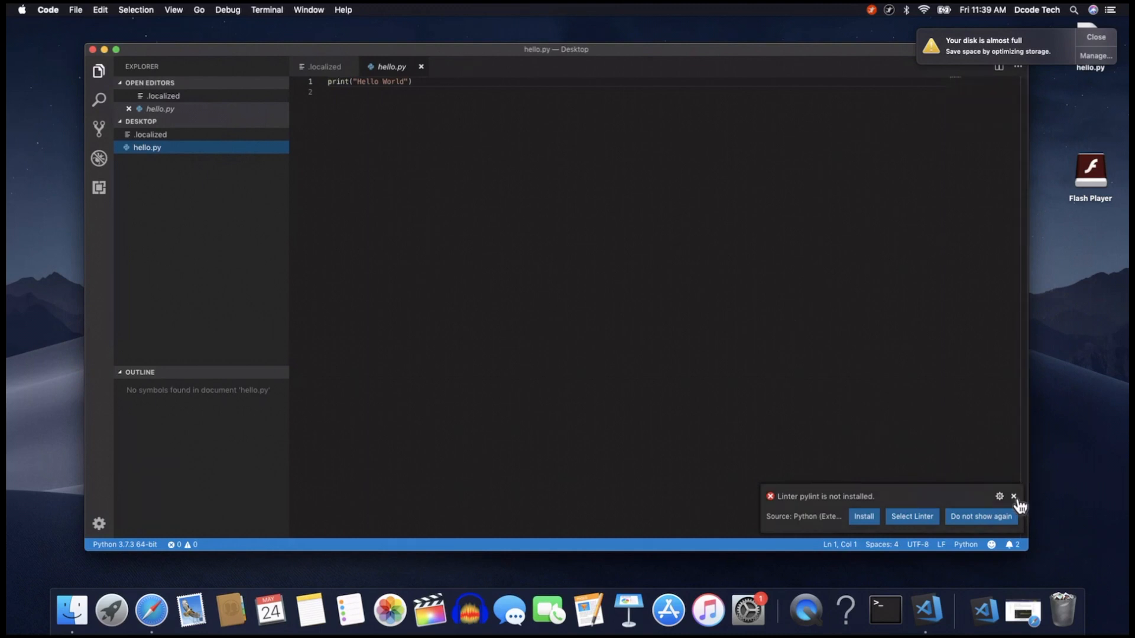
pyautogui.click(1013, 496)
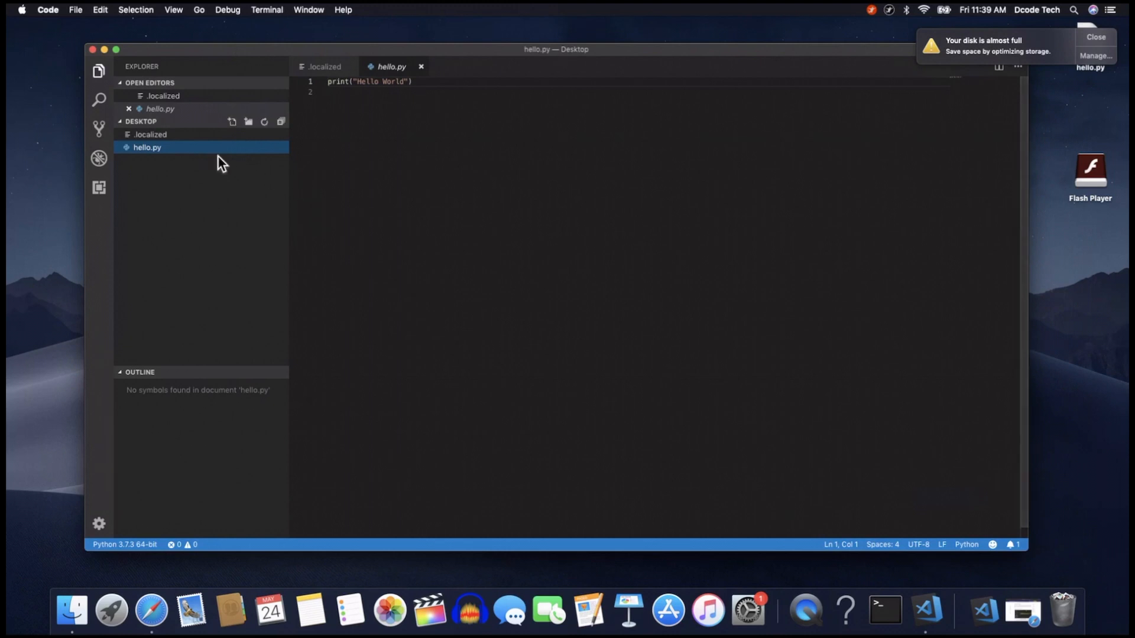
pyautogui.click(150, 133)
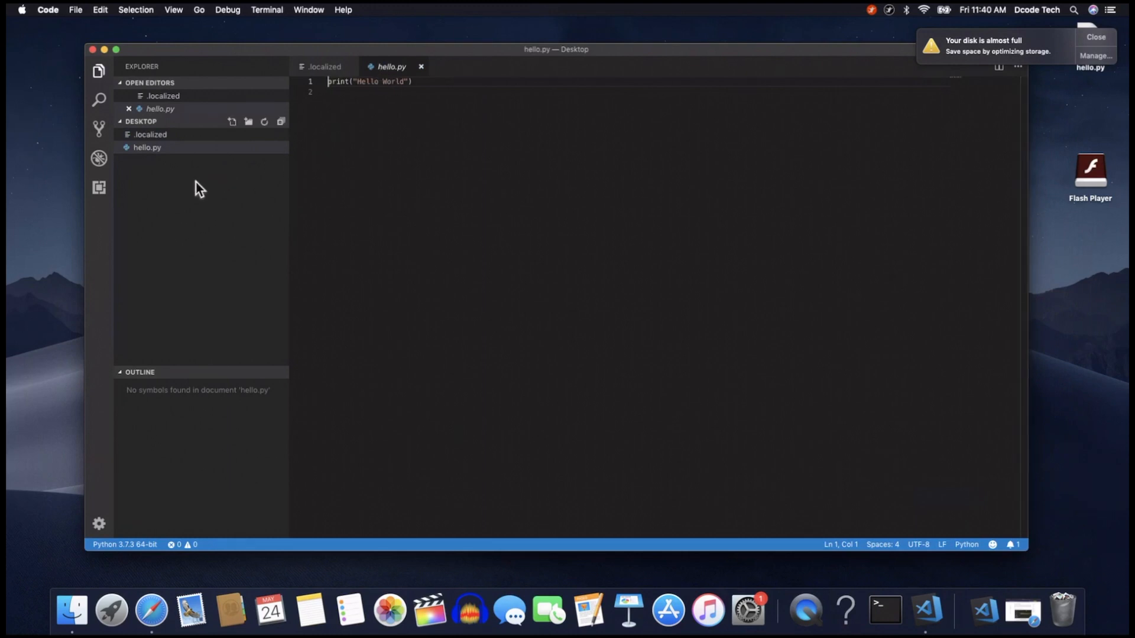
# Step: Create an empty test.py in the Desktop folder, then close it so only hello.py stays open
pyautogui.click(147, 147)
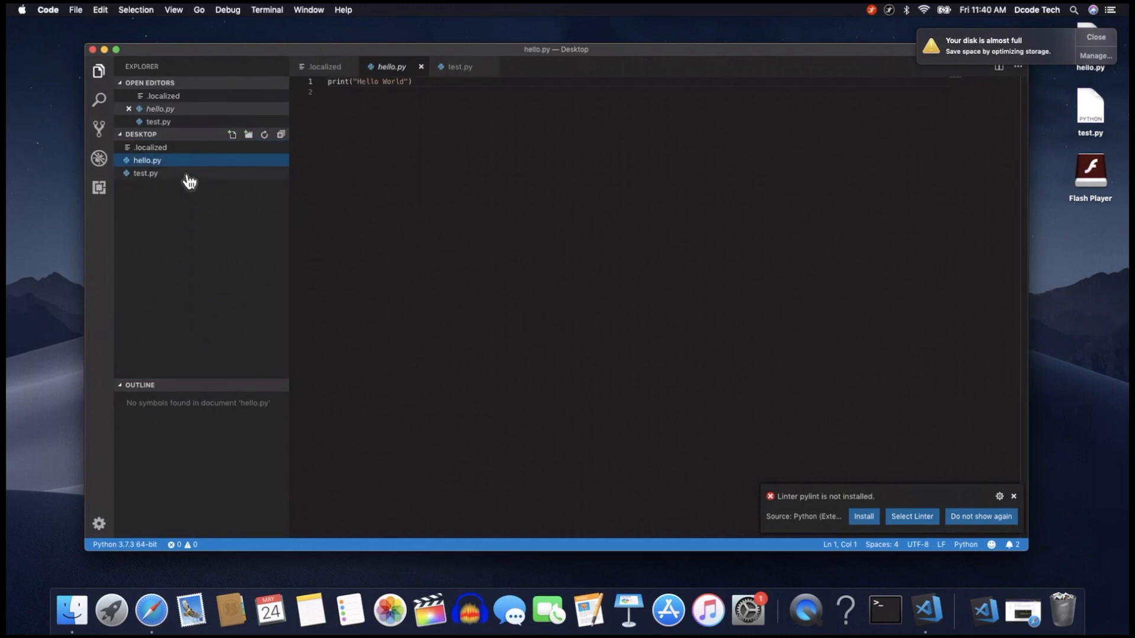
pyautogui.click(459, 66)
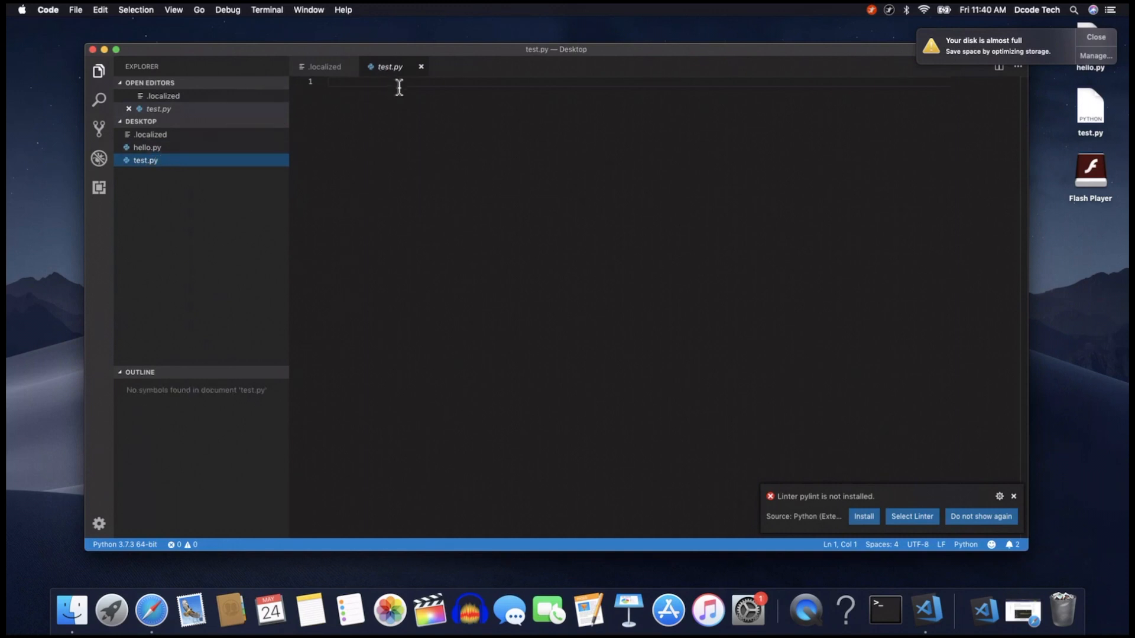
pyautogui.moveTo(362, 110)
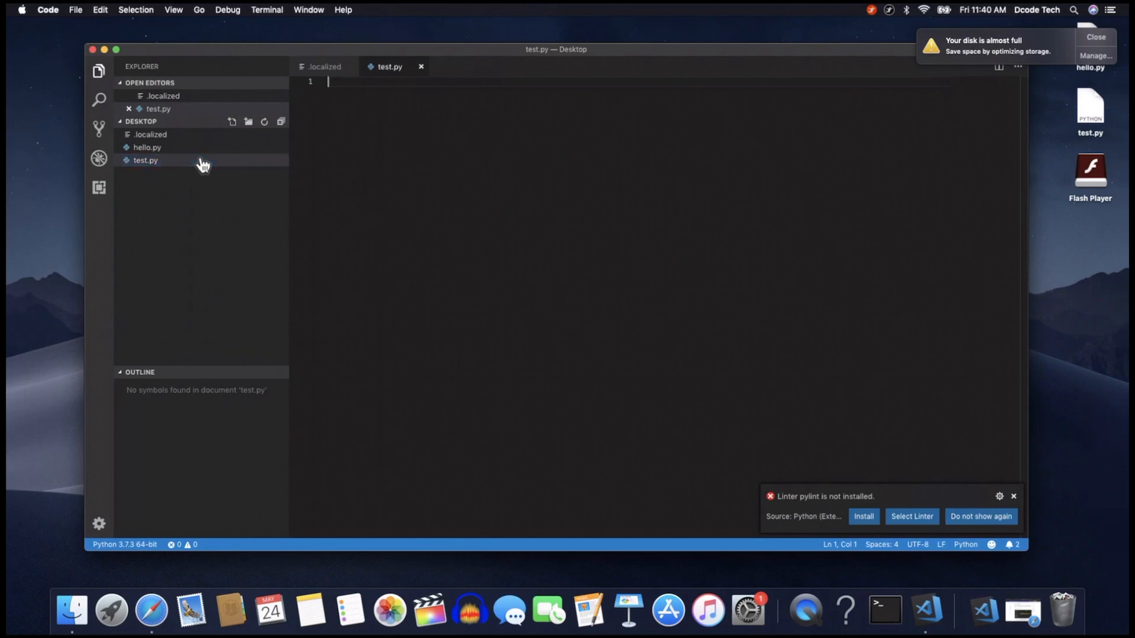
pyautogui.moveTo(391, 66)
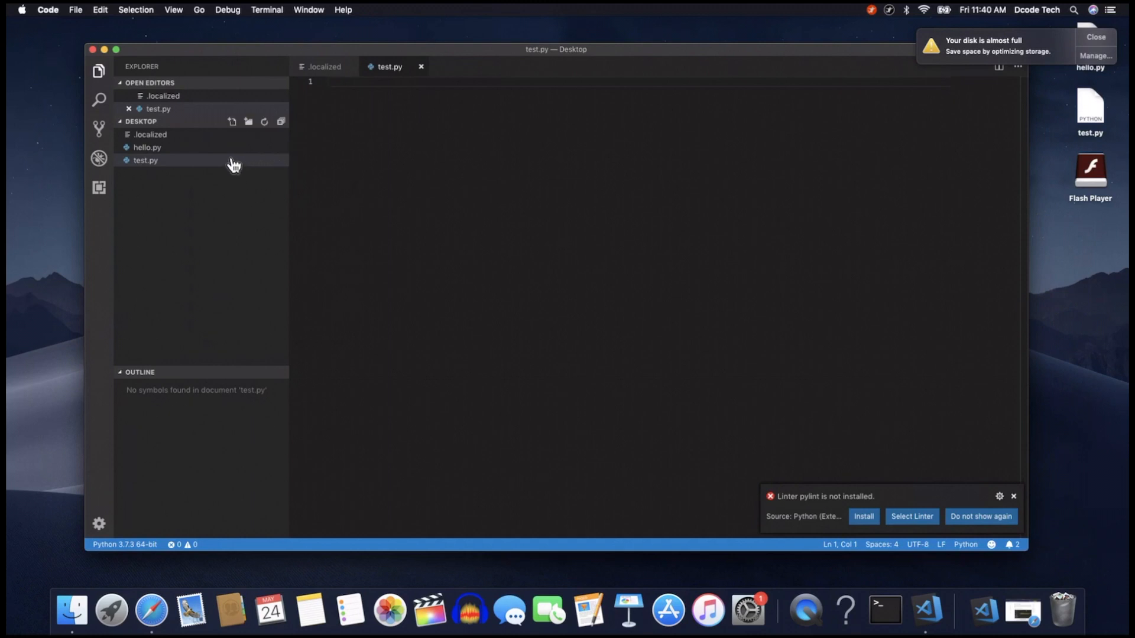
pyautogui.click(146, 146)
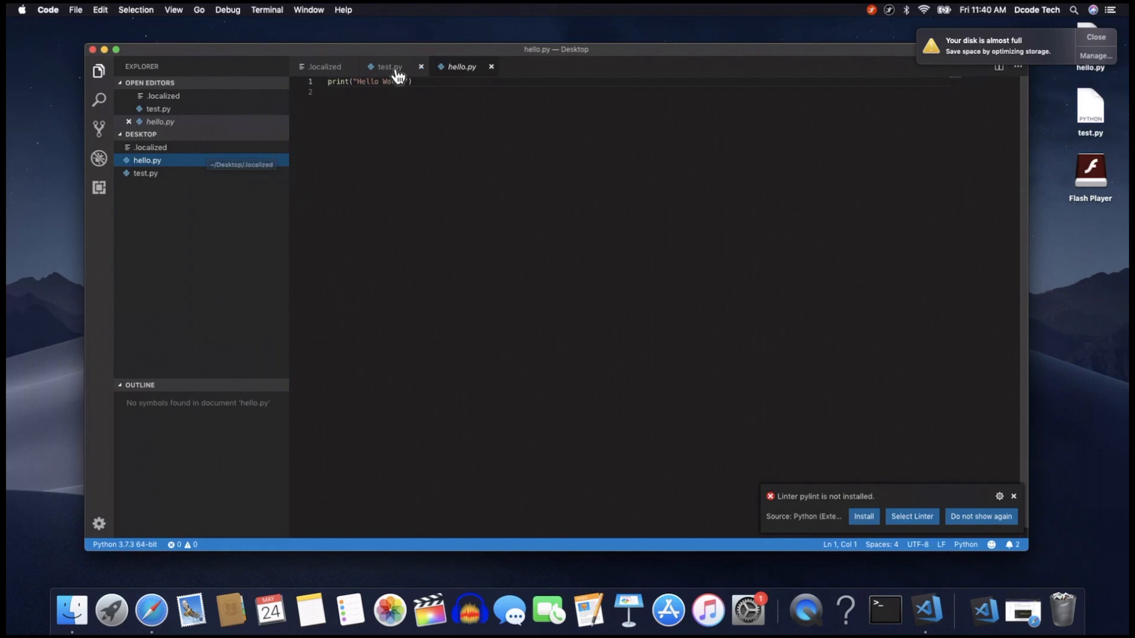
pyautogui.click(389, 66)
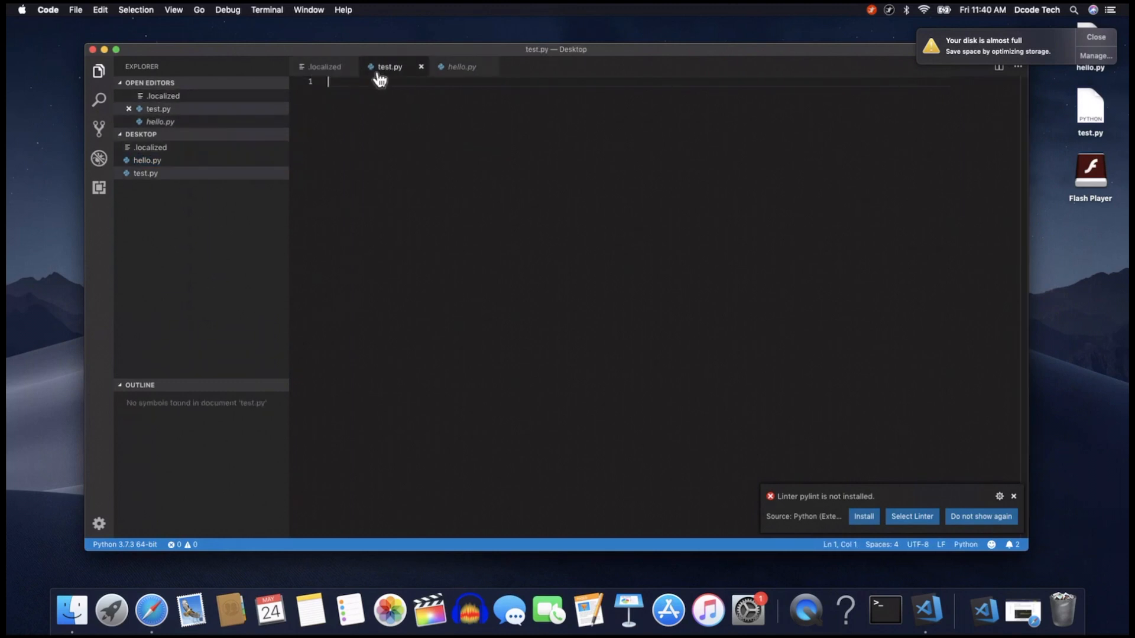
pyautogui.click(421, 66)
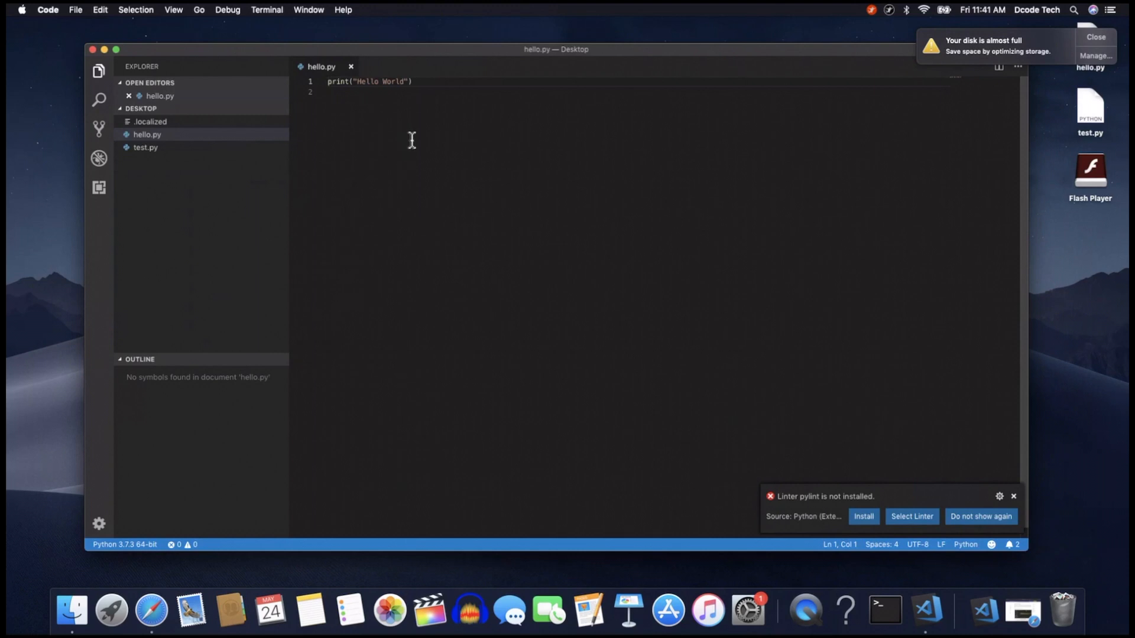
pyautogui.click(226, 10)
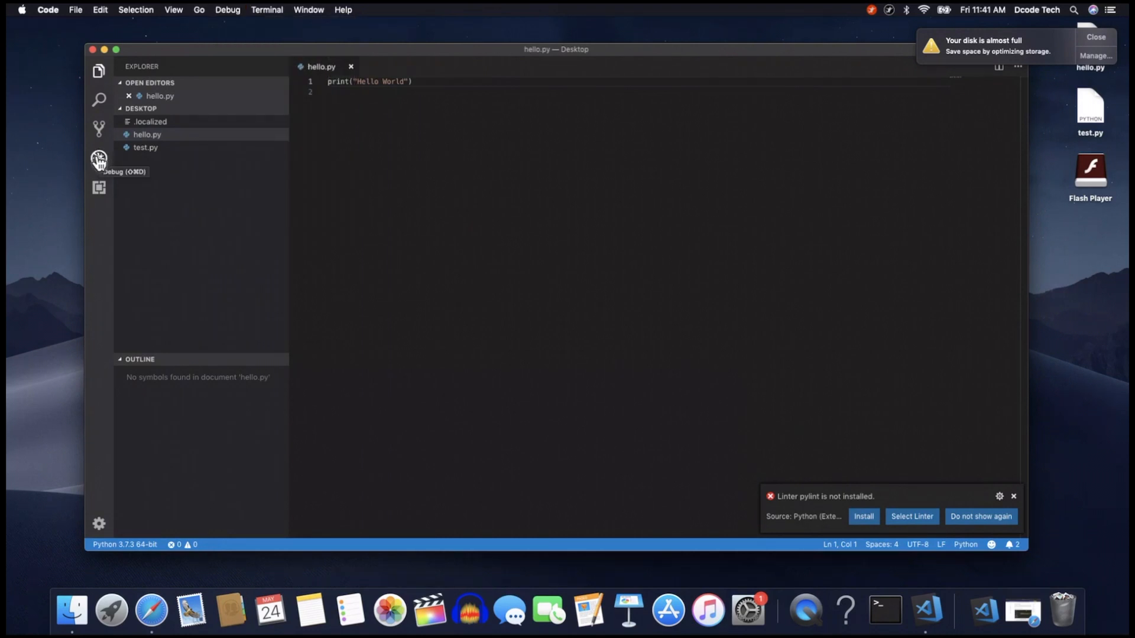
# Step: Show the Debug view and start debugging hello.py, bringing up the configuration picker
pyautogui.click(98, 158)
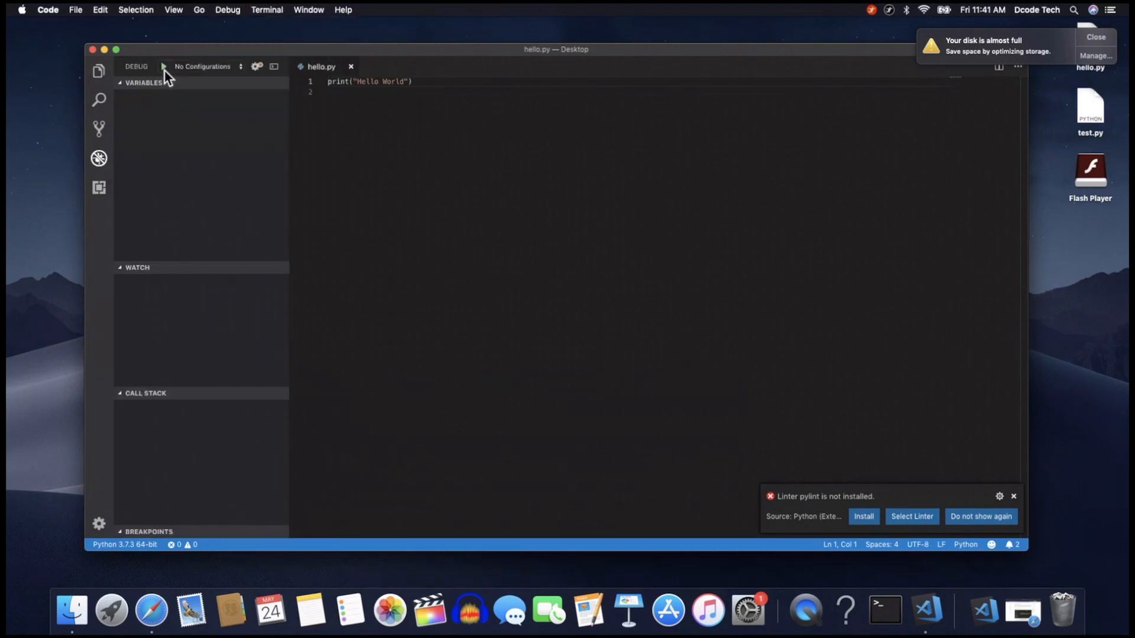
pyautogui.click(163, 66)
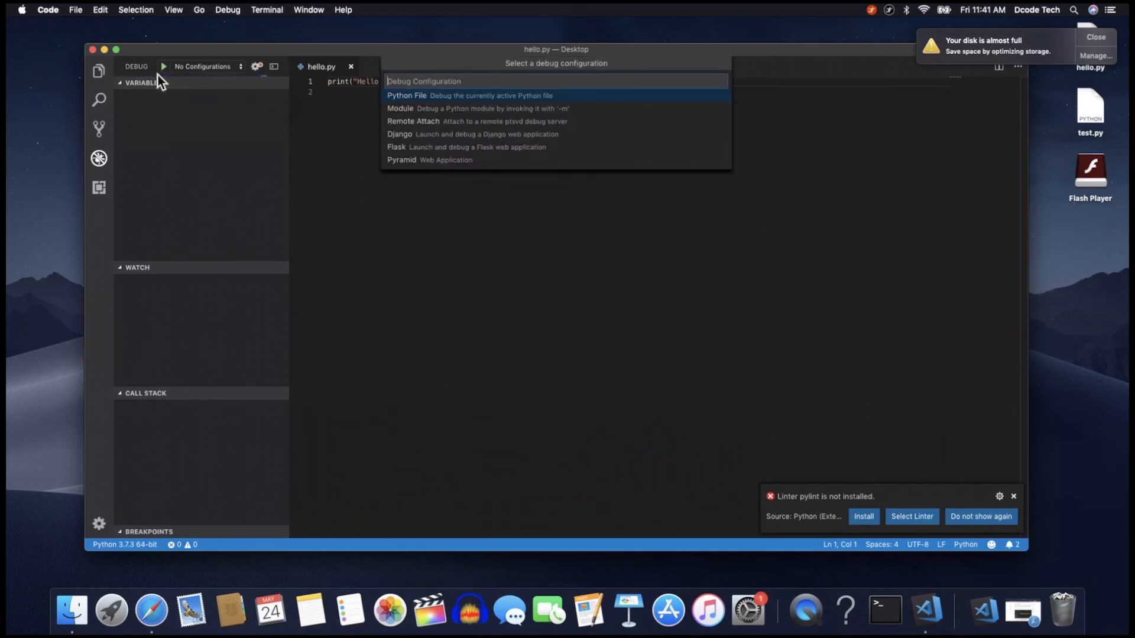
pyautogui.moveTo(422, 109)
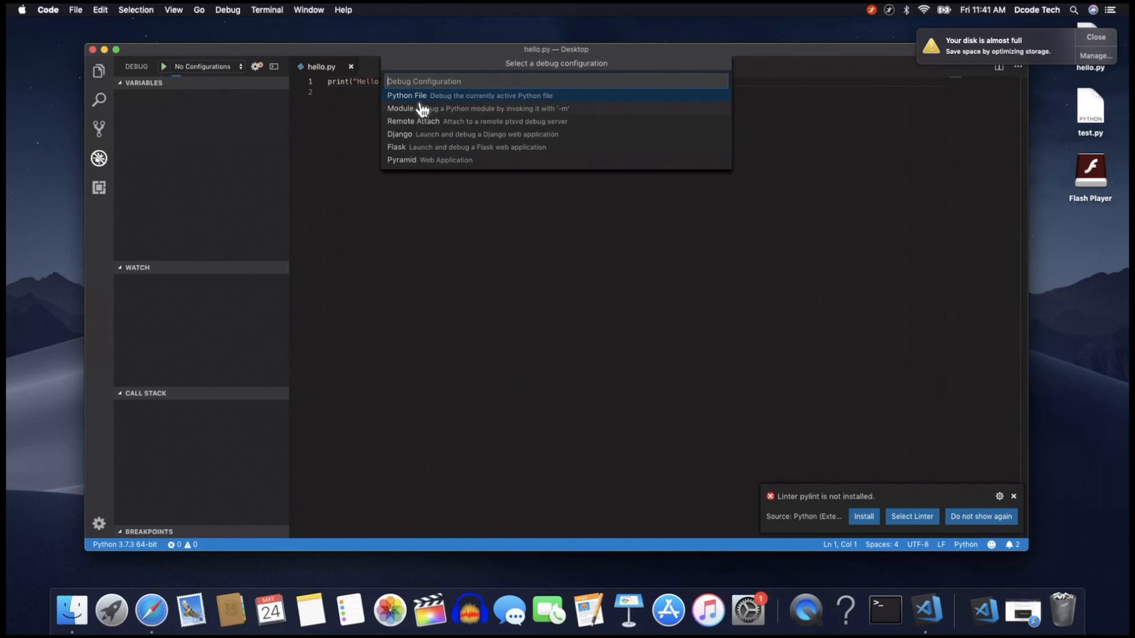
pyautogui.click(405, 94)
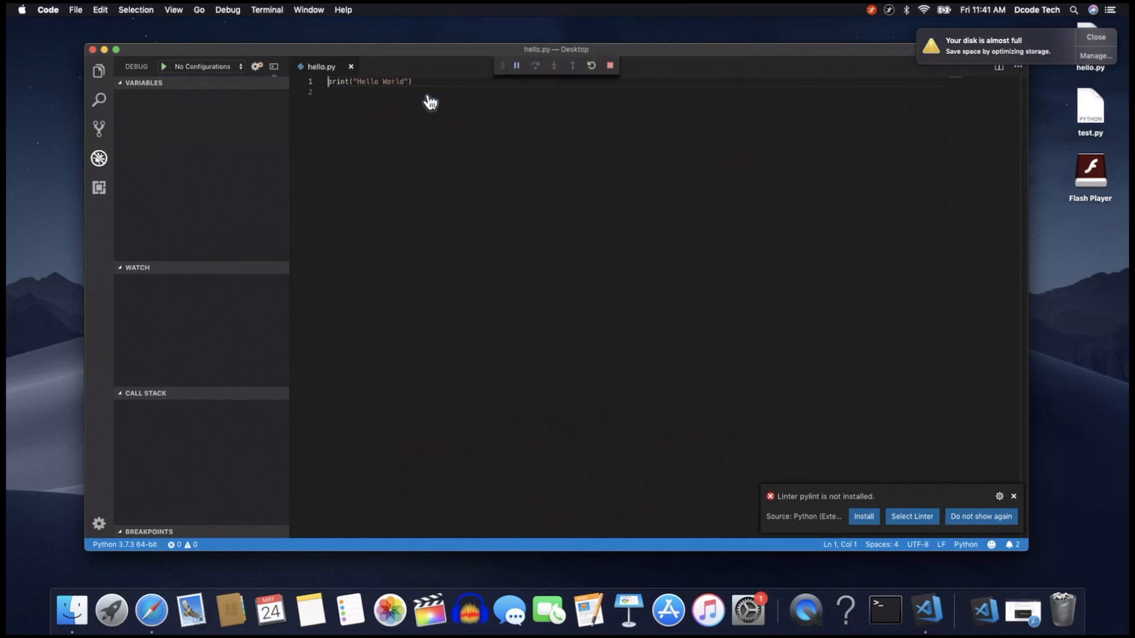
pyautogui.click(163, 66)
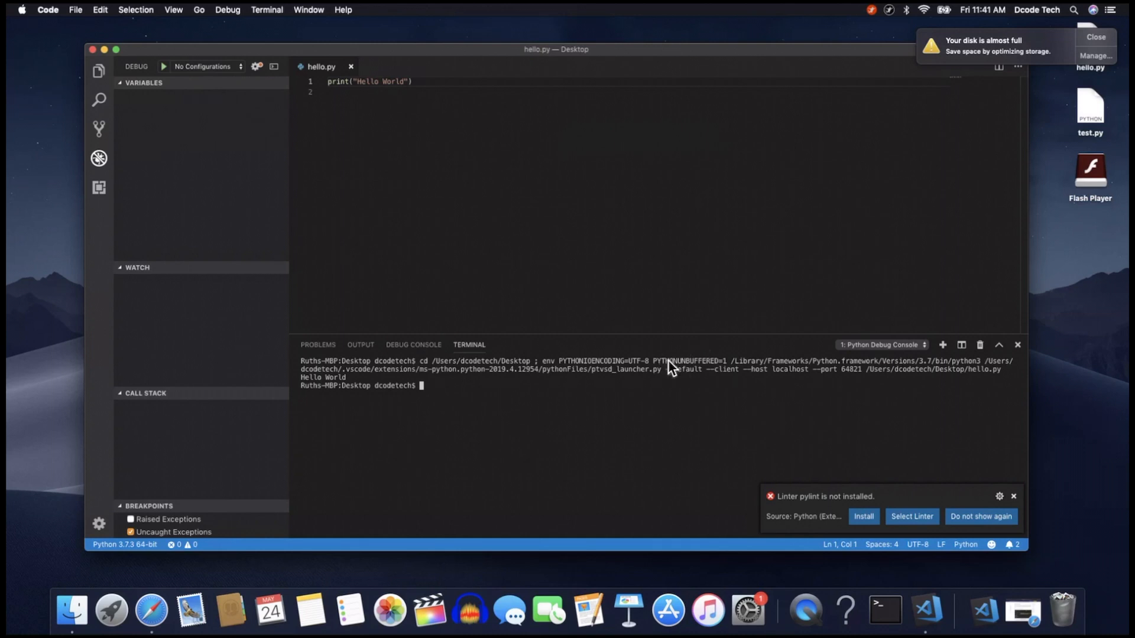
pyautogui.moveTo(354, 385)
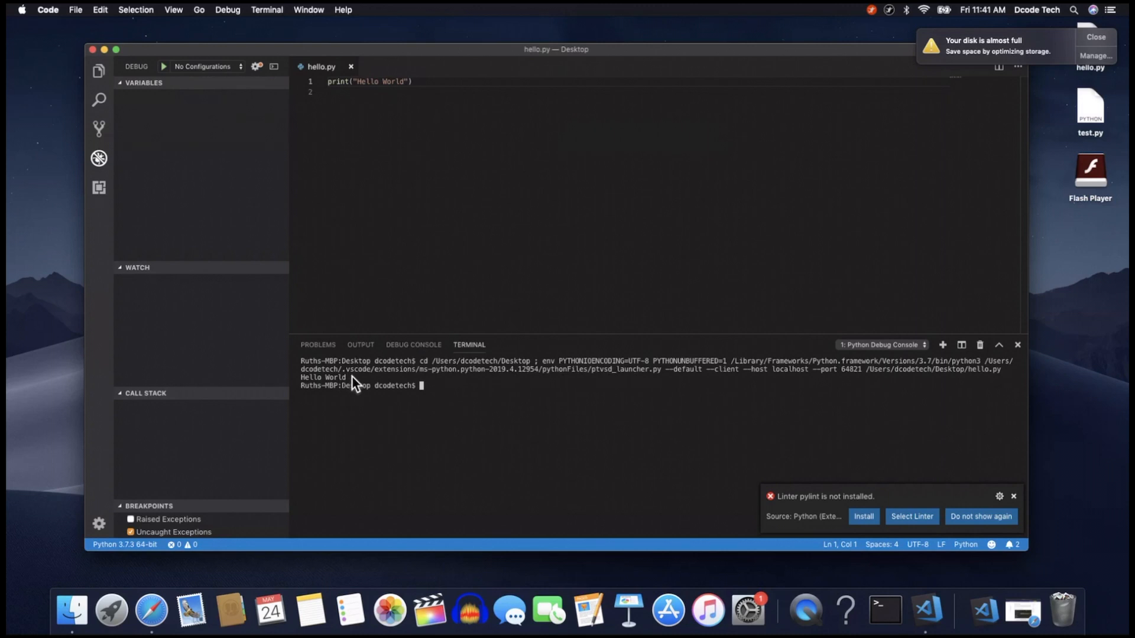
pyautogui.doubleClick(324, 377)
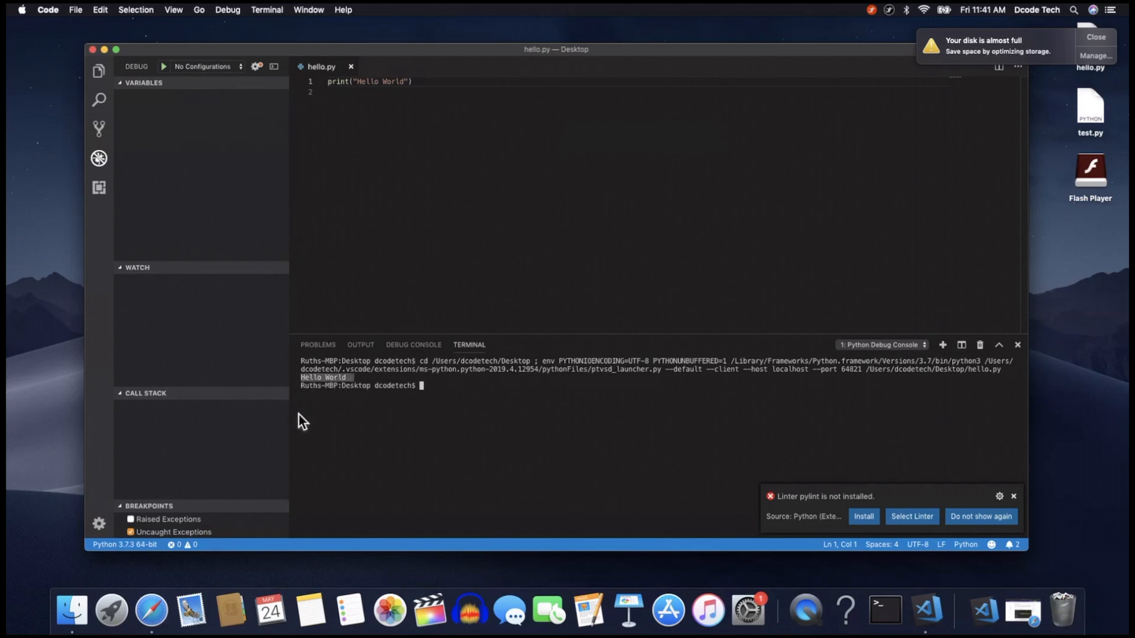
pyautogui.moveTo(419, 380)
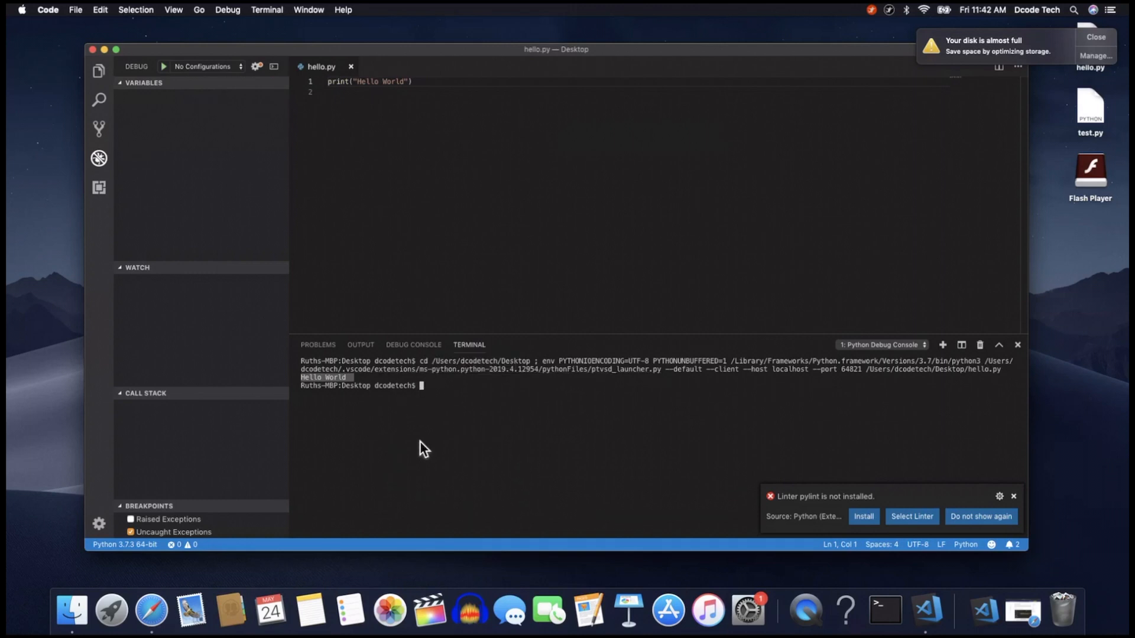
pyautogui.moveTo(416, 408)
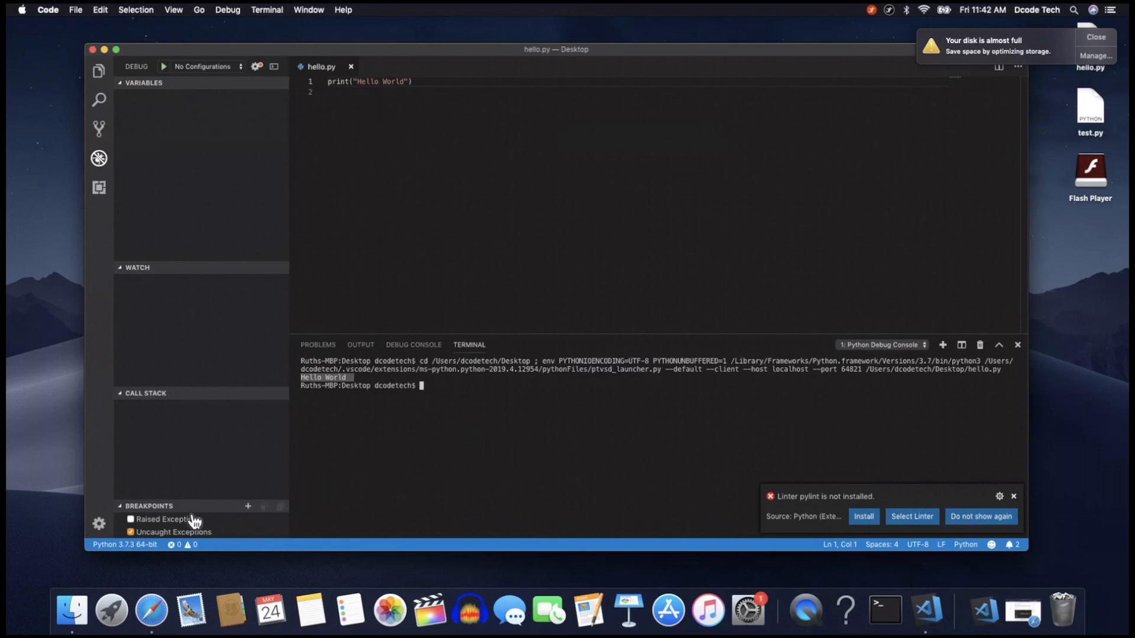
pyautogui.moveTo(124, 544)
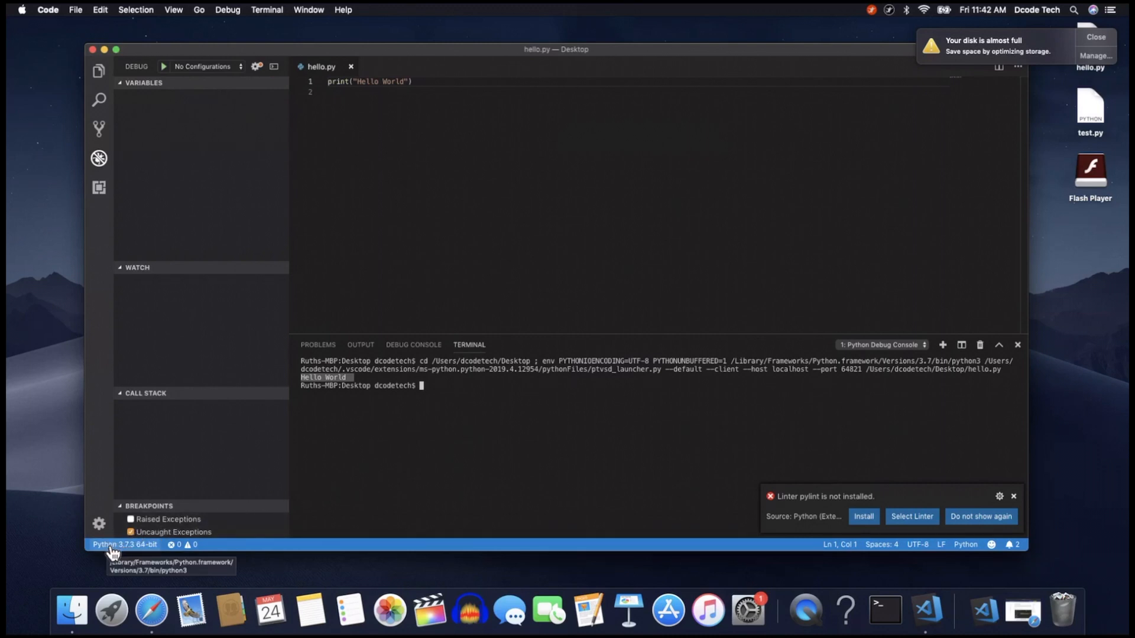
pyautogui.click(124, 543)
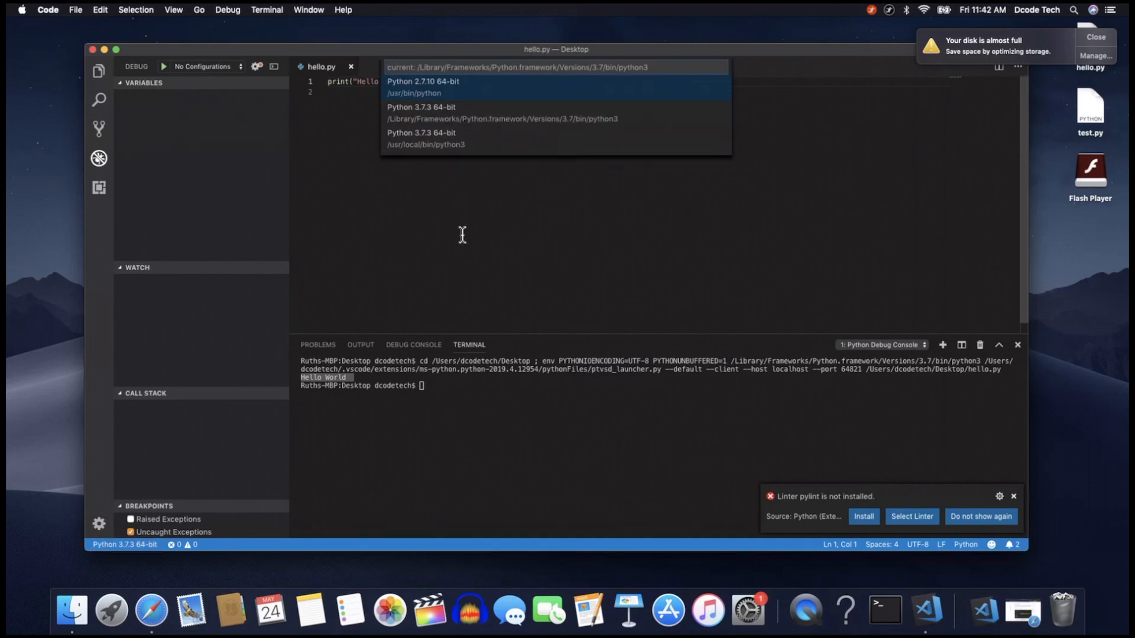
pyautogui.moveTo(532, 235)
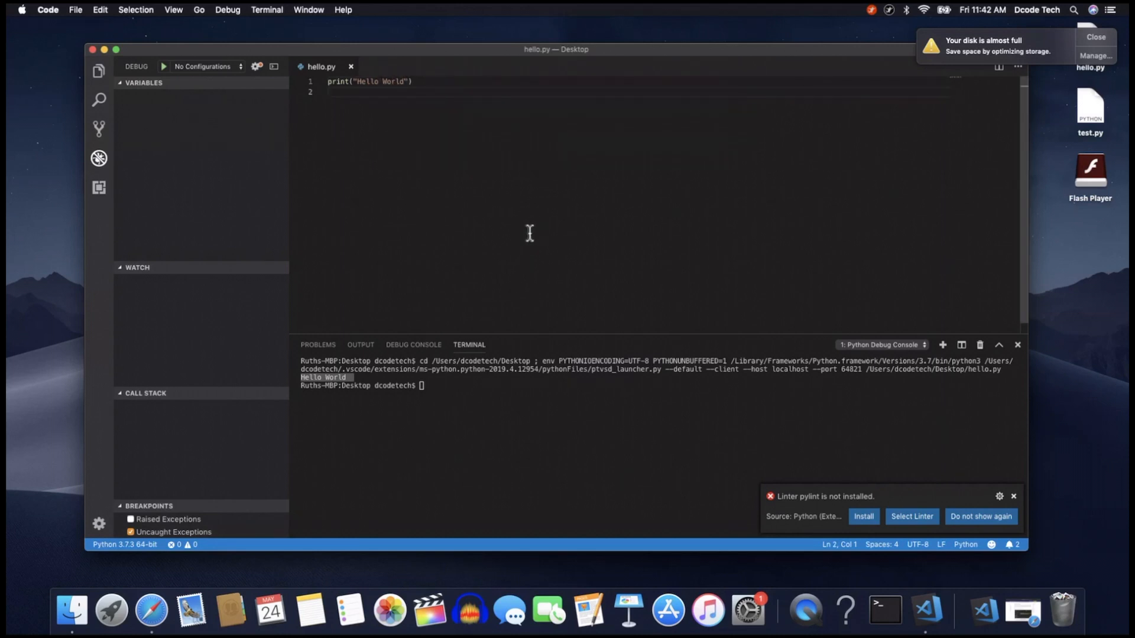
# Step: Review the generated launch.json with the Python: Current File configuration, then return to hello.py
pyautogui.click(255, 67)
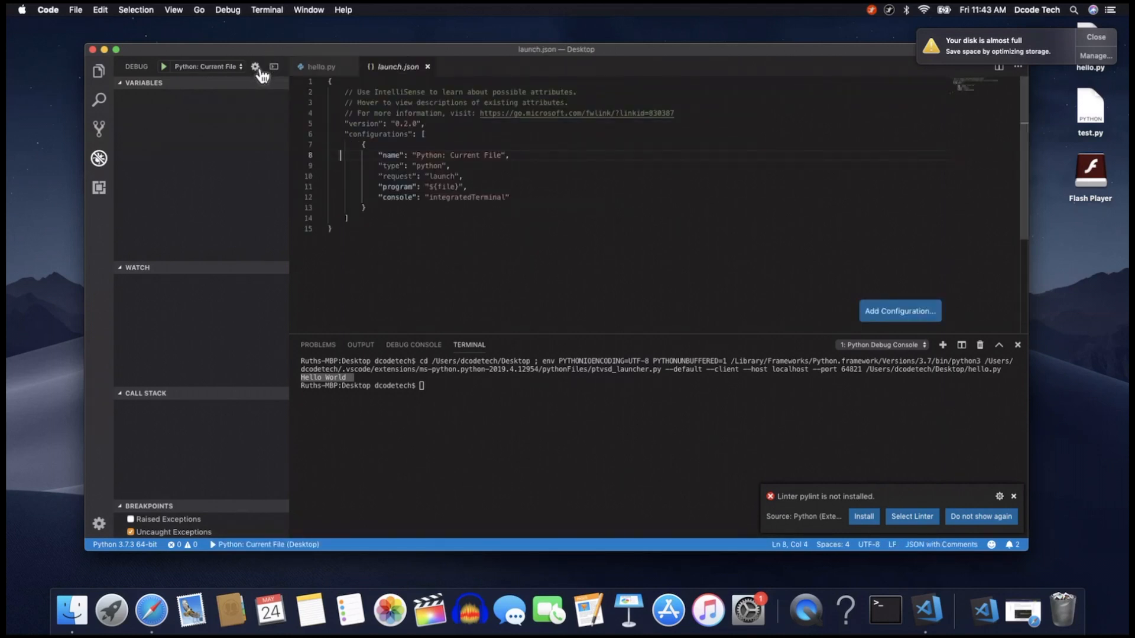
pyautogui.moveTo(397, 99)
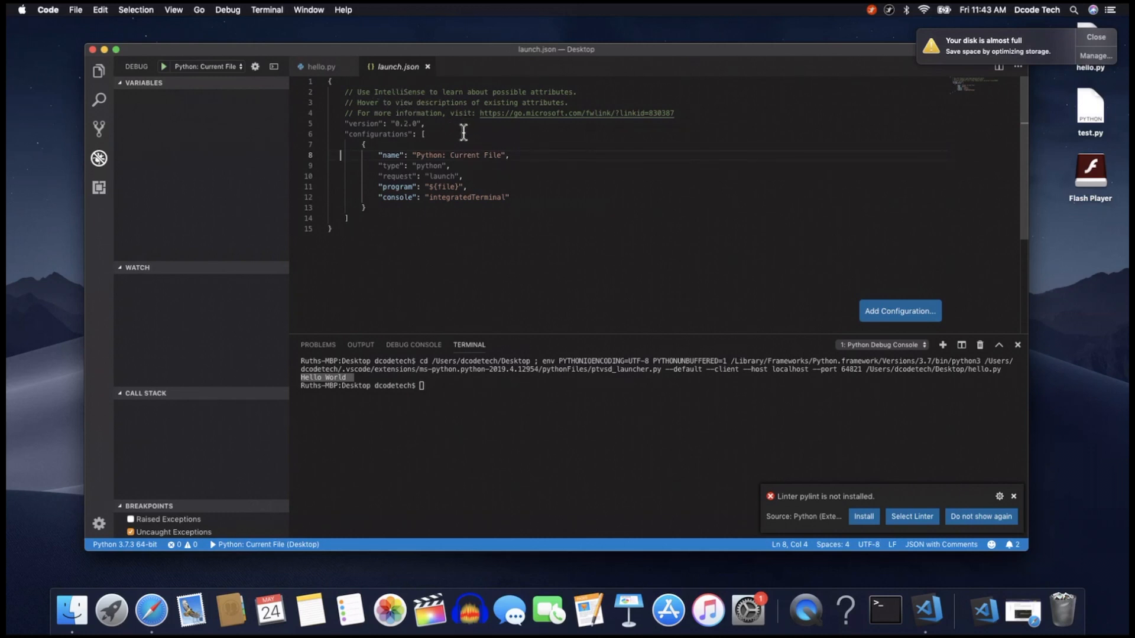
pyautogui.moveTo(475, 203)
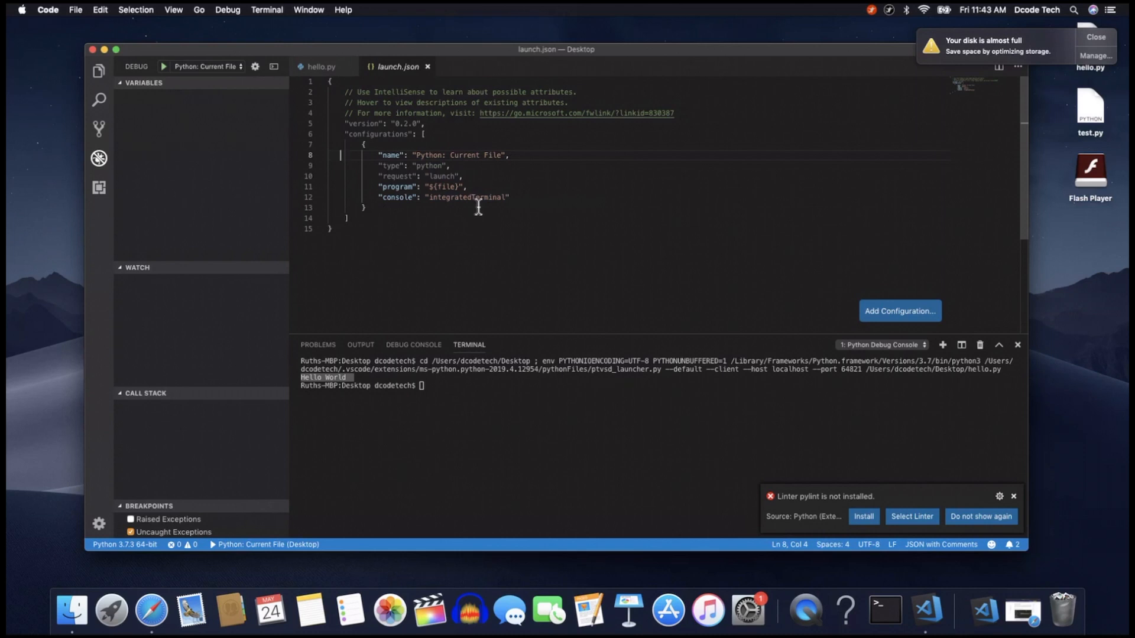
pyautogui.moveTo(429, 66)
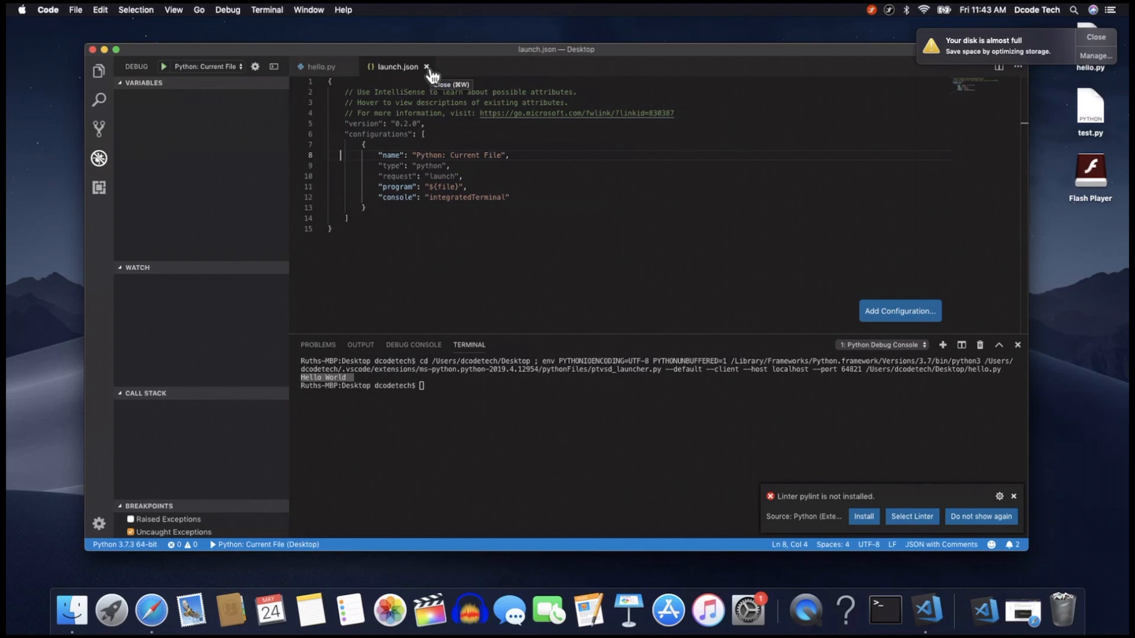
pyautogui.click(427, 67)
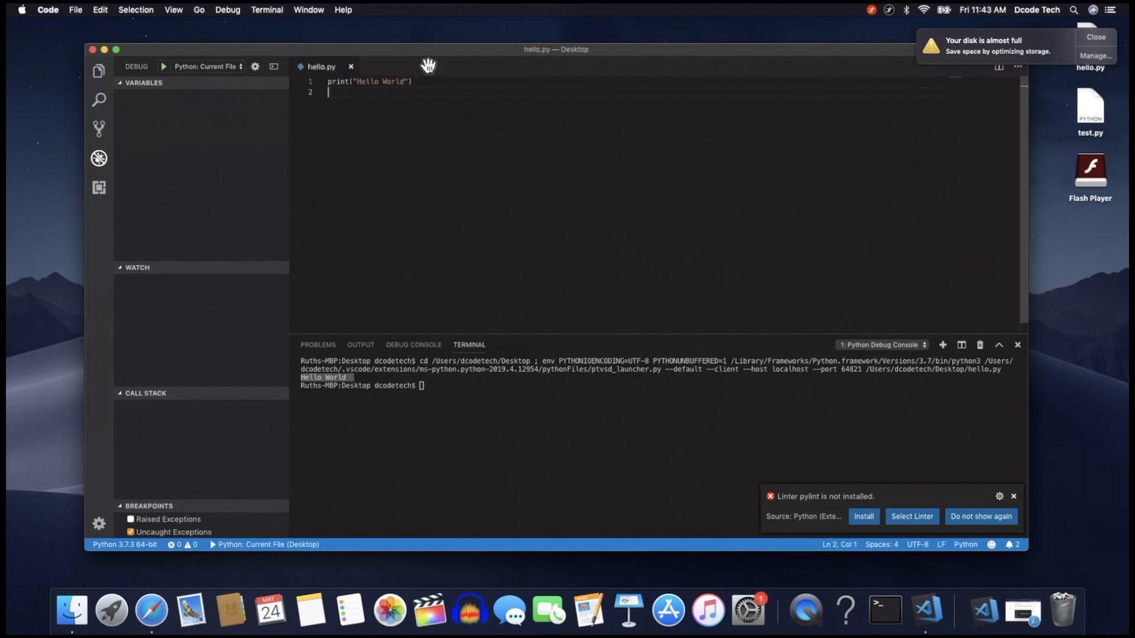
pyautogui.moveTo(330, 149)
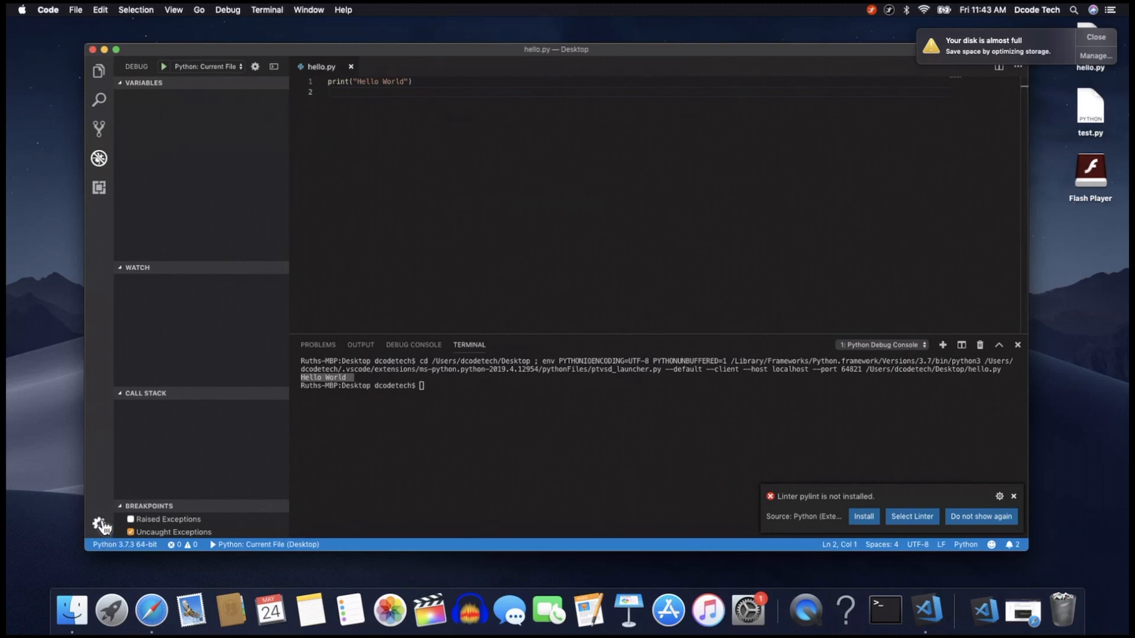
pyautogui.click(101, 524)
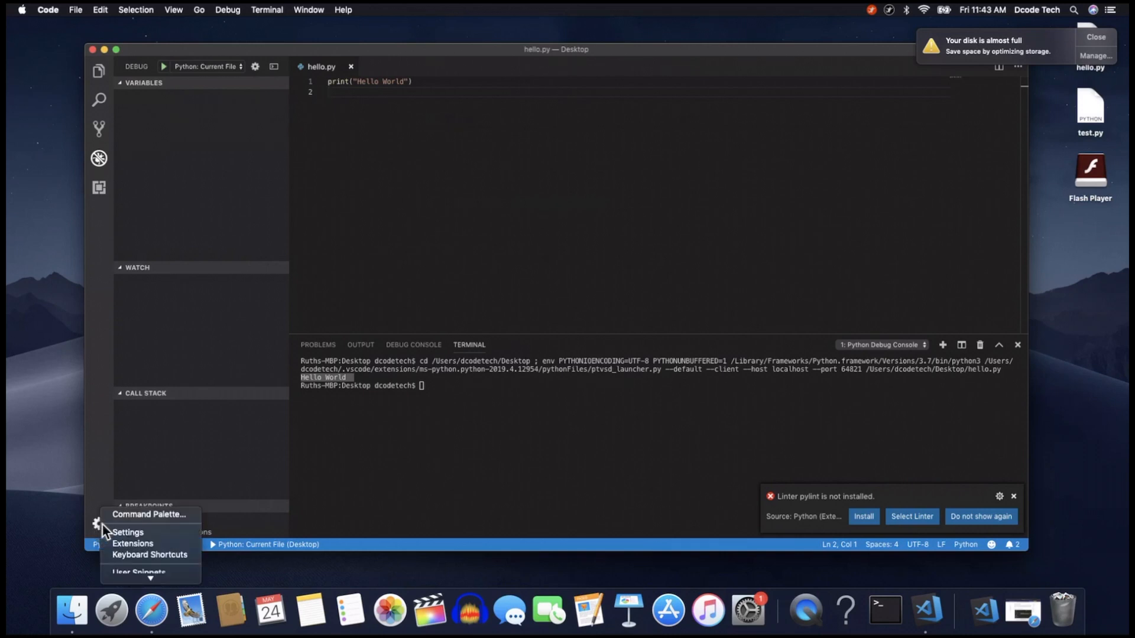
pyautogui.click(127, 532)
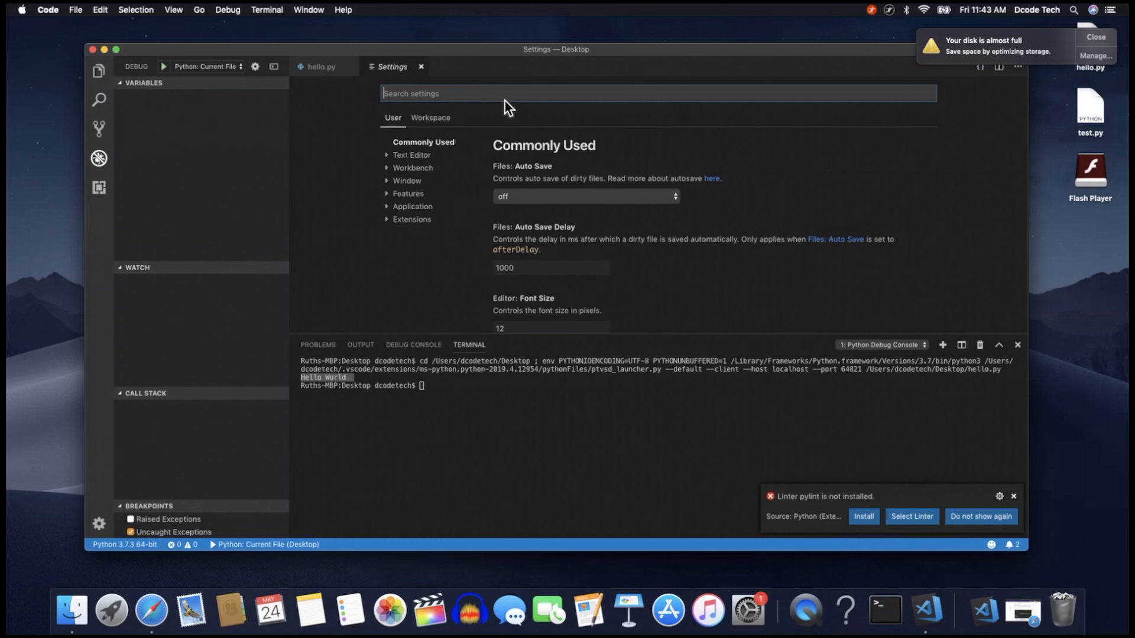
pyautogui.moveTo(502, 111)
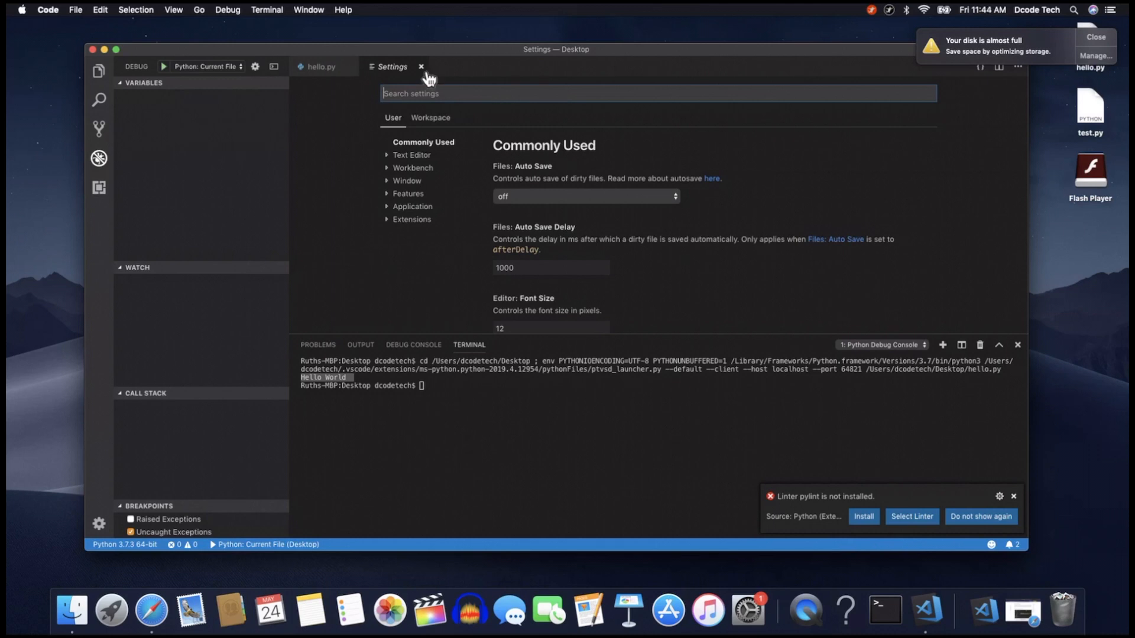
pyautogui.click(421, 66)
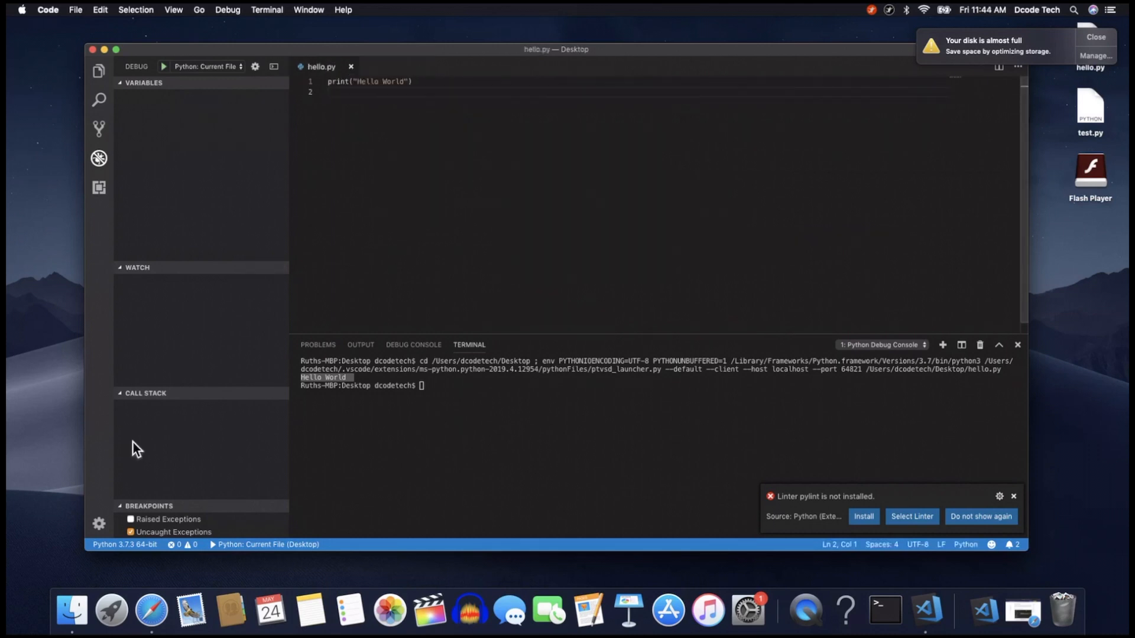
# Step: Bring up the Command Palette from the Manage gear menu
pyautogui.click(98, 524)
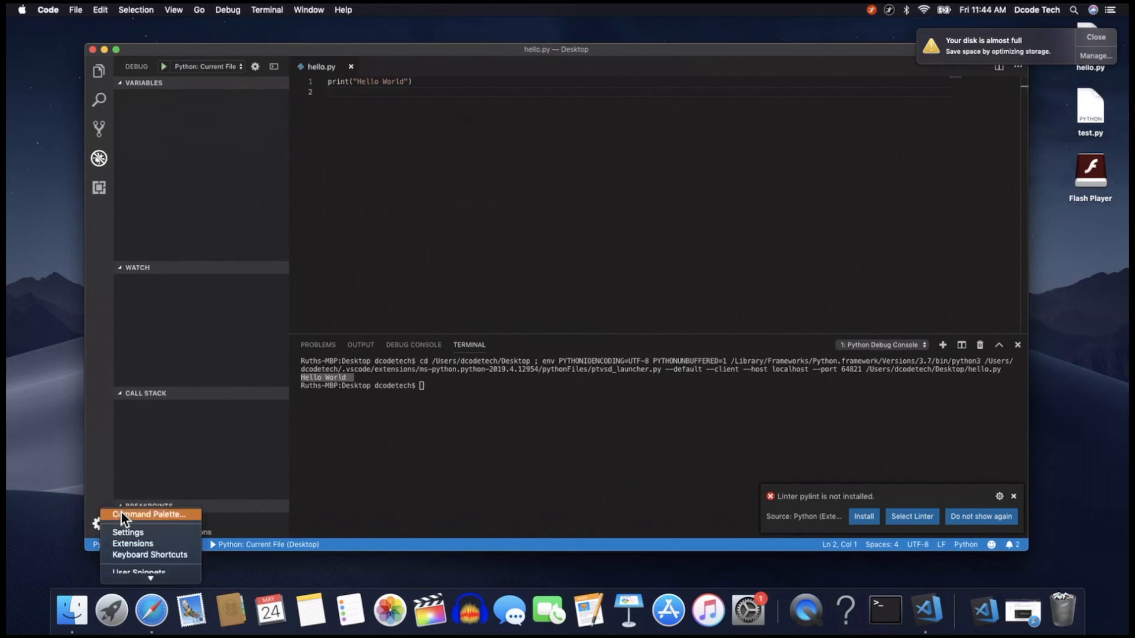
pyautogui.click(149, 514)
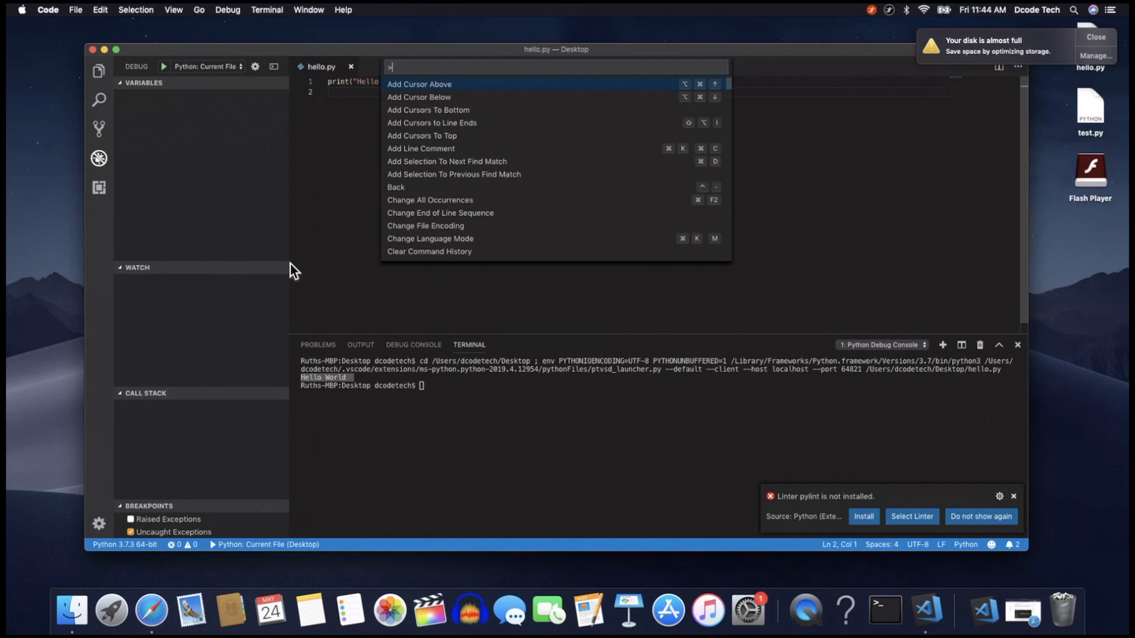
pyautogui.moveTo(365, 267)
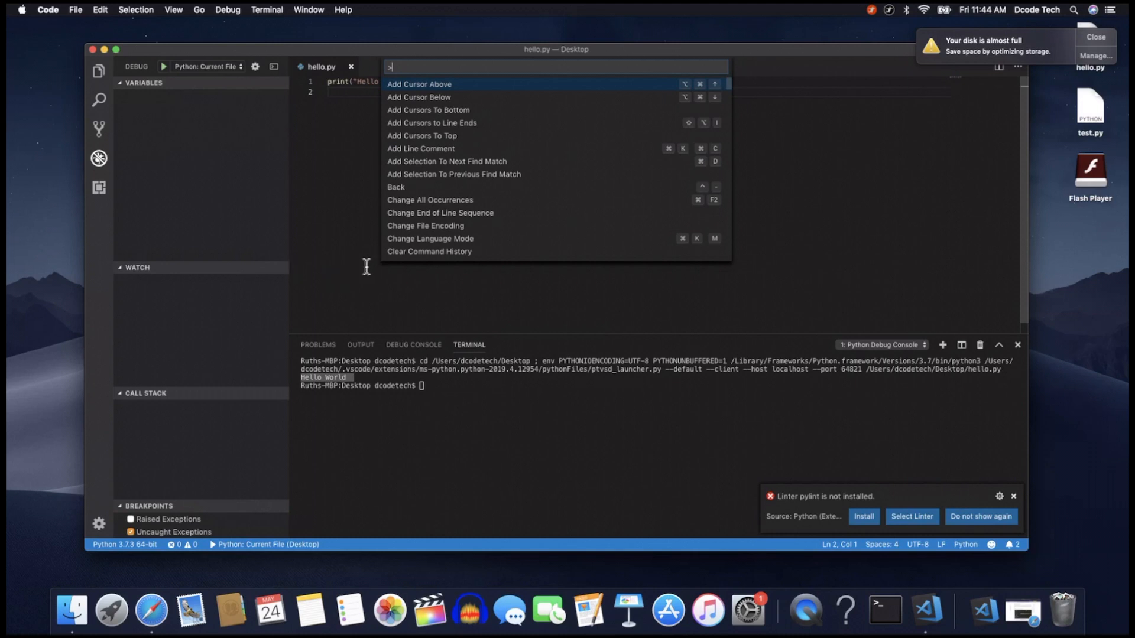
# Step: Show the Desktop project in Explorer and expand .vscode to reveal launch.json
pyautogui.click(100, 71)
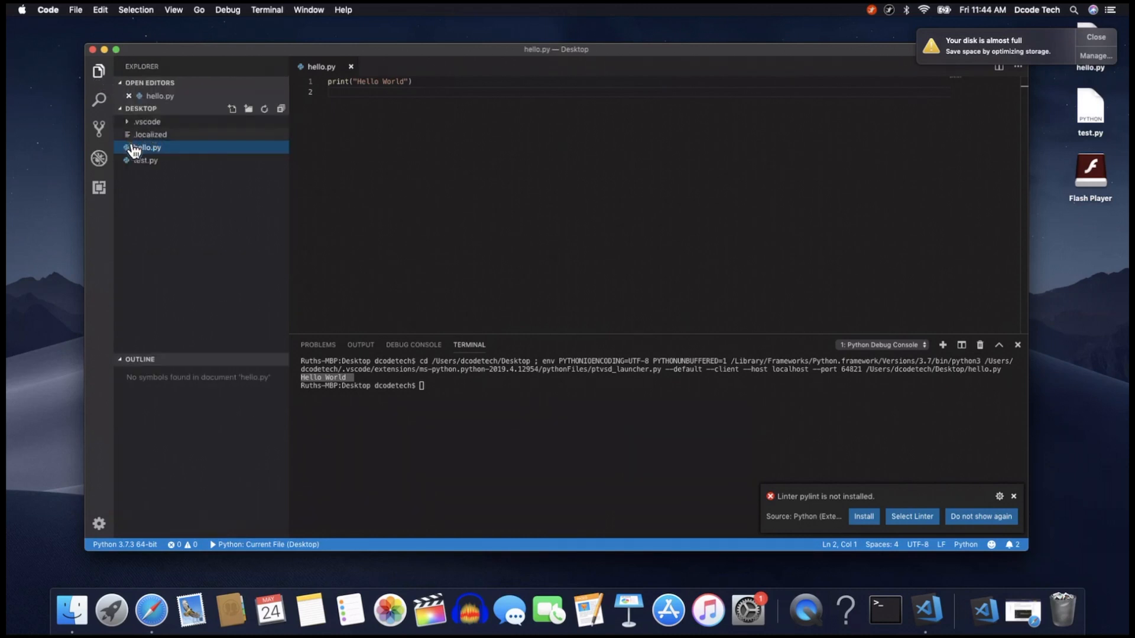
pyautogui.moveTo(147, 131)
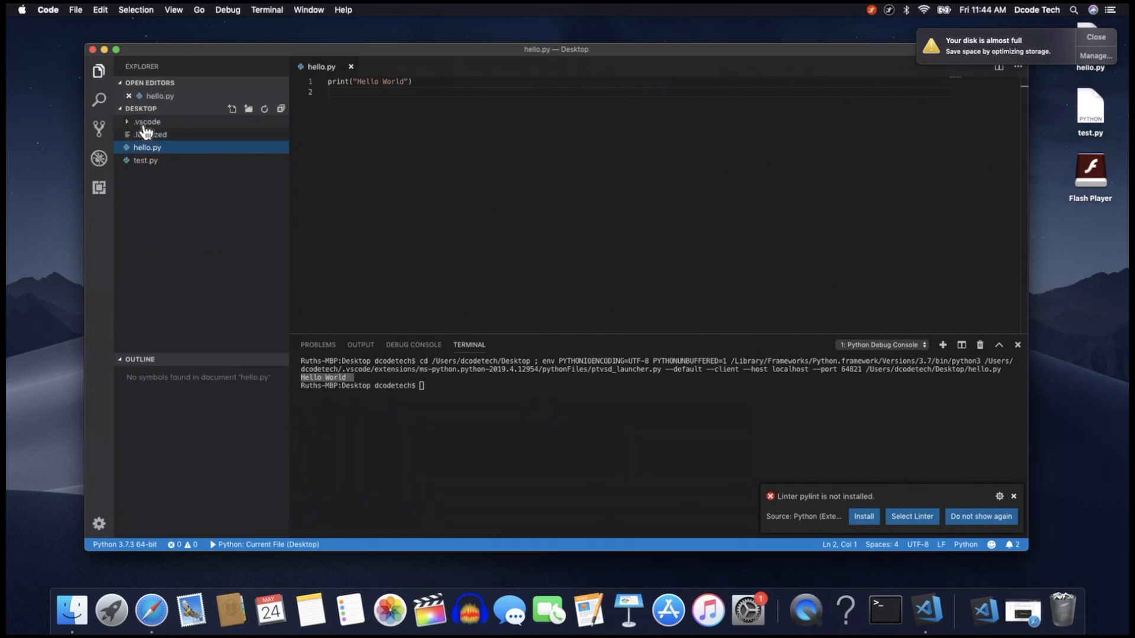
pyautogui.moveTo(147, 122)
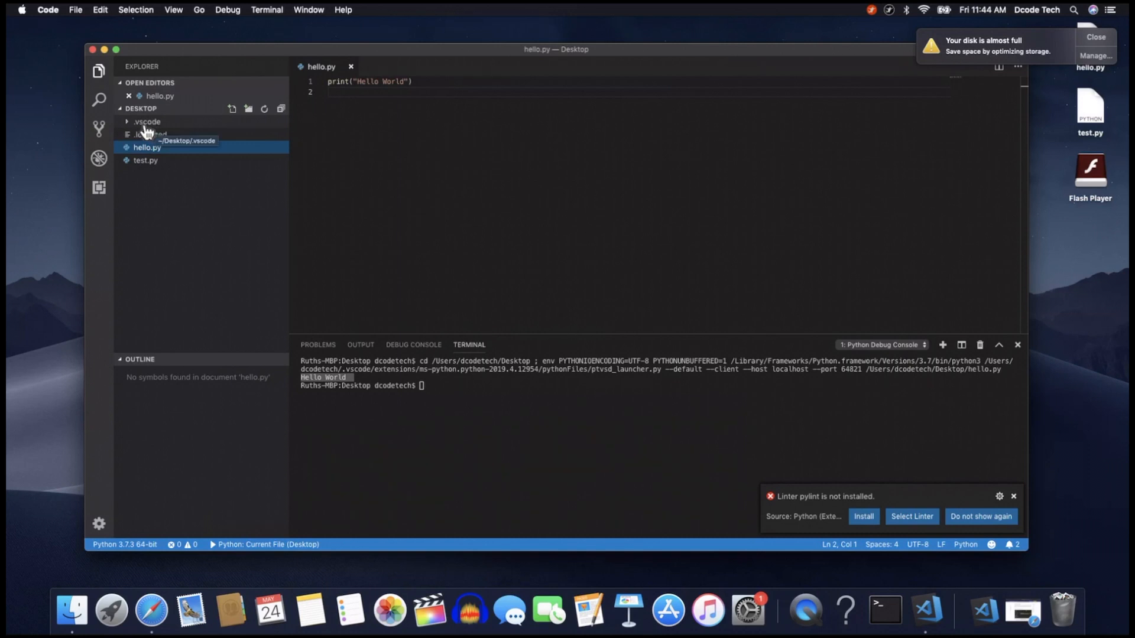
pyautogui.click(146, 121)
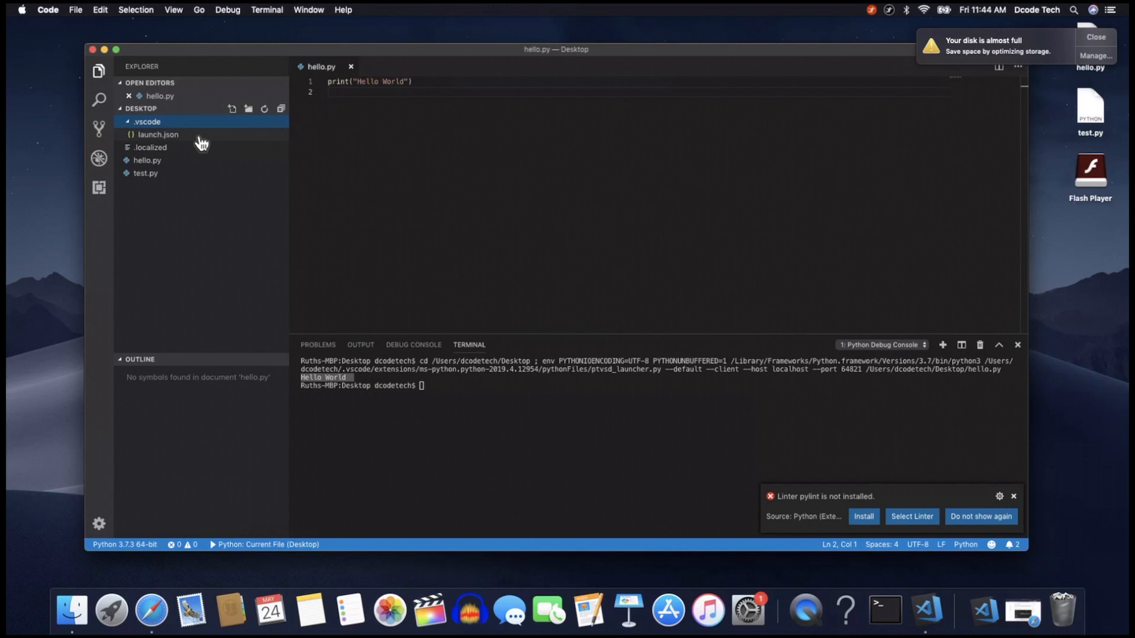
pyautogui.moveTo(171, 150)
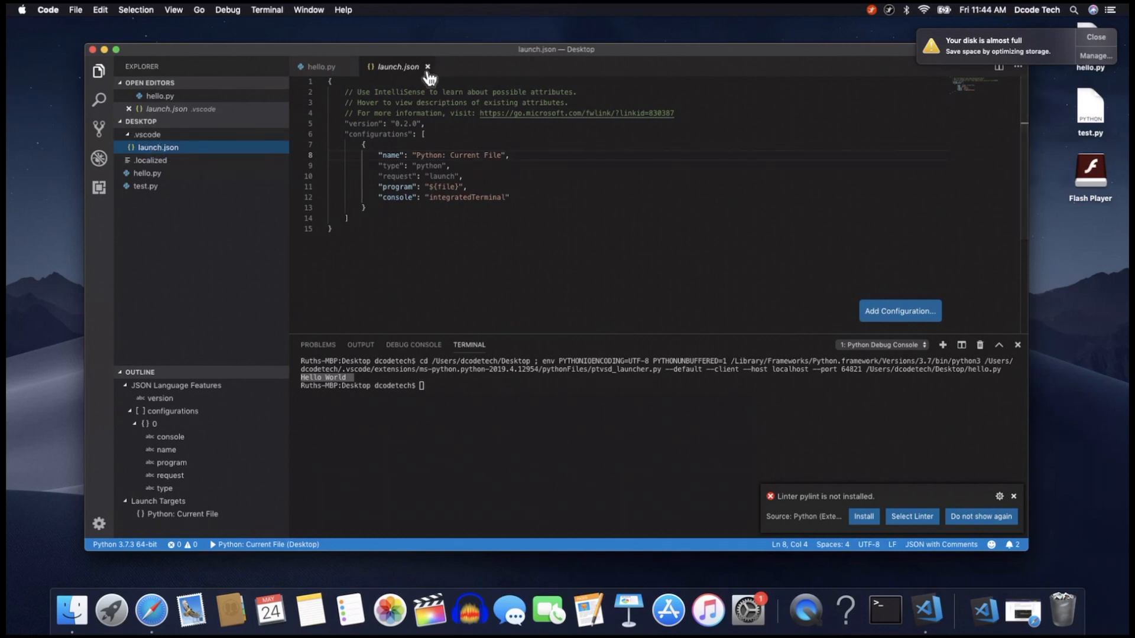
# Step: Close launch.json and put the cursor back on line 2 of hello.py
pyautogui.click(427, 66)
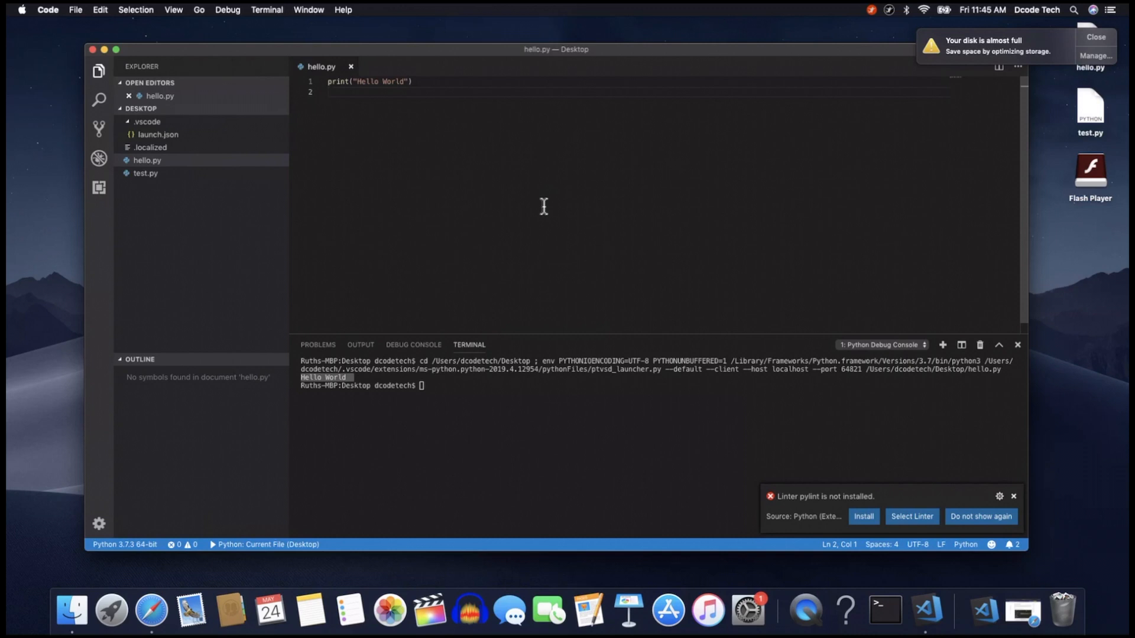
pyautogui.click(327, 92)
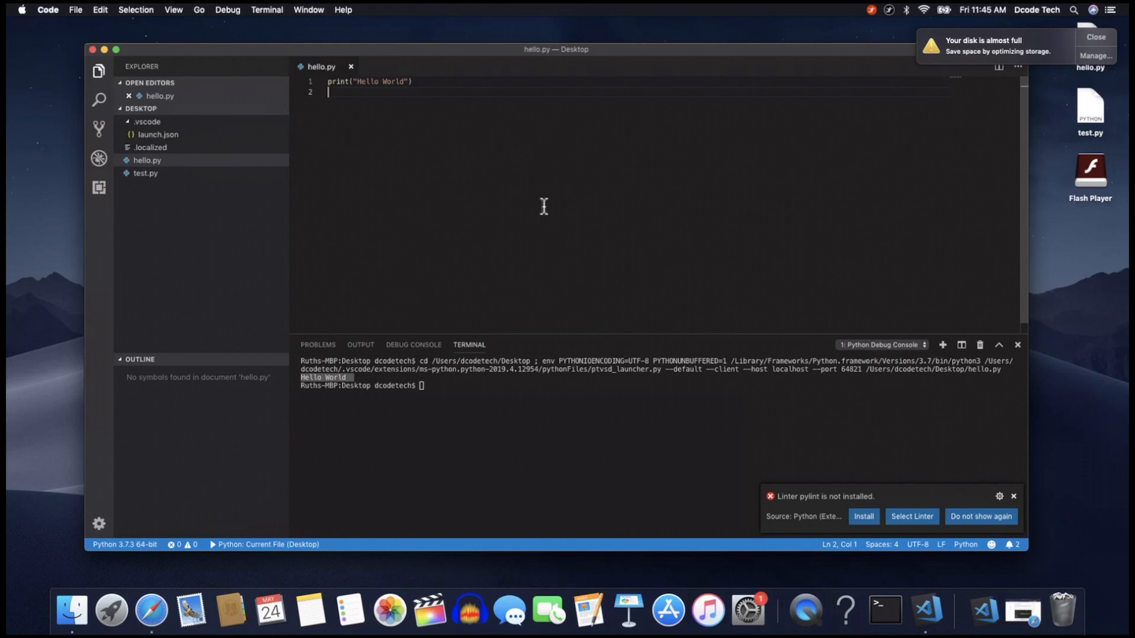